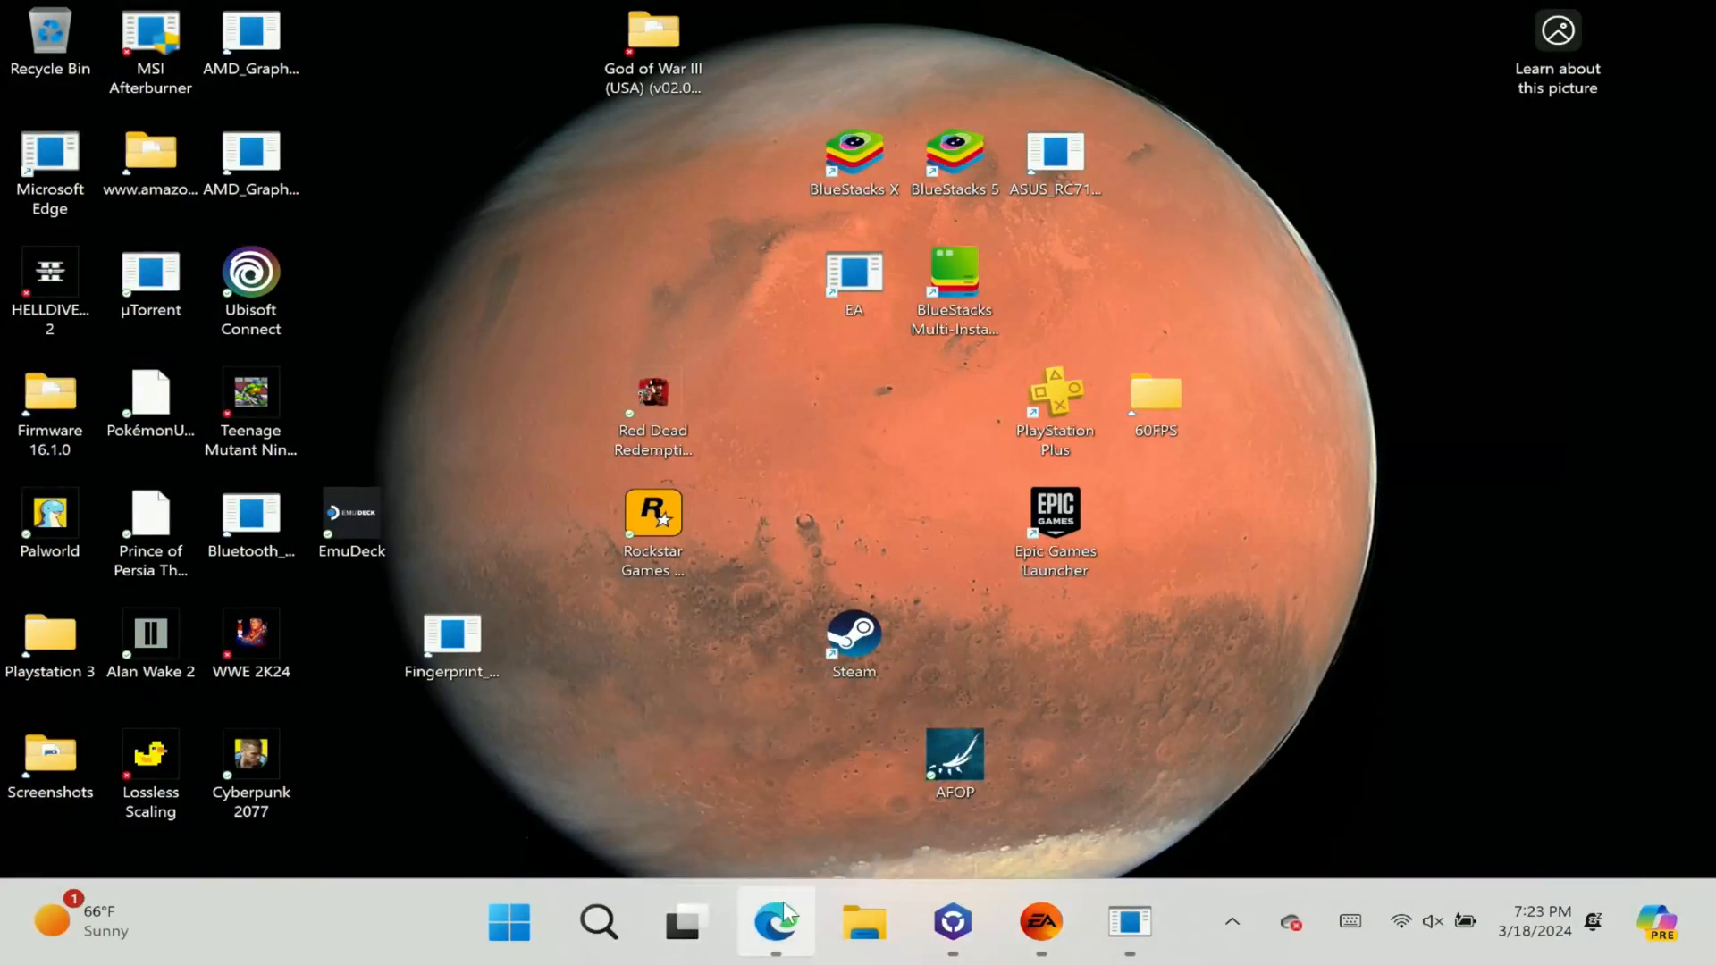
Download suyu-windows-msvc.zip from the Suyu-de83c5e6a6 release assets, then minimize Edge
left_click(773, 920)
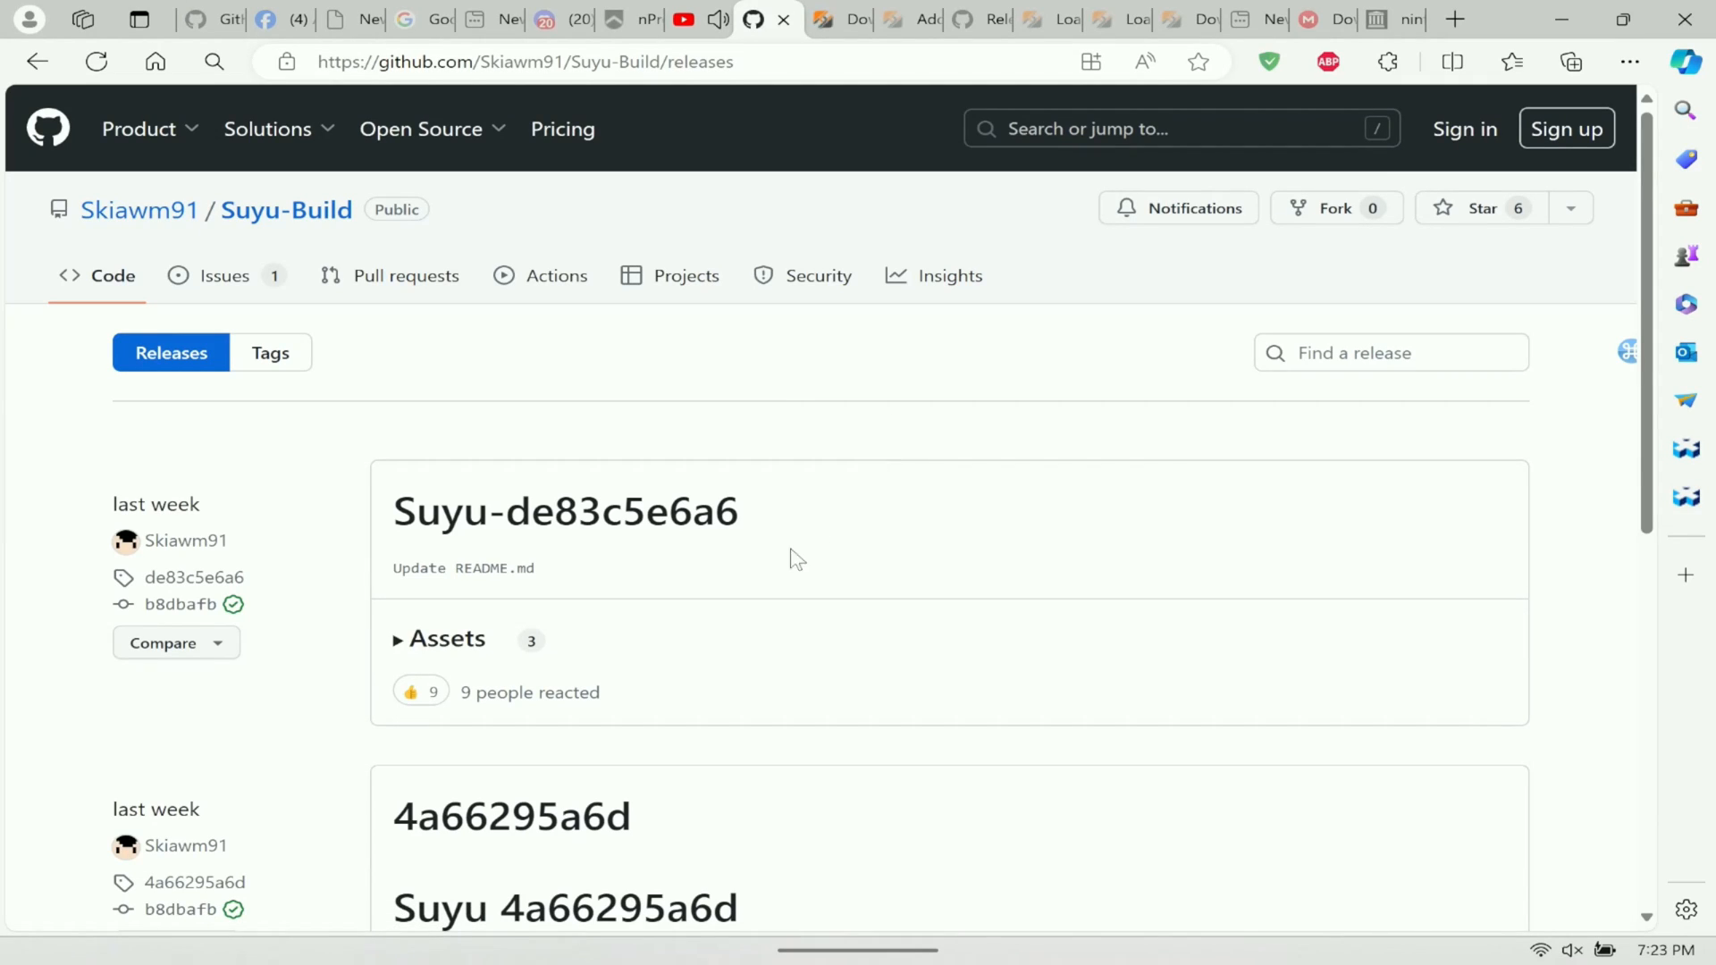
mouse_move(447, 661)
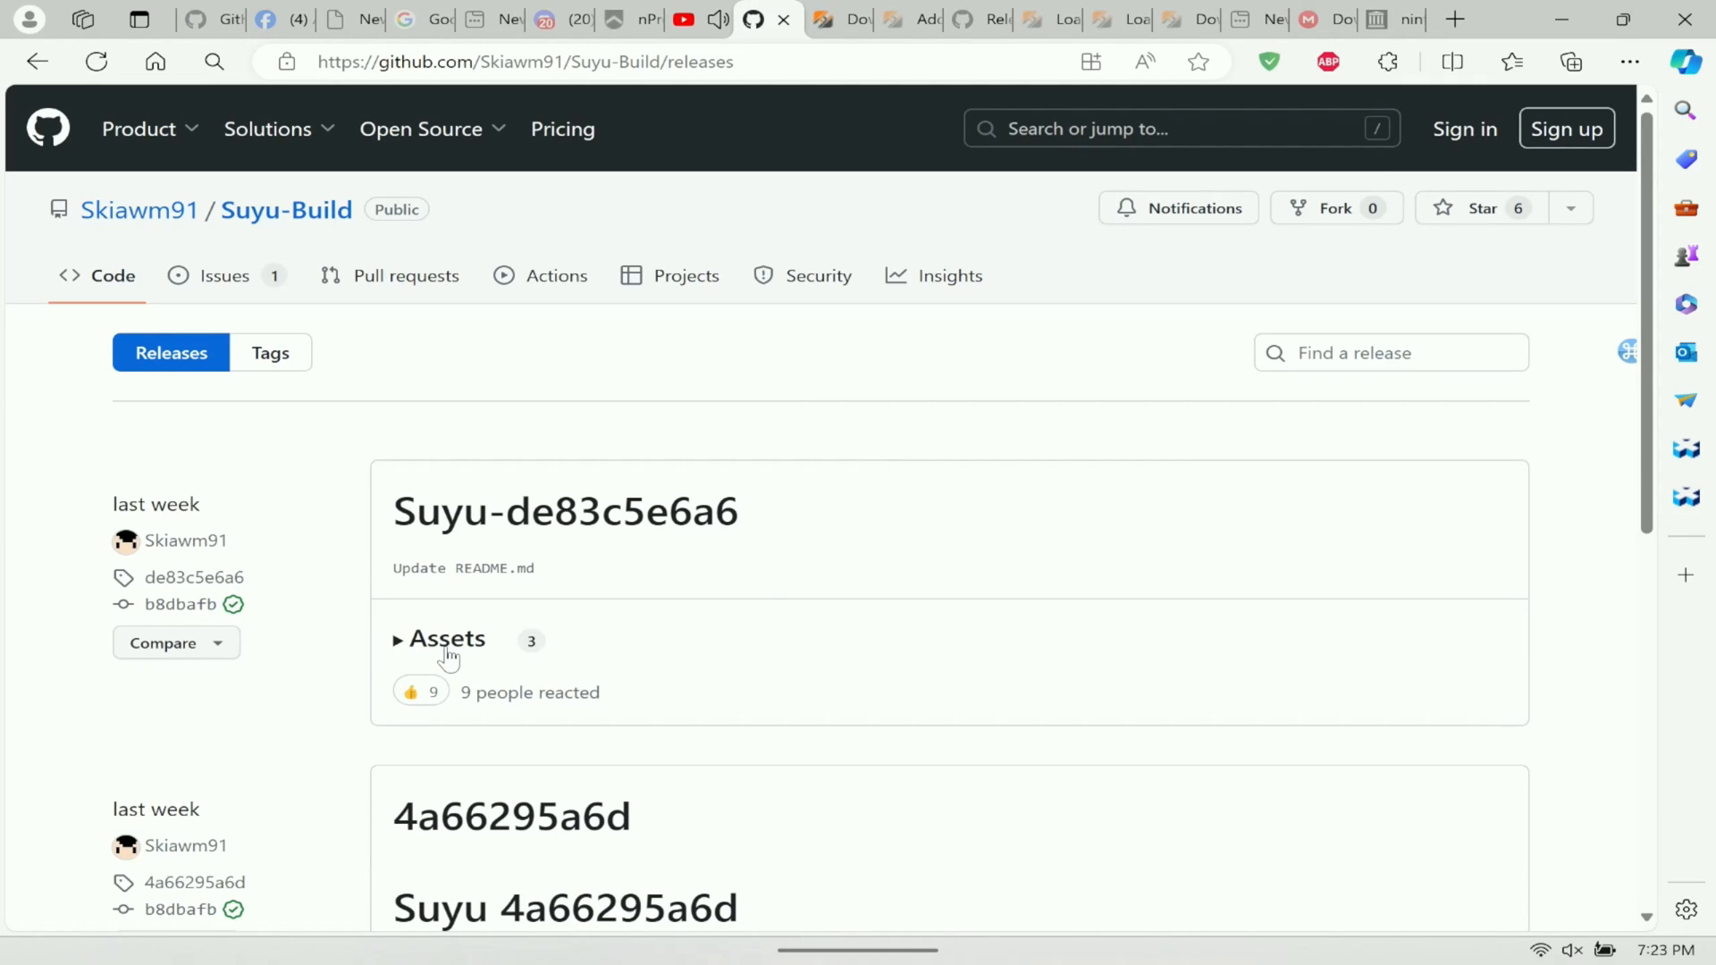
left_click(444, 639)
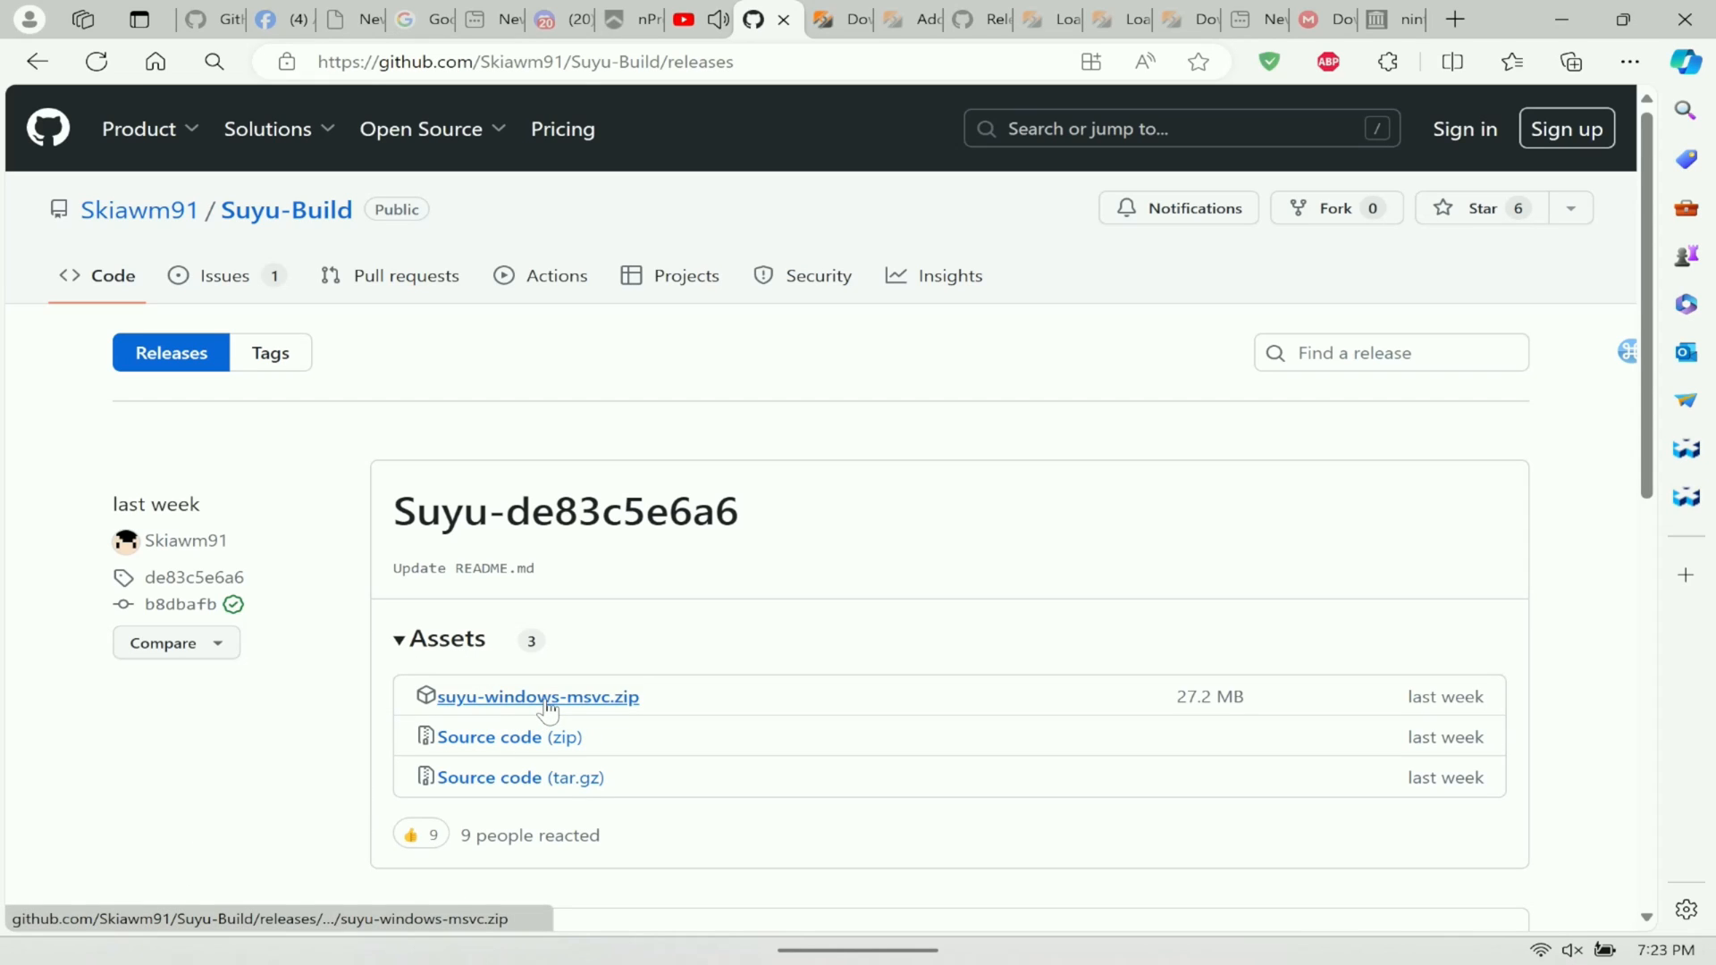
left_click(539, 696)
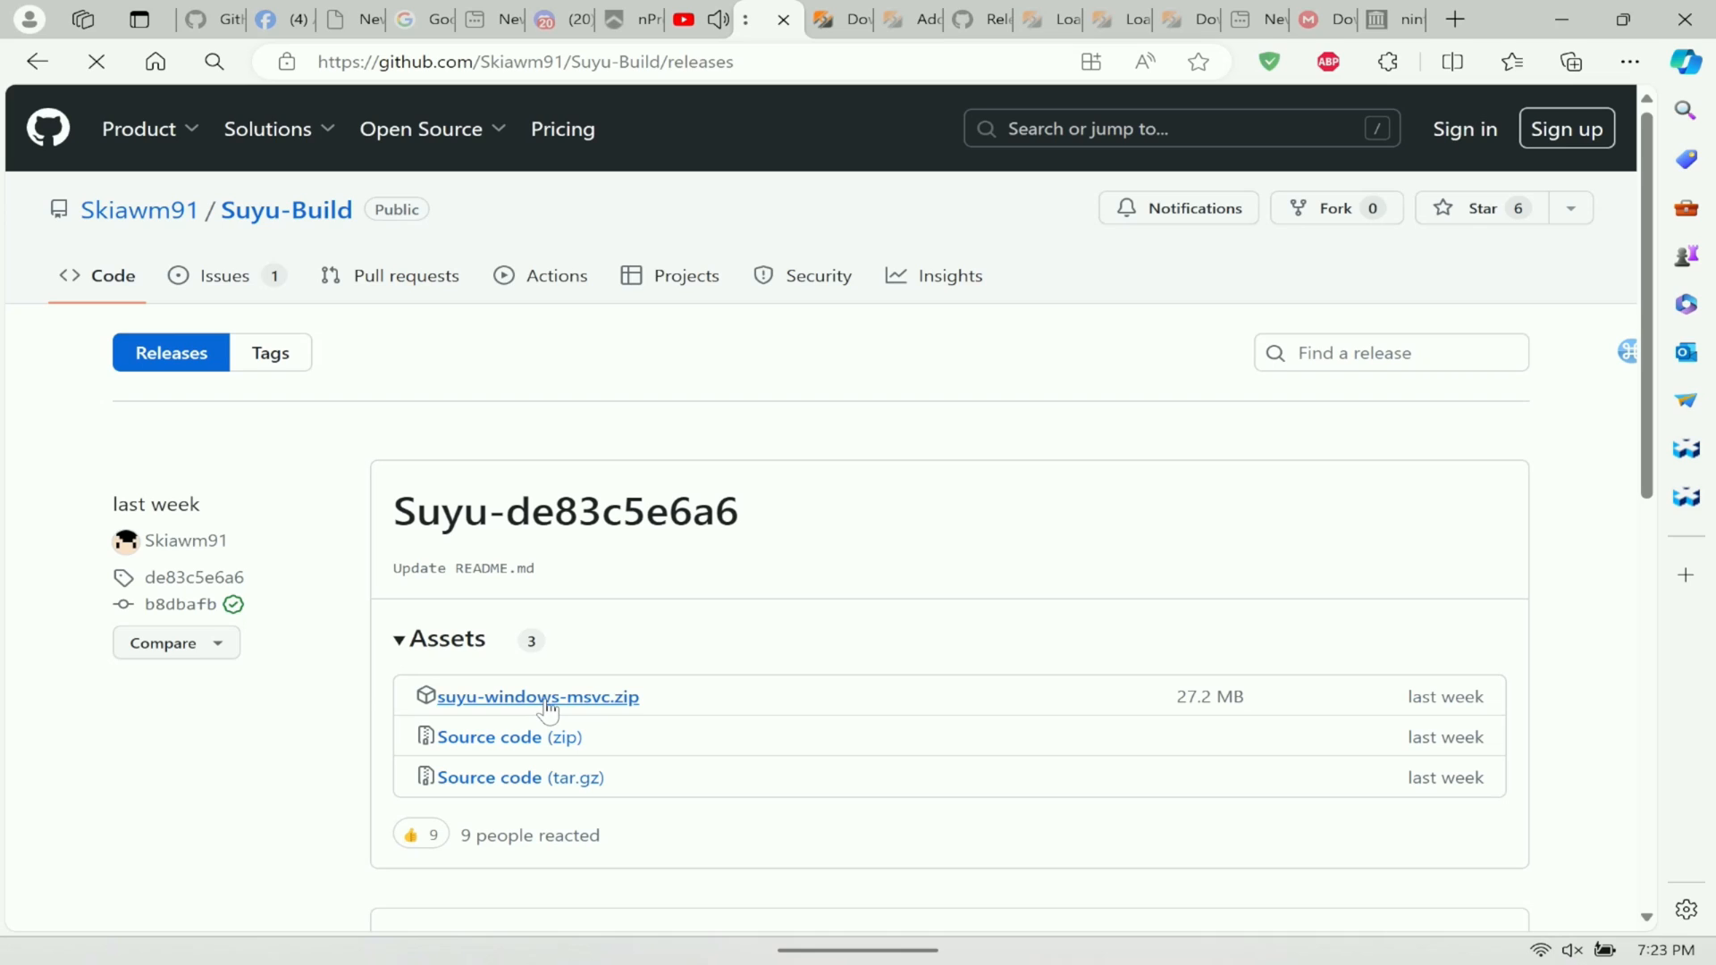
left_click(539, 696)
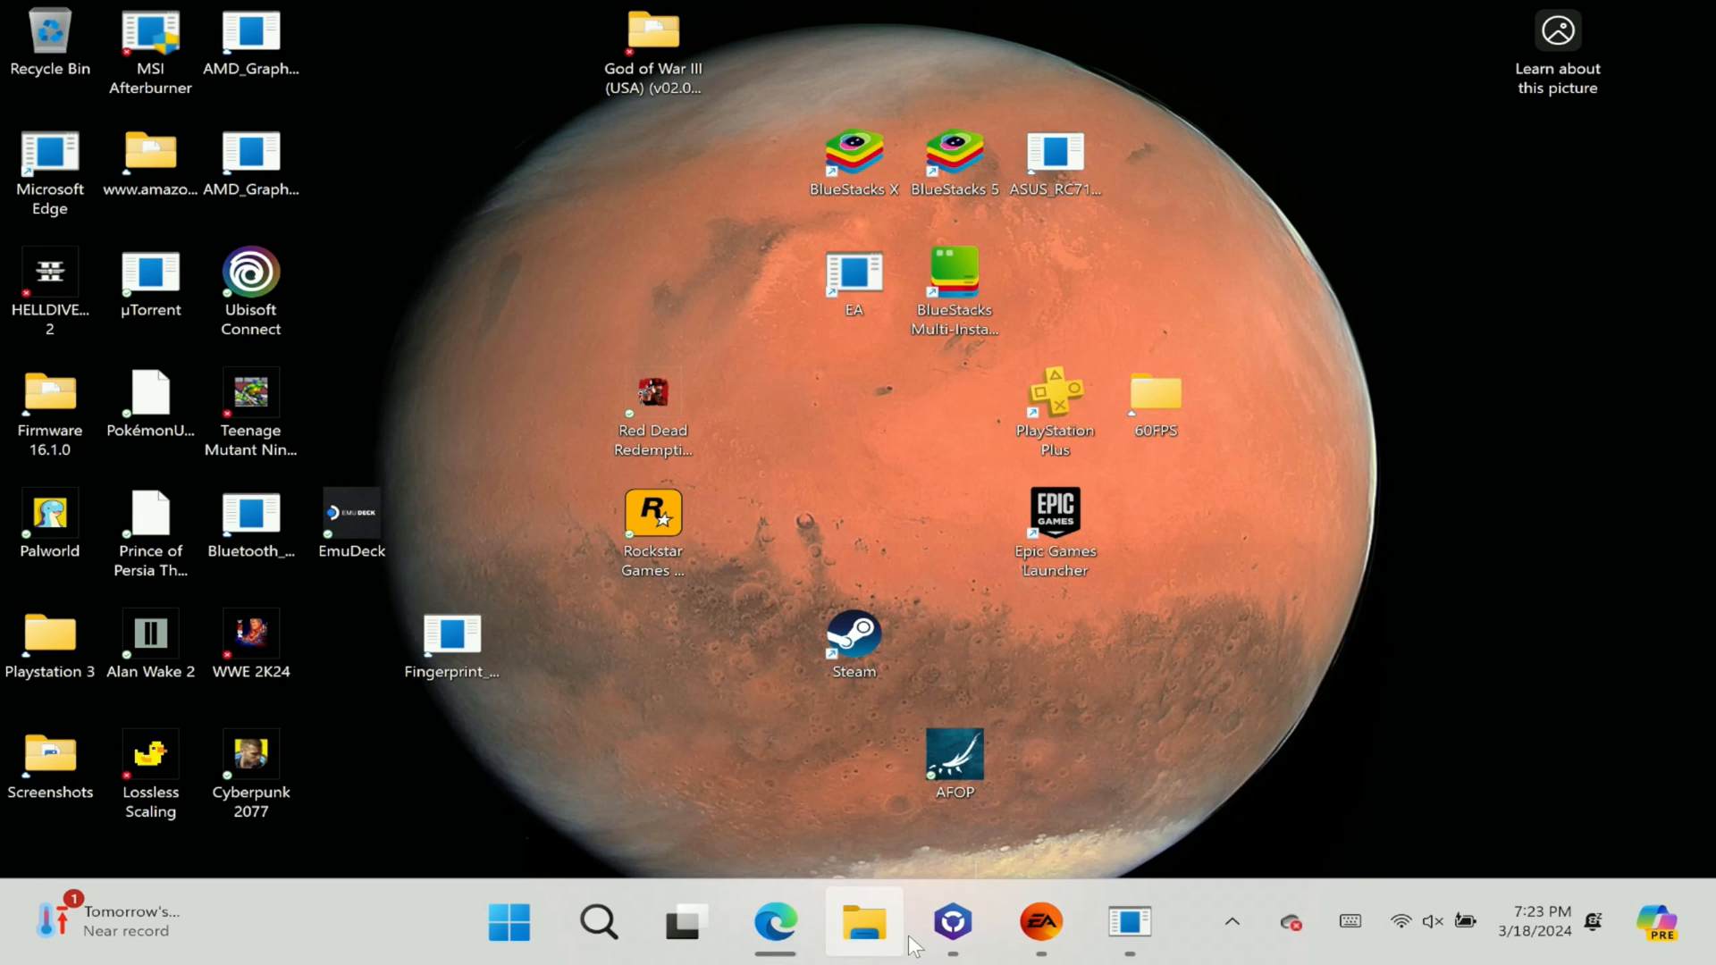
Open the suyu-windows-msvc folder in Downloads and launch suyu.exe
left_click(864, 923)
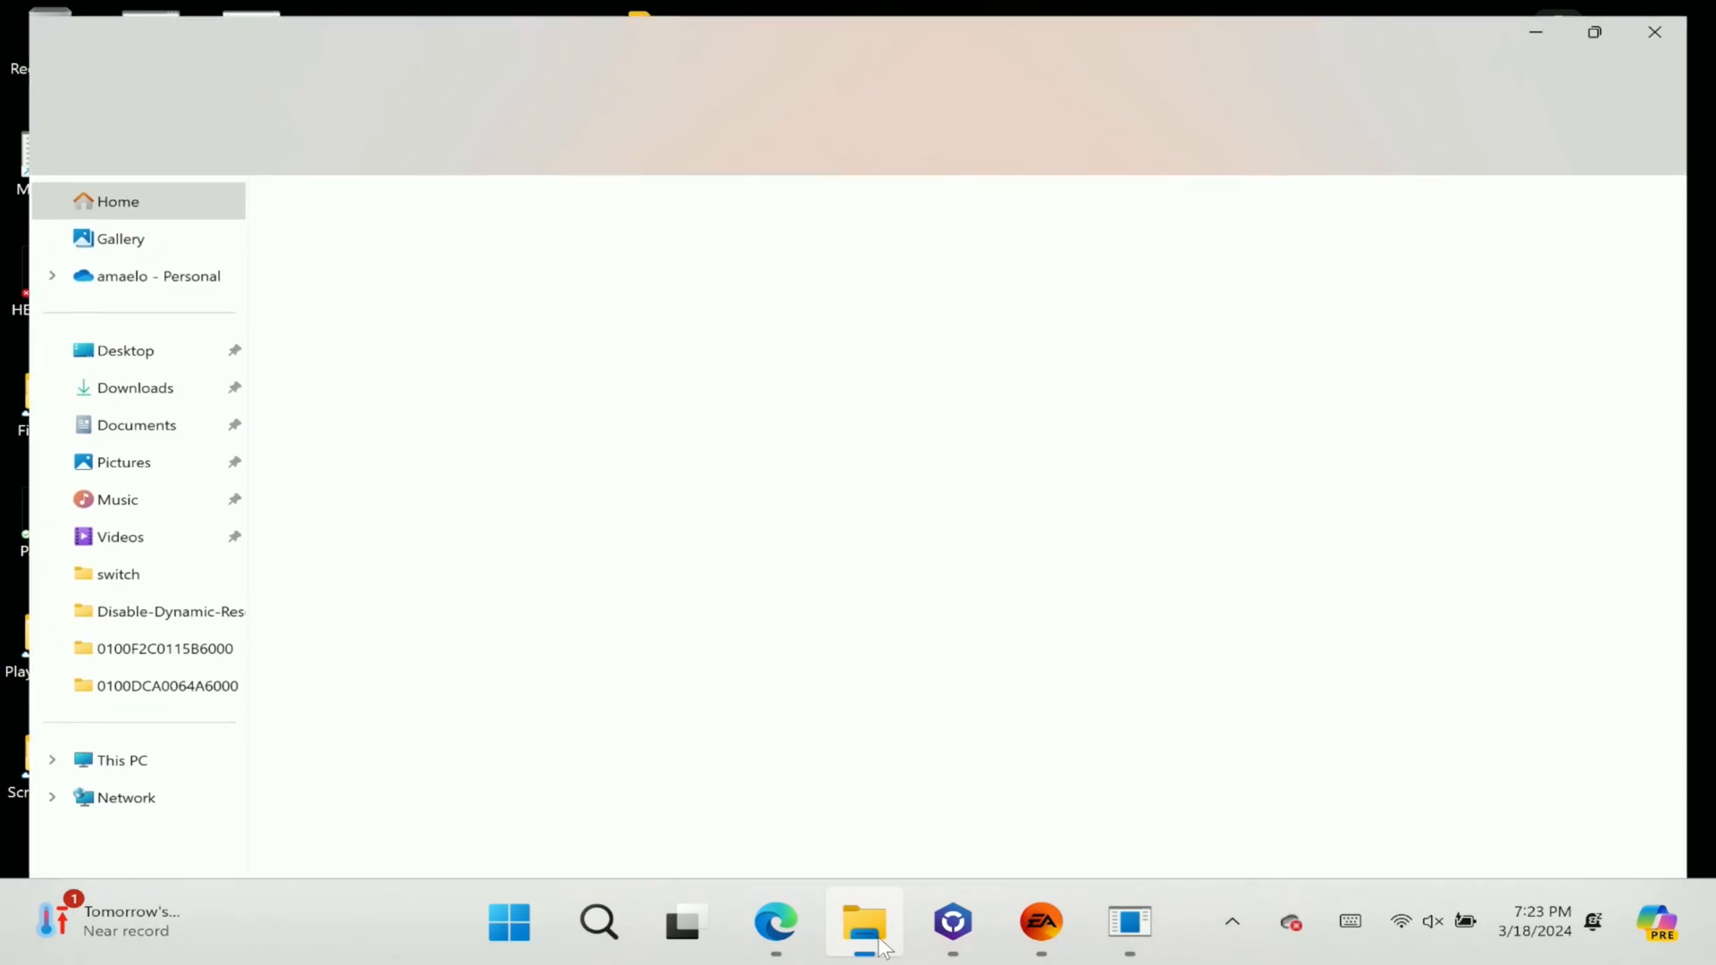
left_click(862, 924)
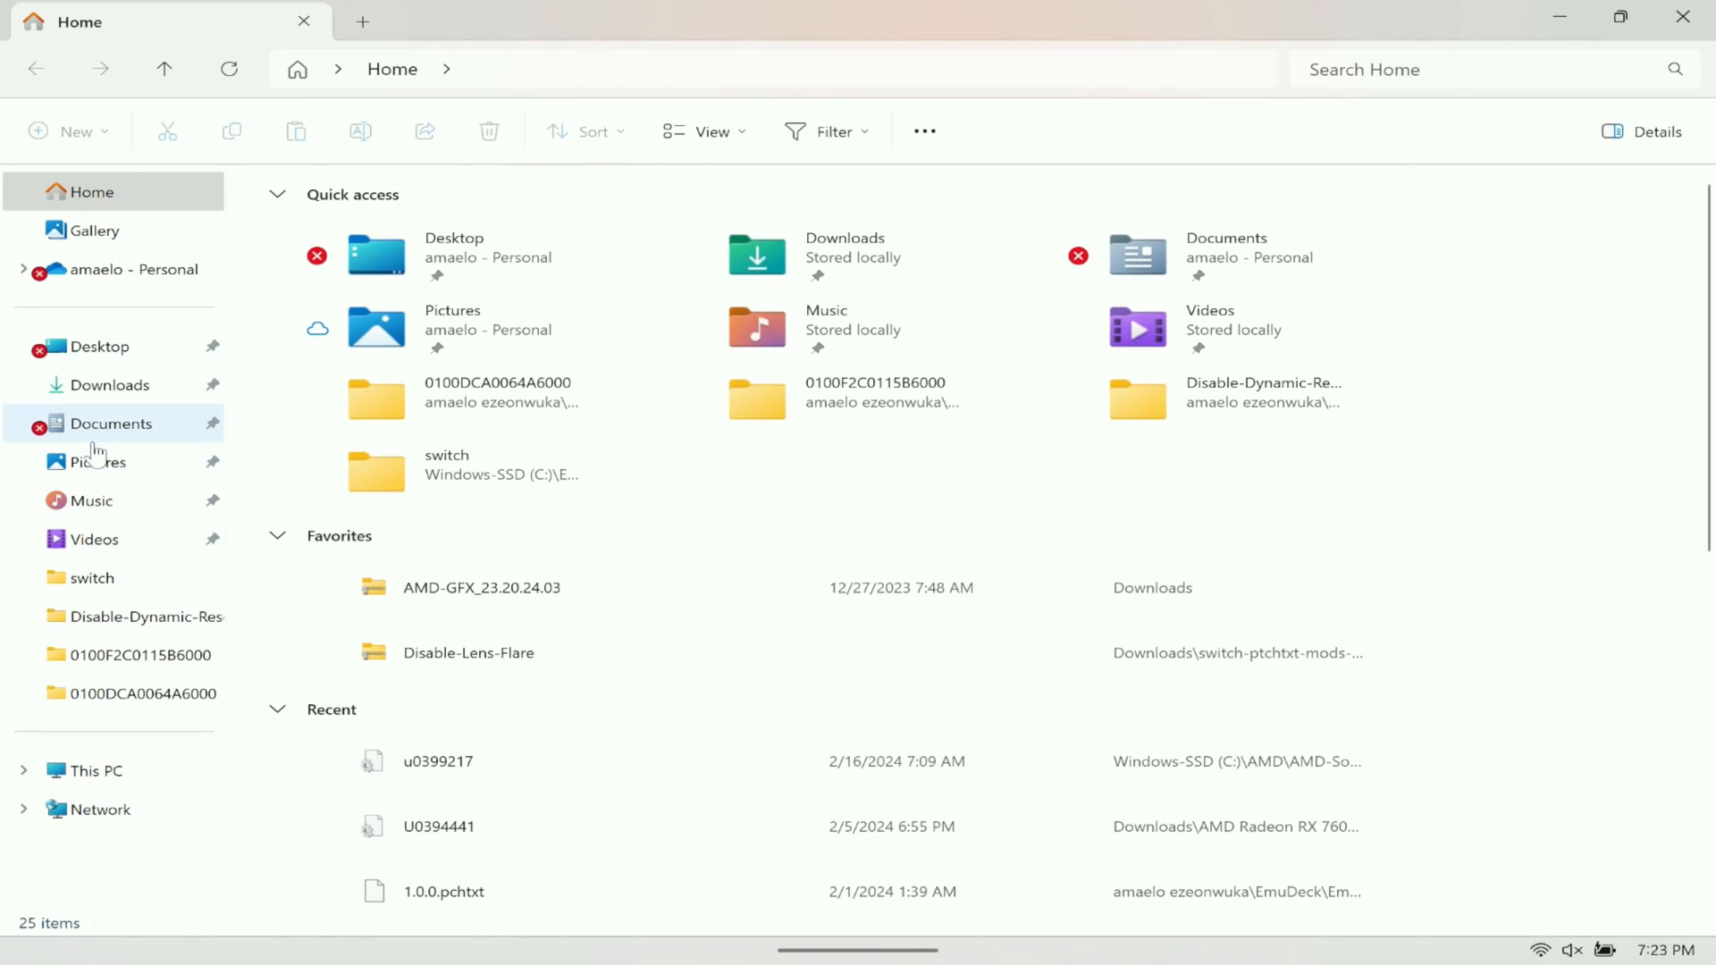
left_click(109, 386)
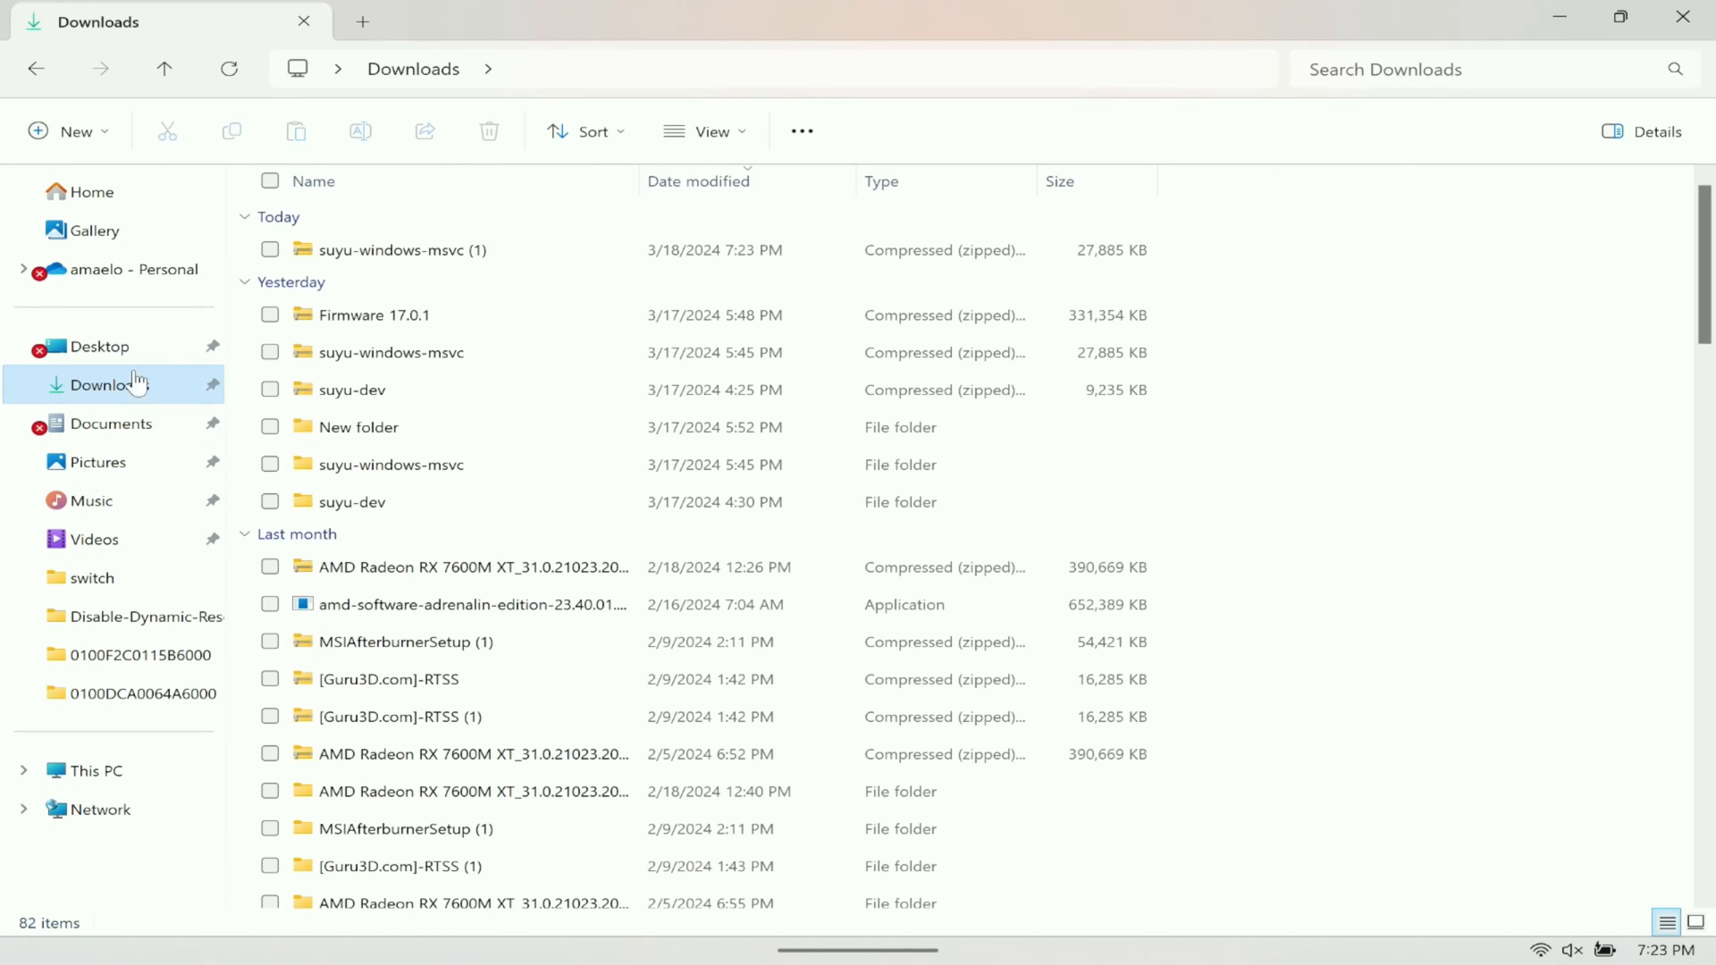
mouse_move(393, 433)
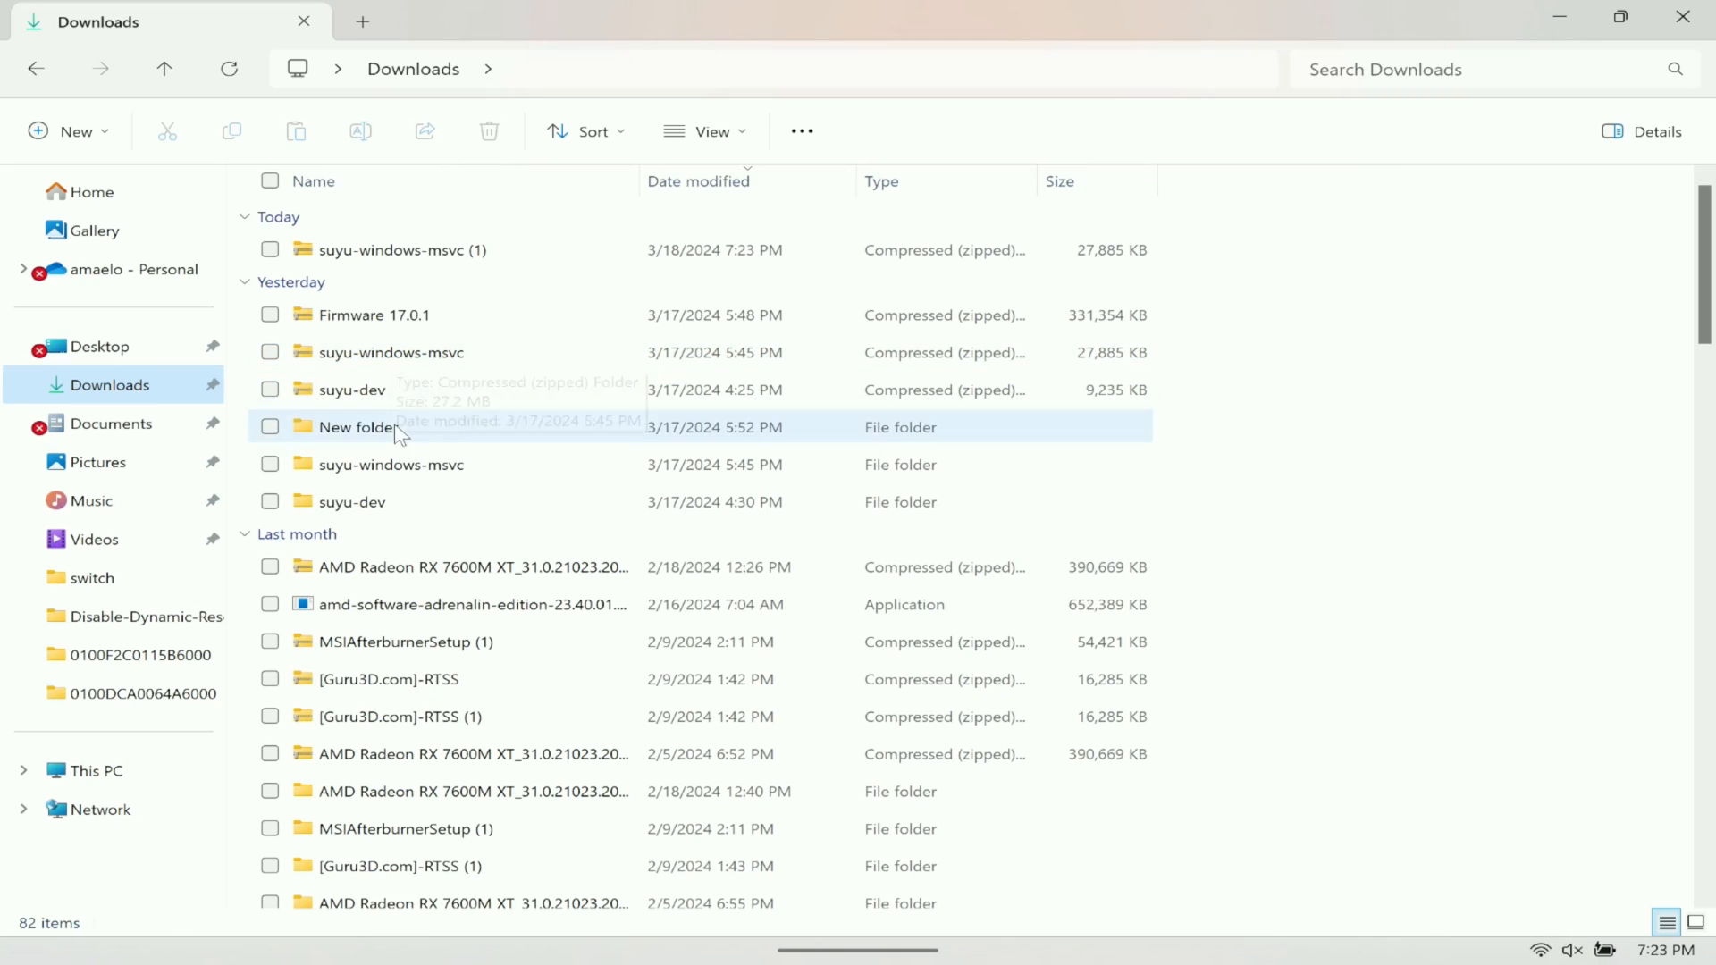
mouse_move(384, 281)
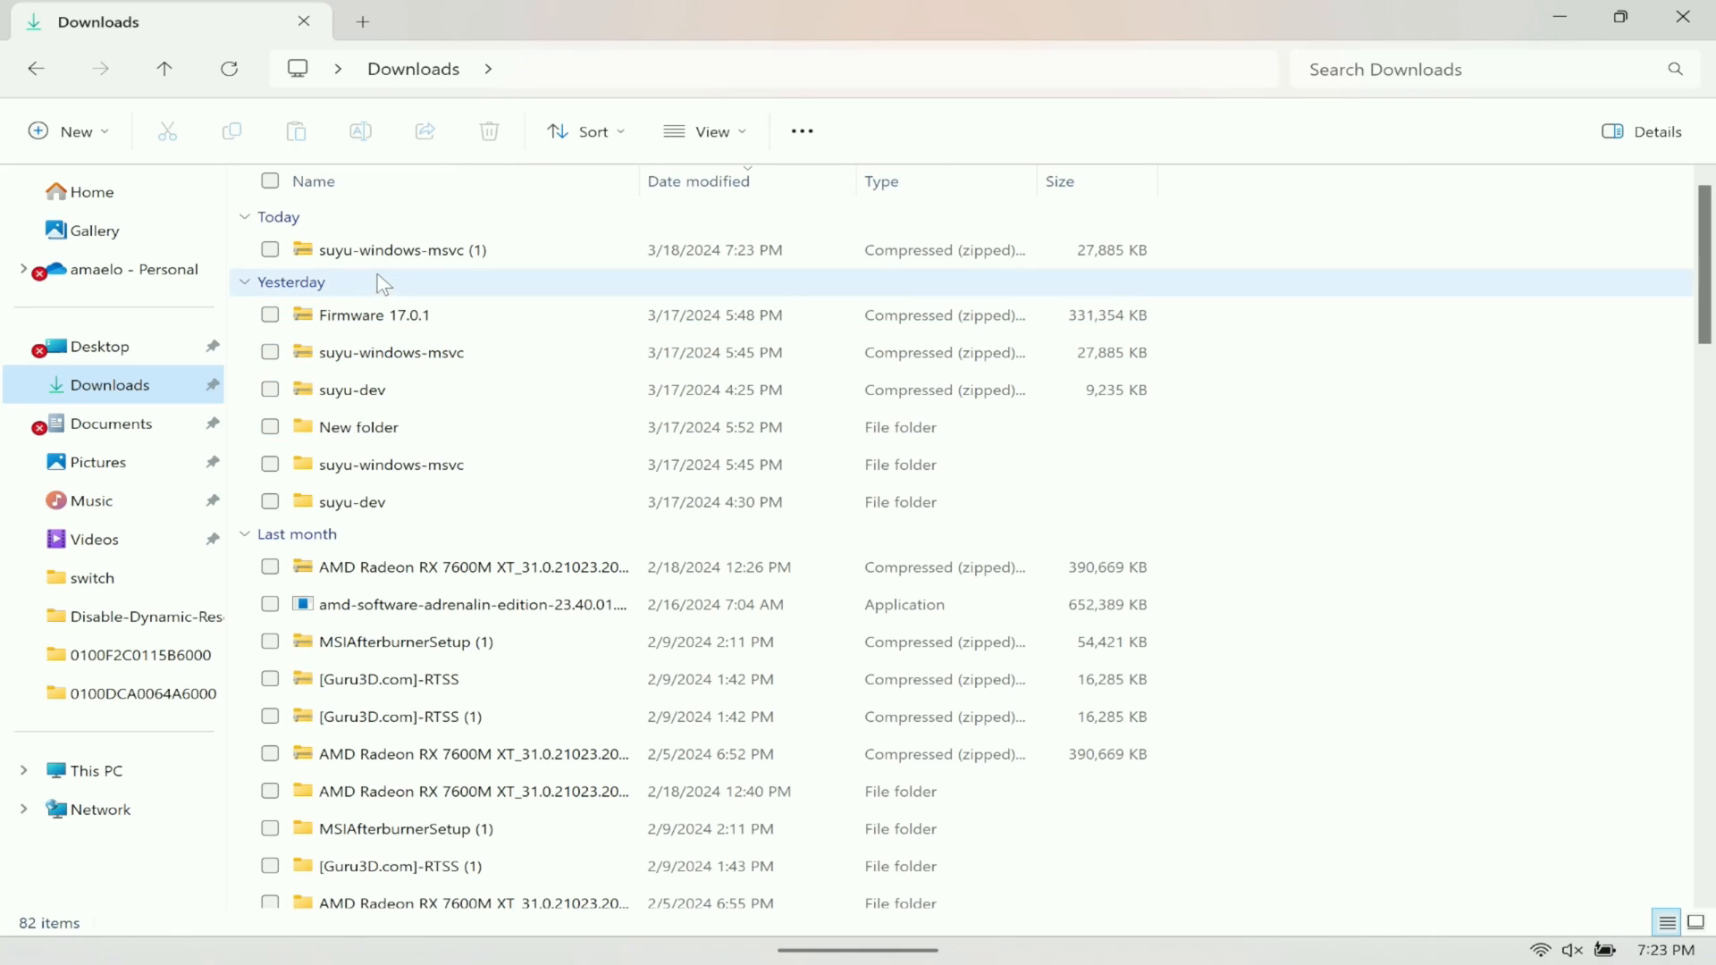
mouse_move(387, 254)
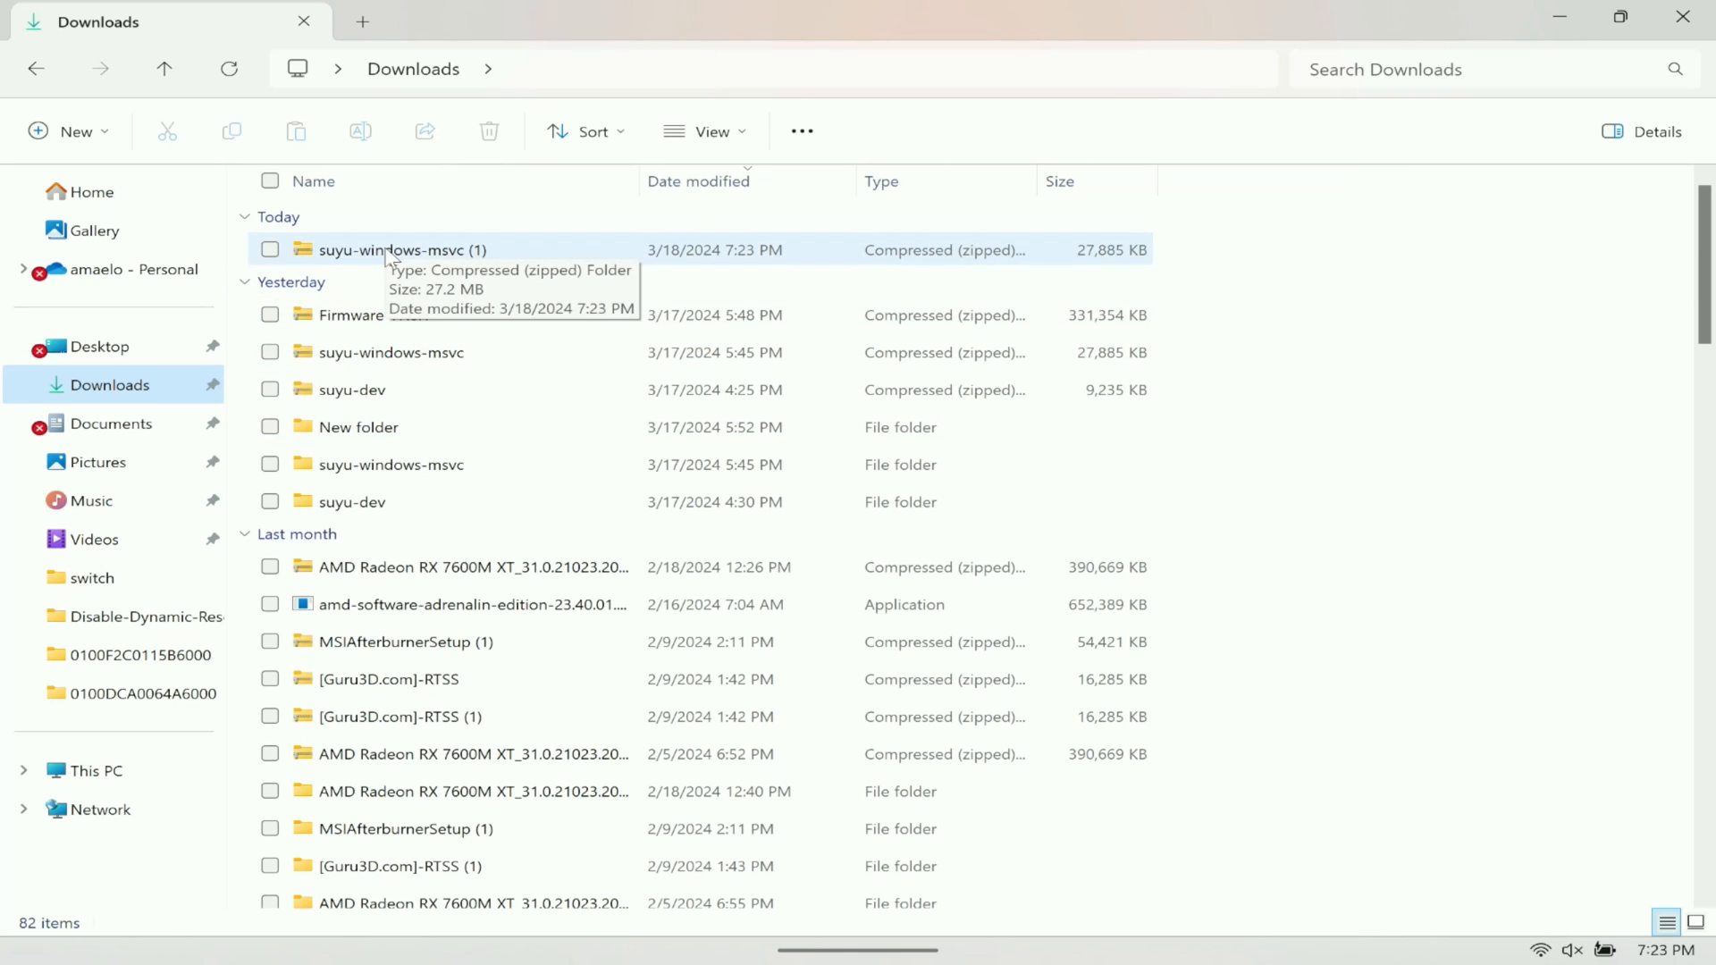
right_click(365, 249)
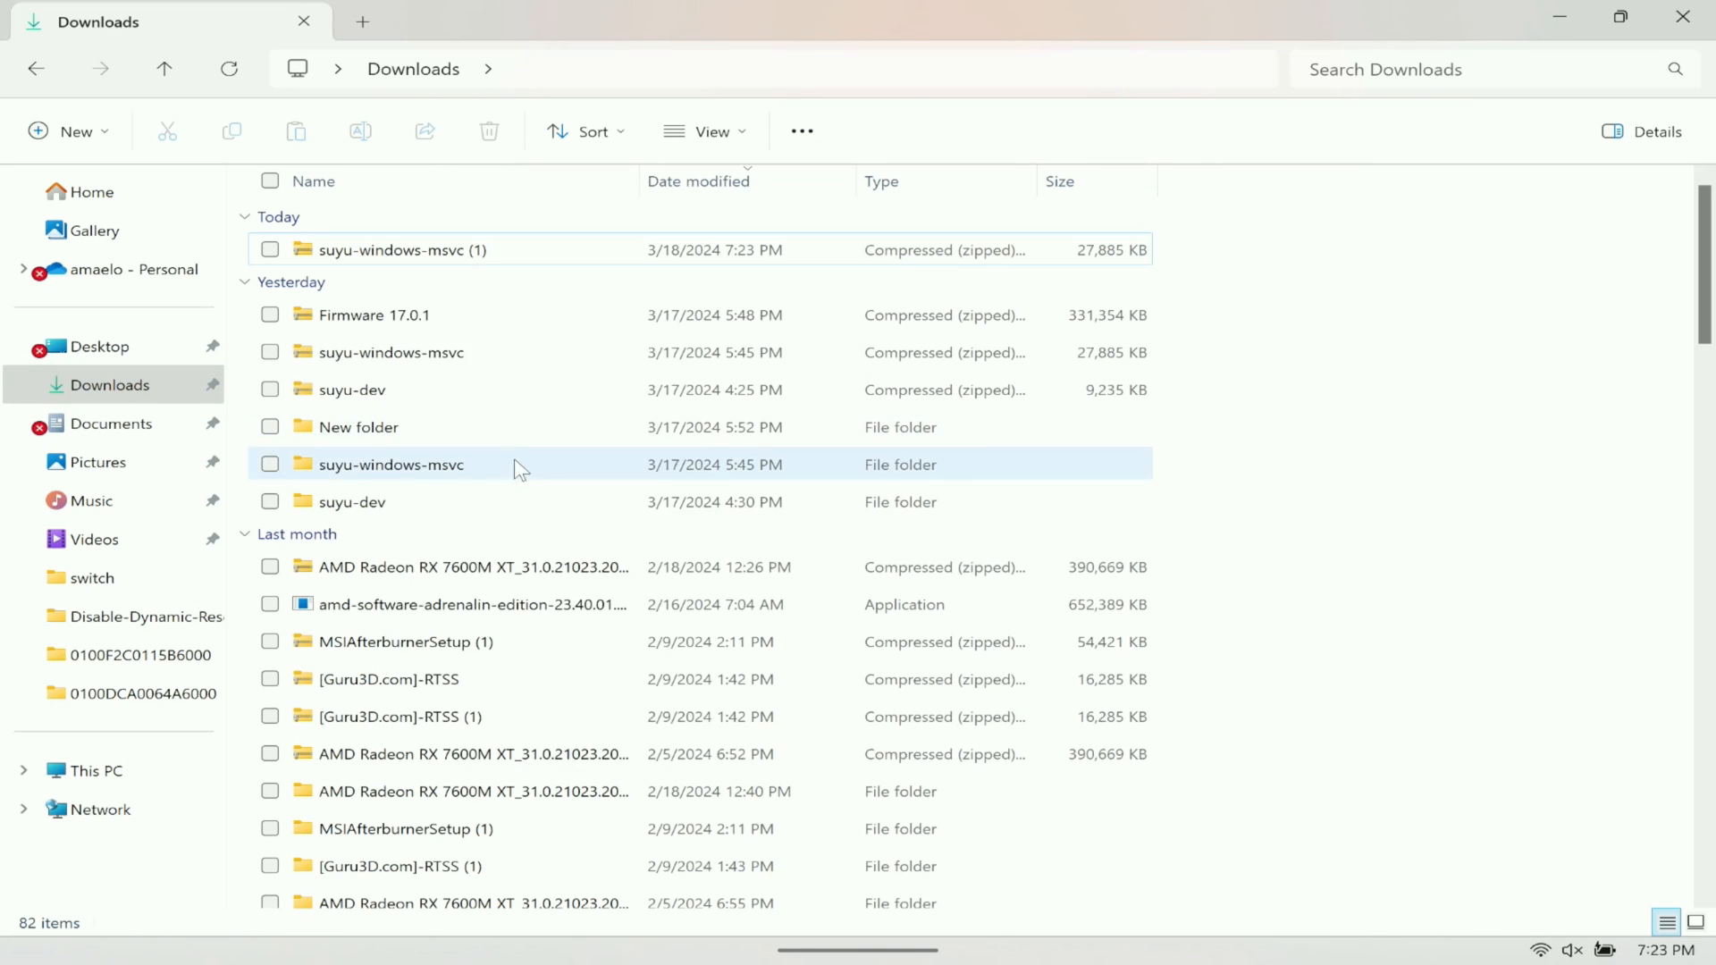
double_click(391, 464)
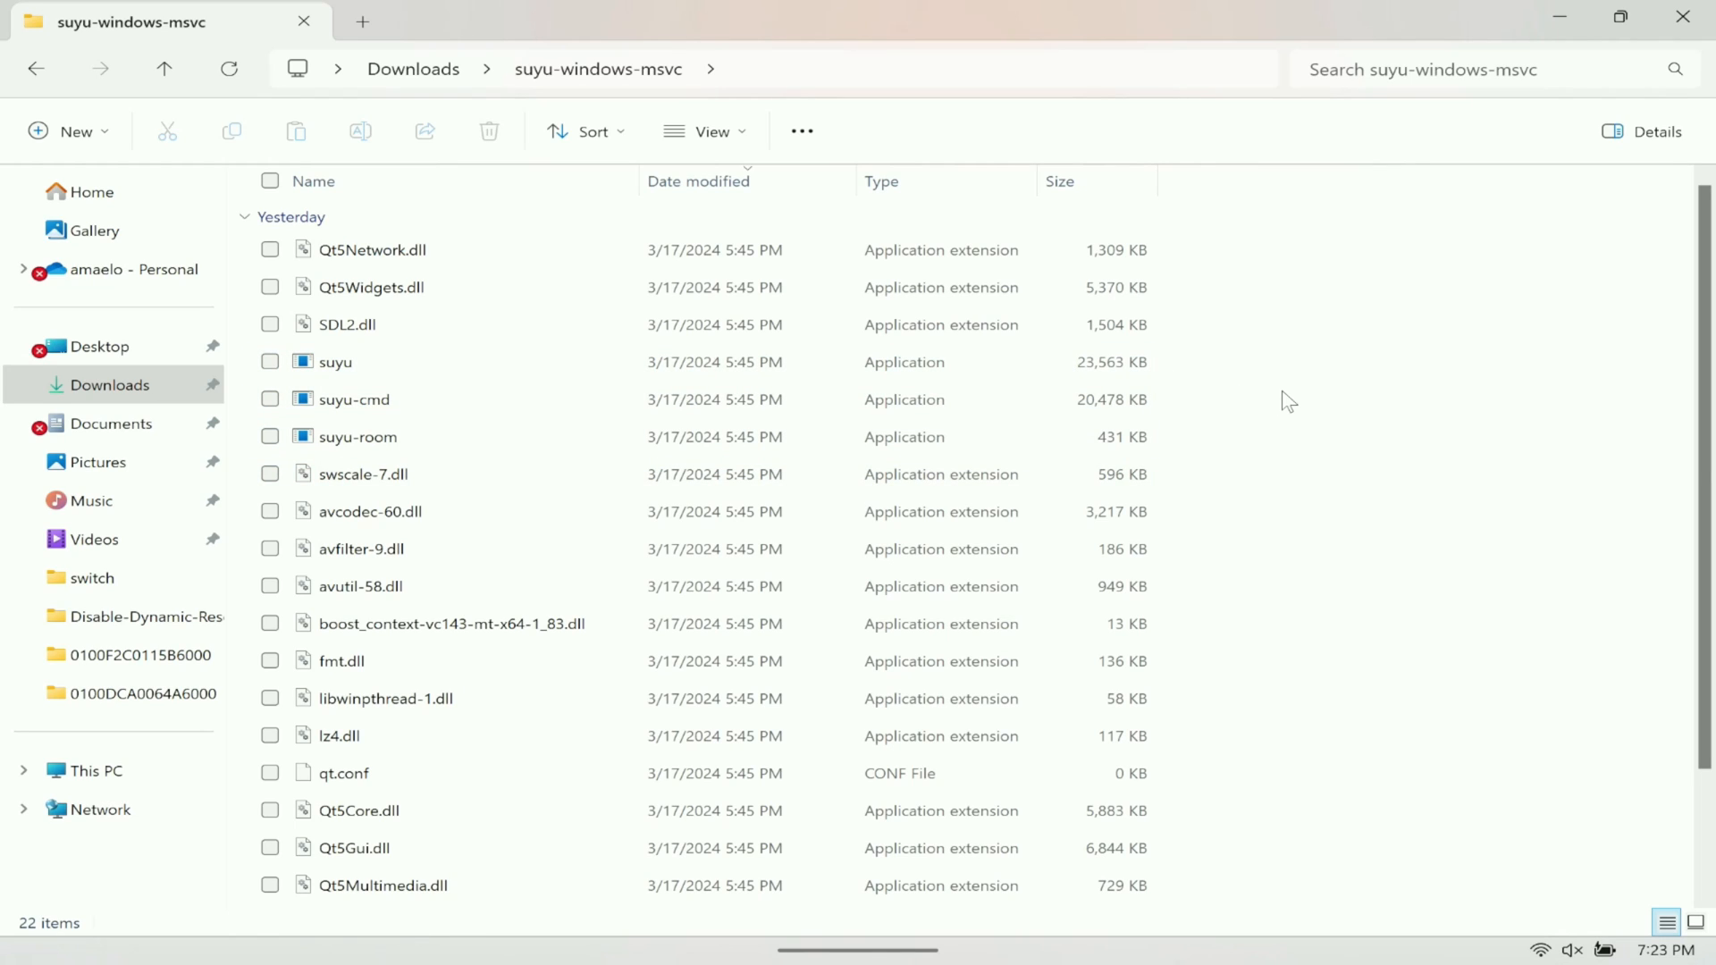
mouse_move(951, 367)
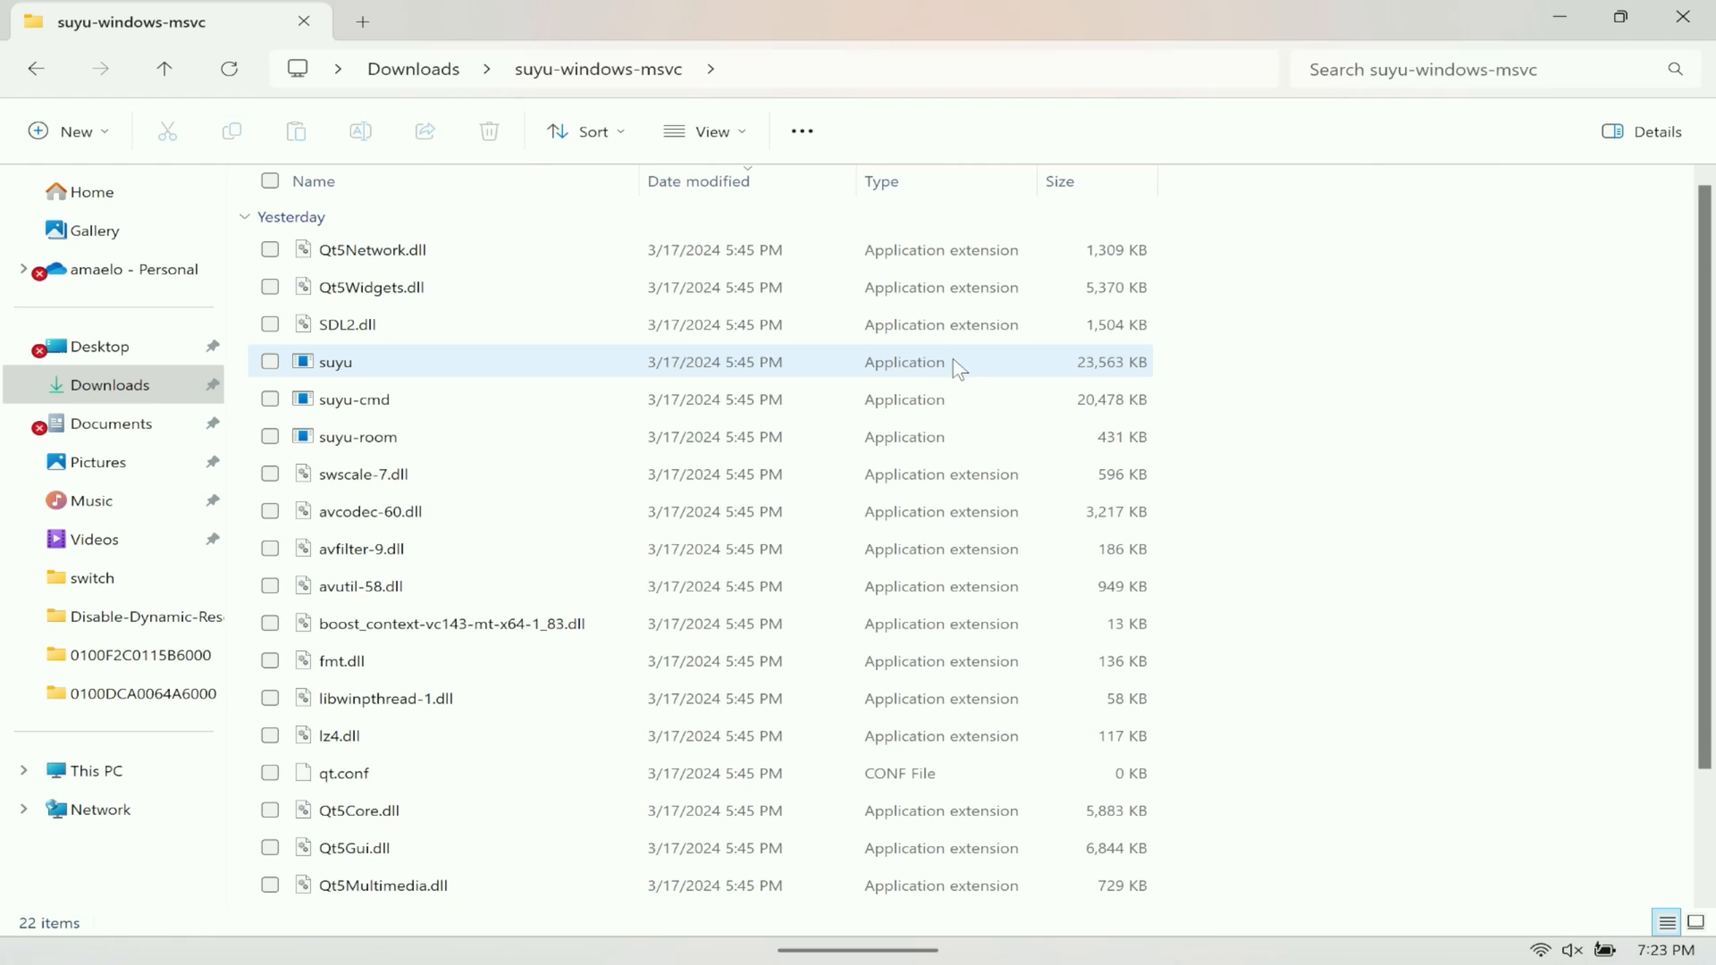
left_click(335, 361)
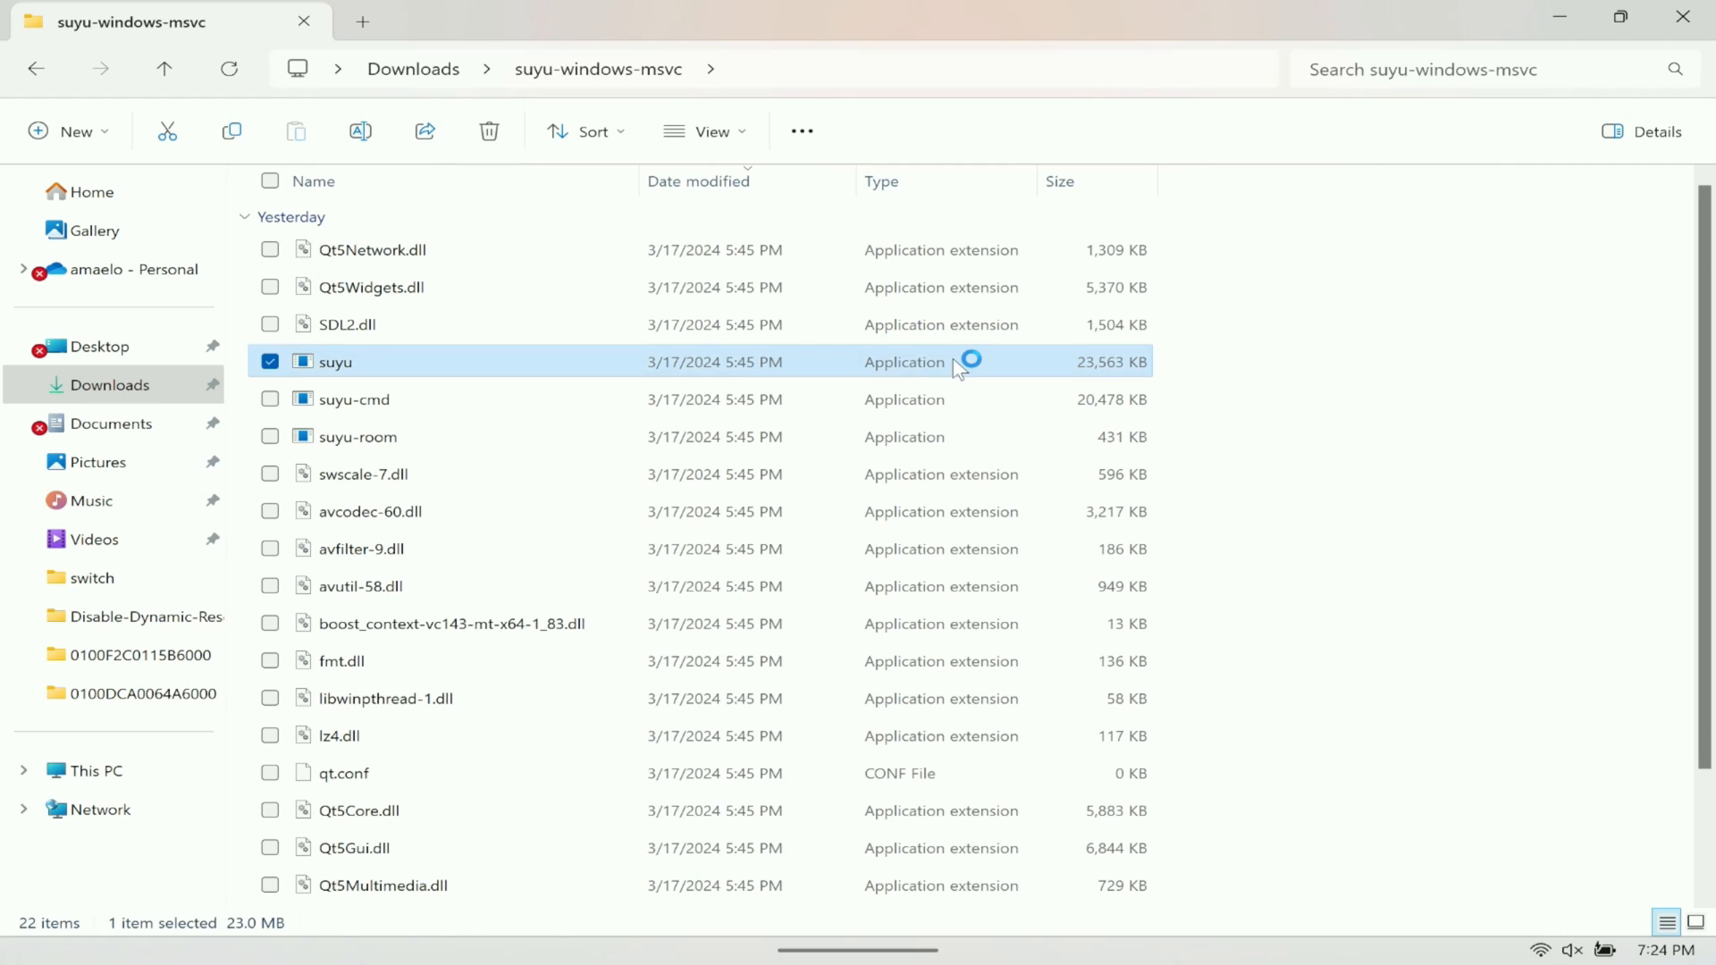
mouse_move(943, 393)
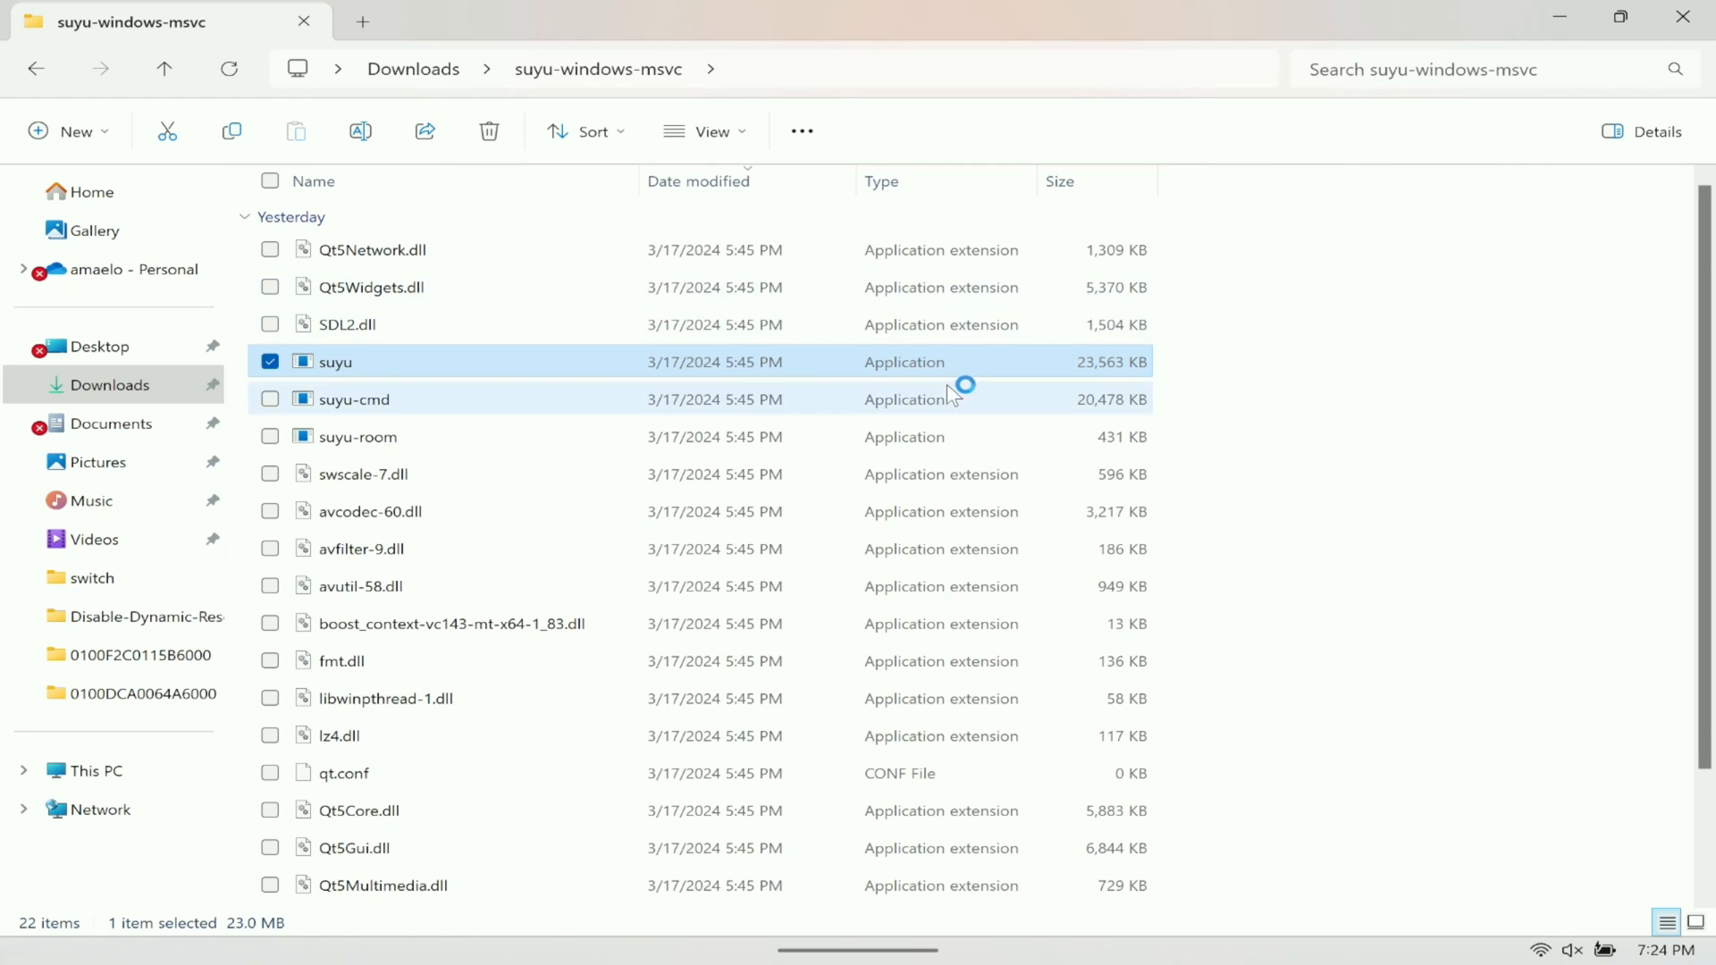
Browse the six-title game list from C:/Emulation/roms/switch, selecting Bayonetta 3 and the directory row
double_click(335, 361)
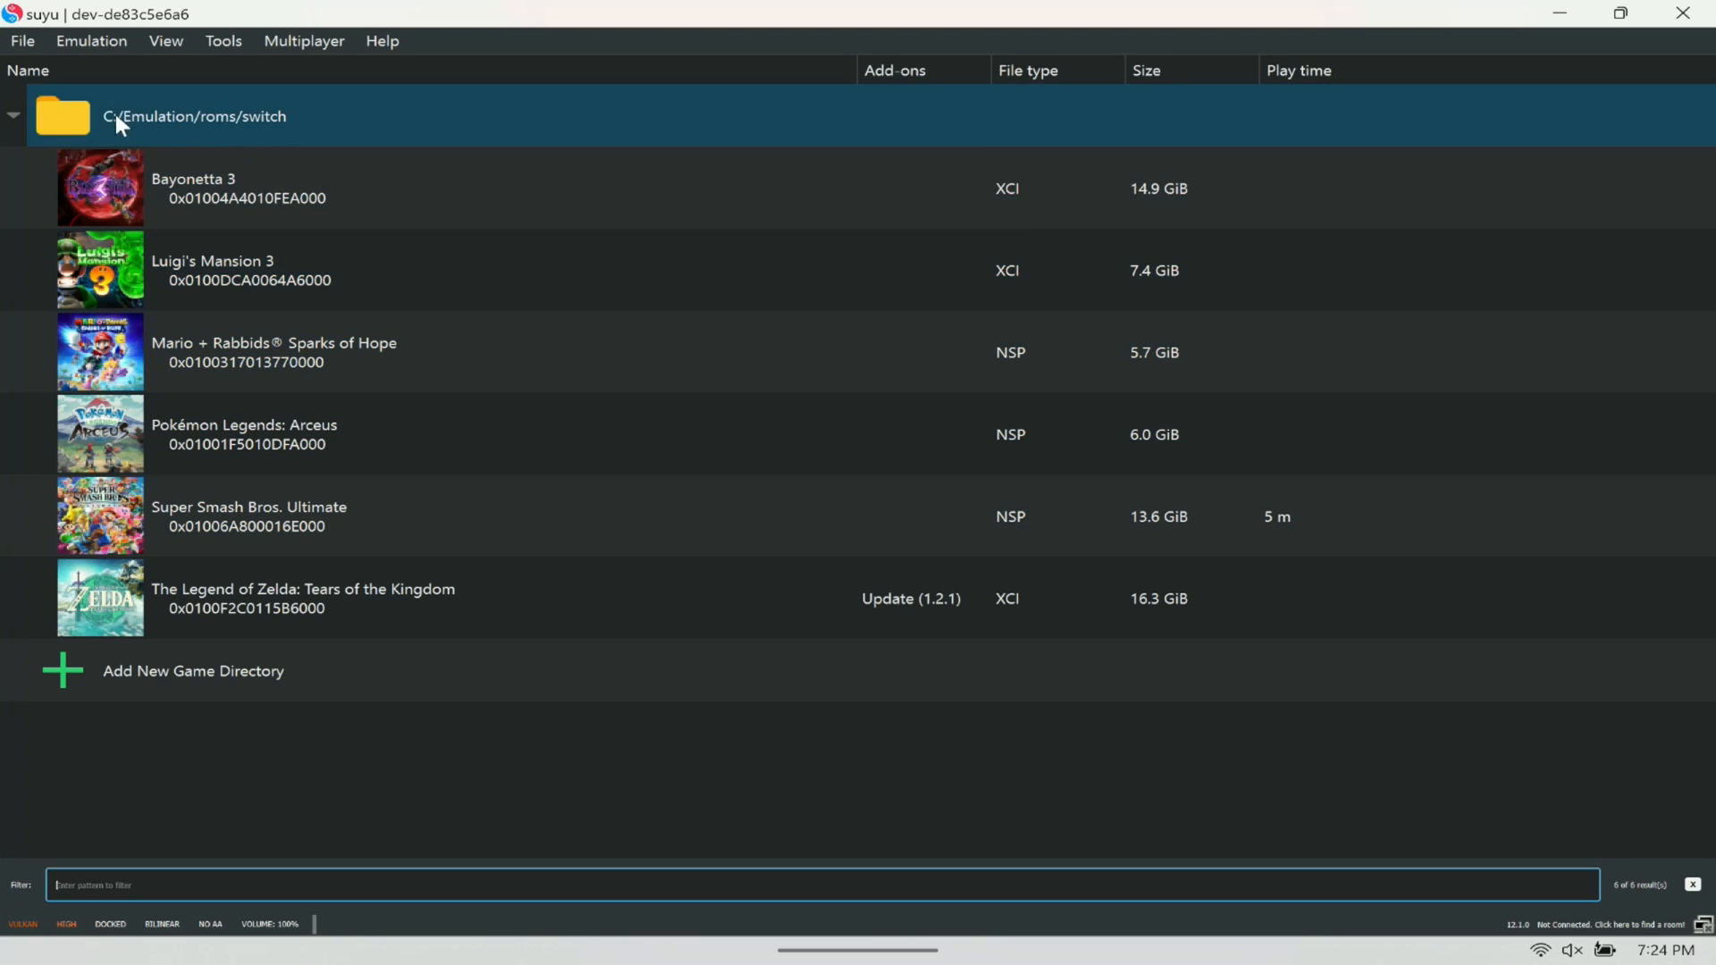
left_click(211, 192)
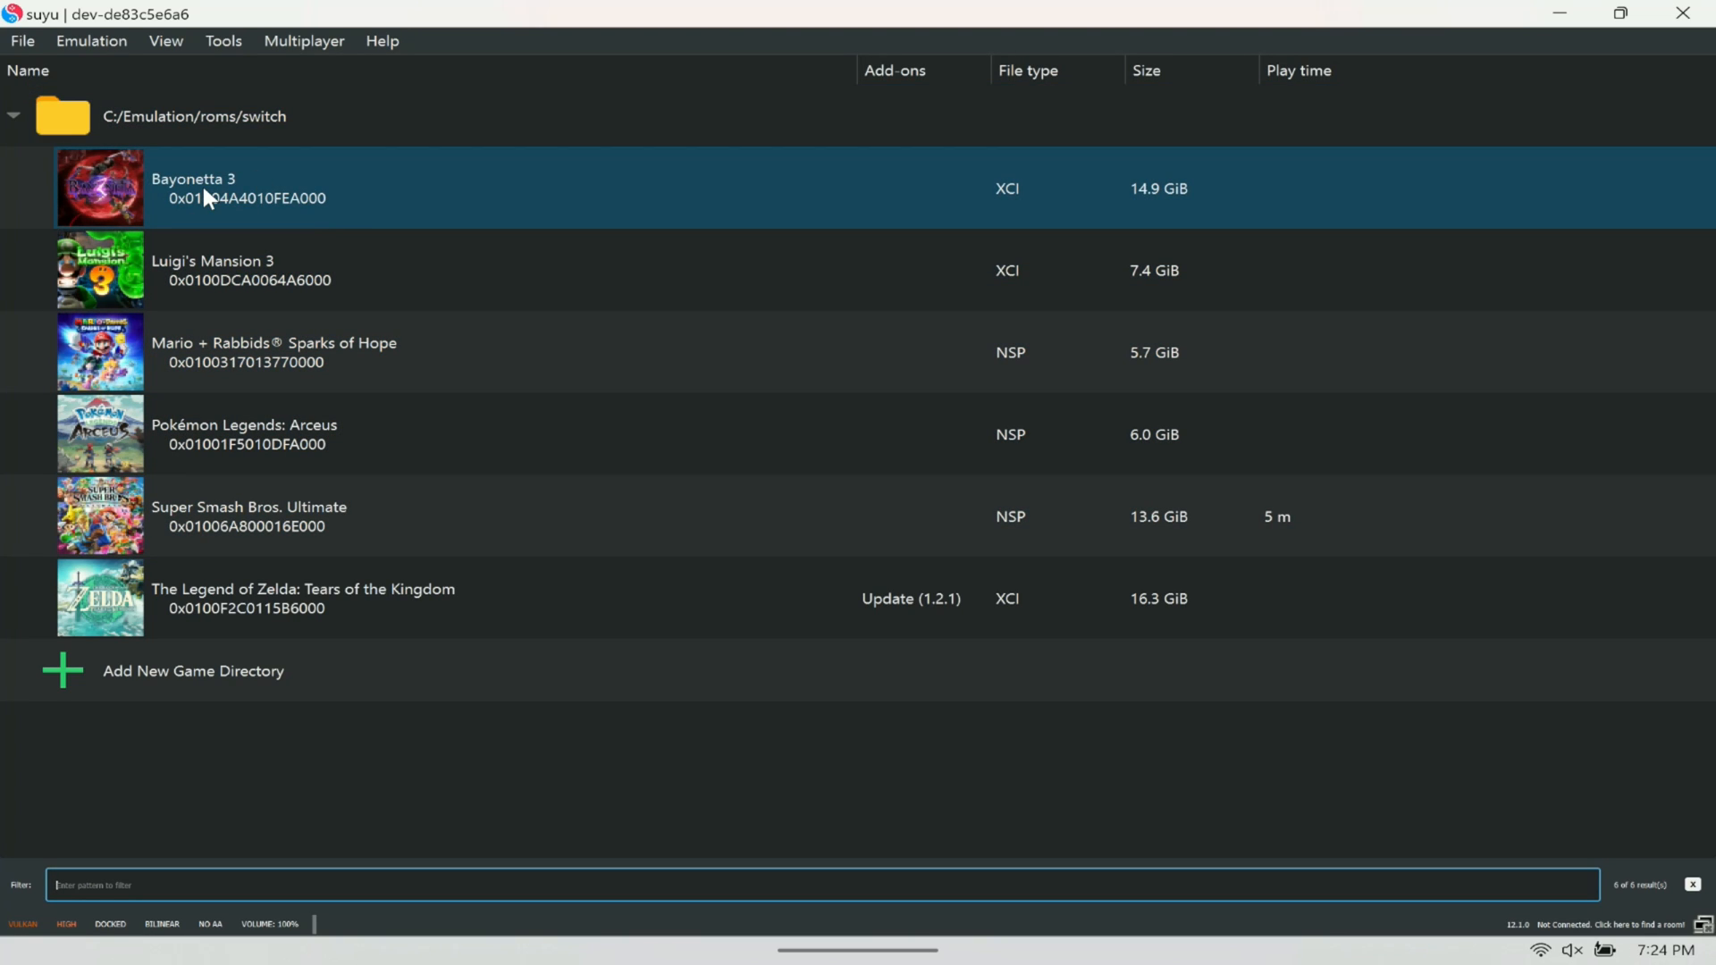
left_click(192, 116)
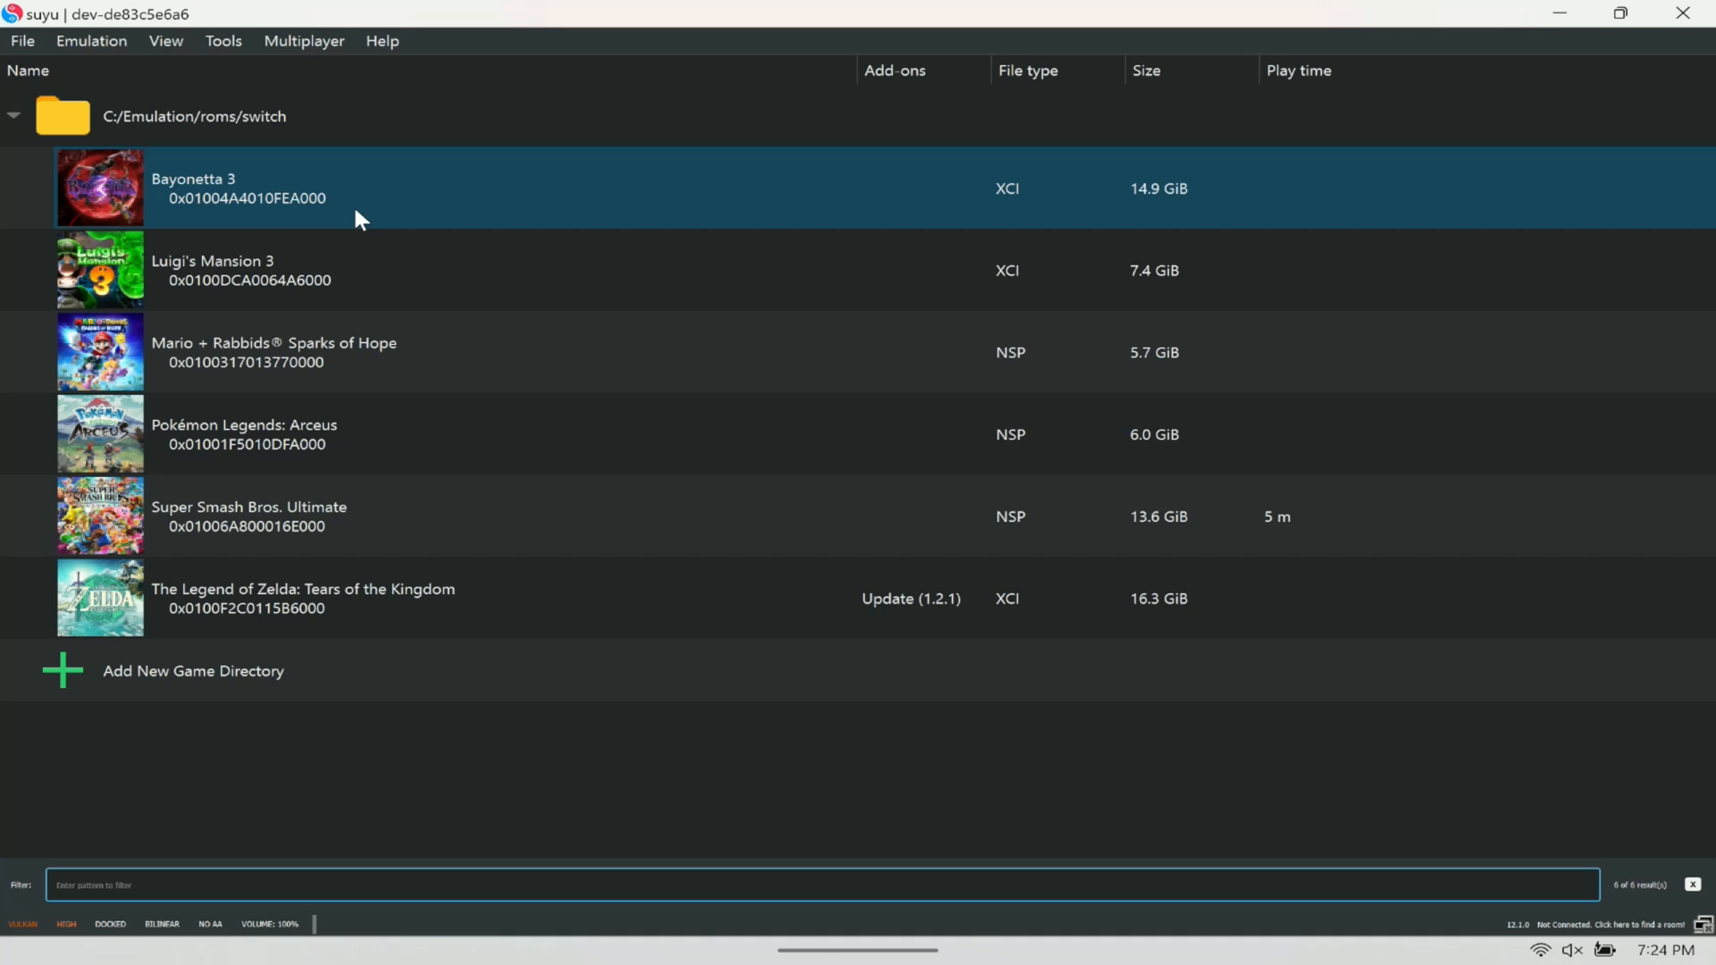
left_click(179, 116)
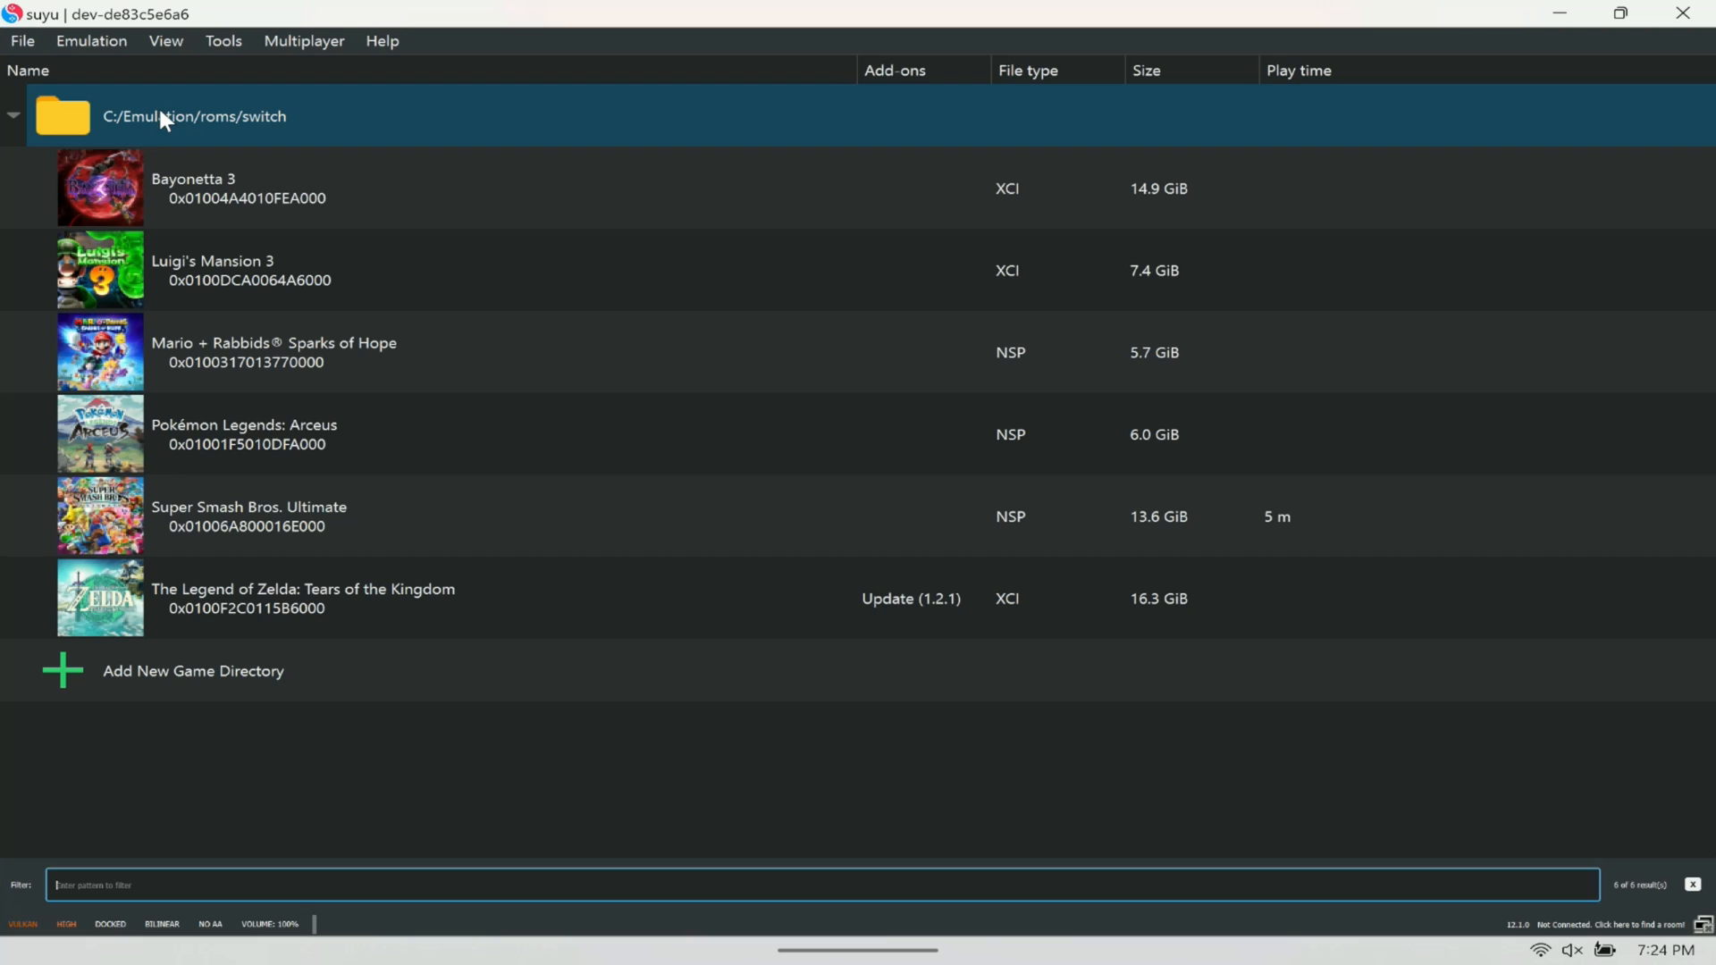
mouse_move(189, 139)
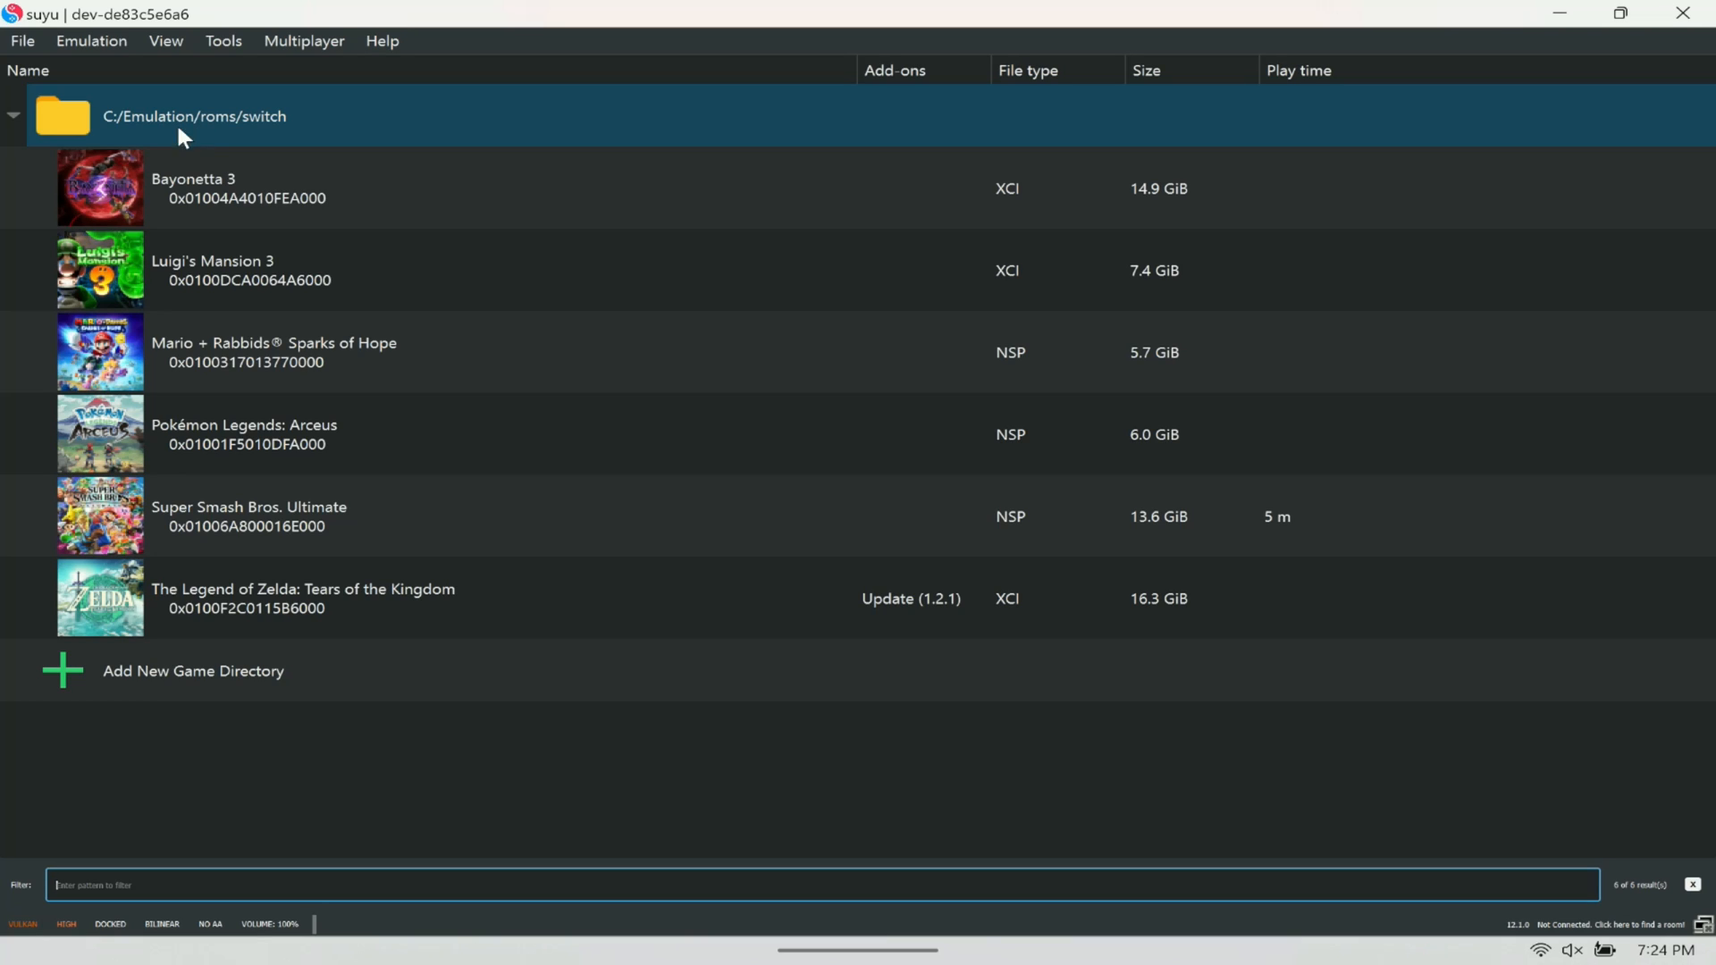
mouse_move(20, 41)
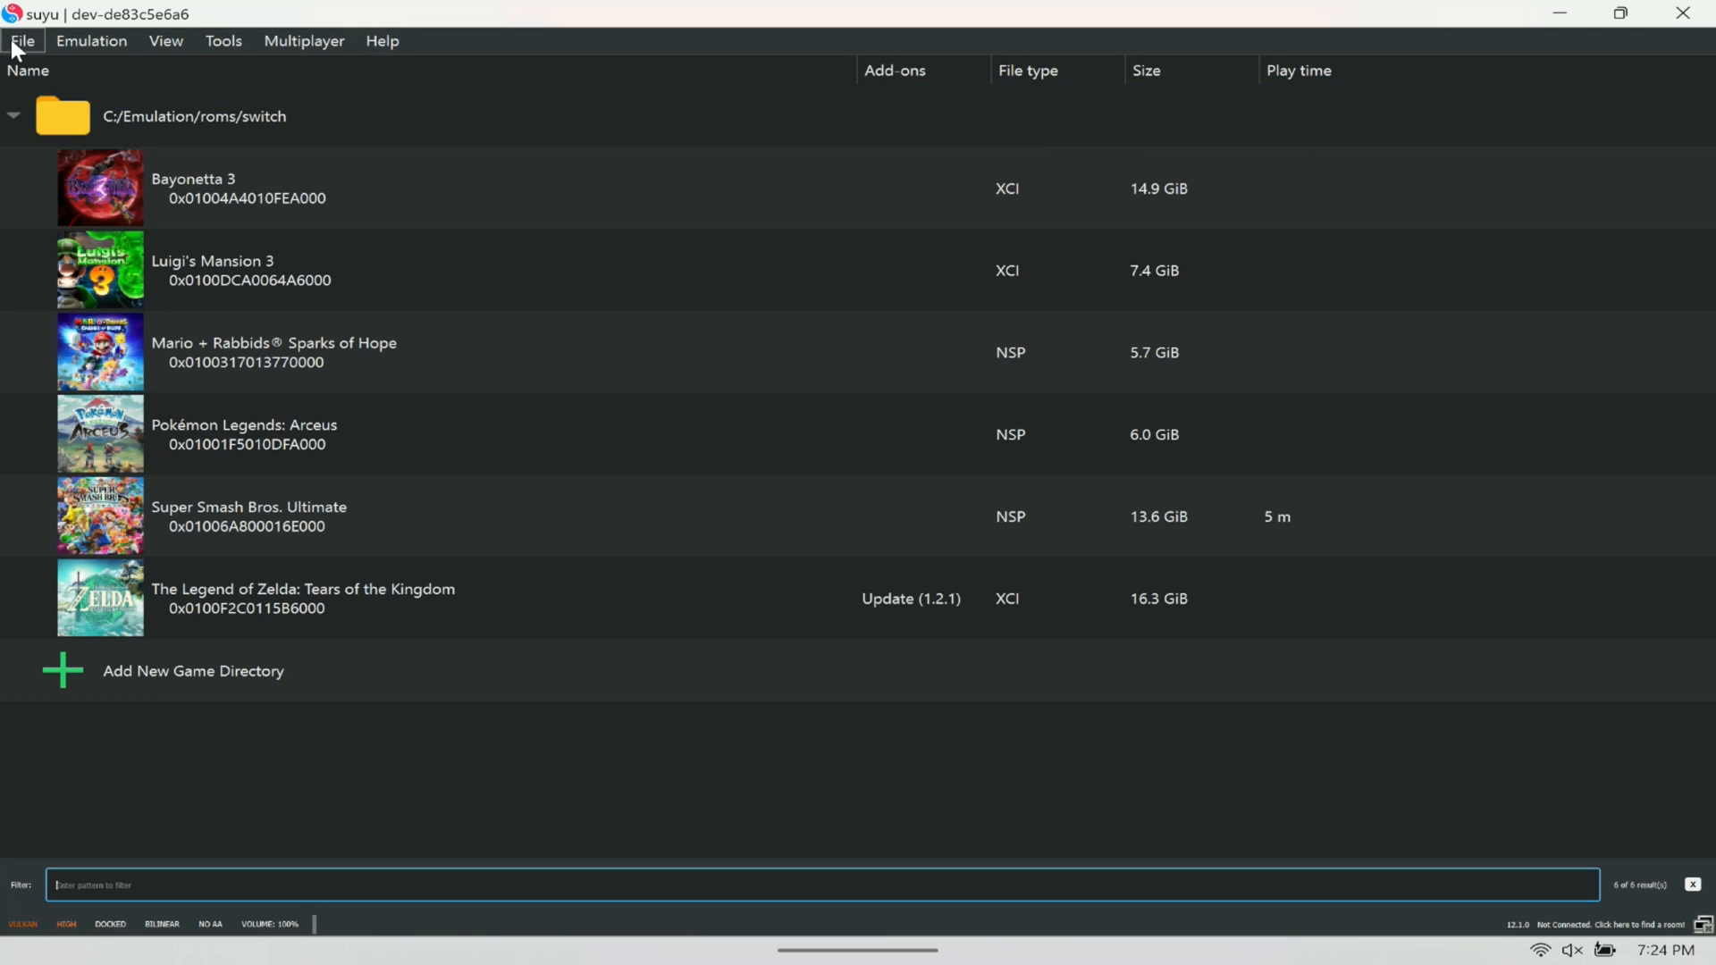
Open suyu's AppData keys folder showing prod.keys and title.keys, then return to suyu
left_click(28, 41)
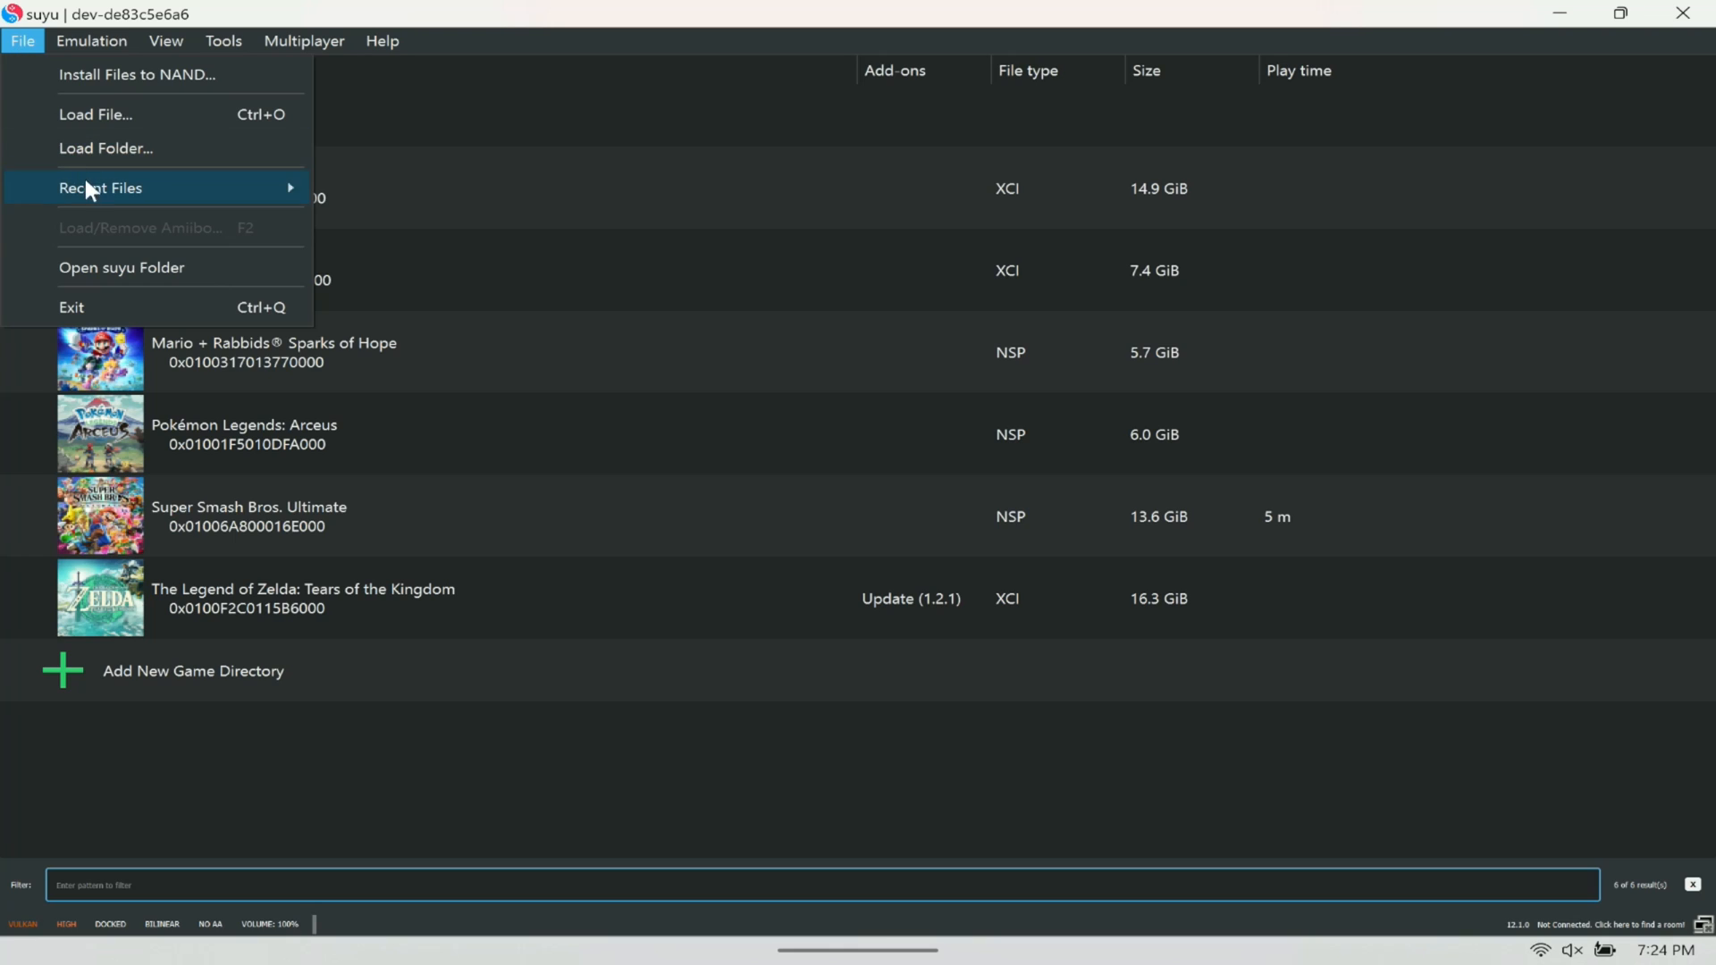
left_click(121, 268)
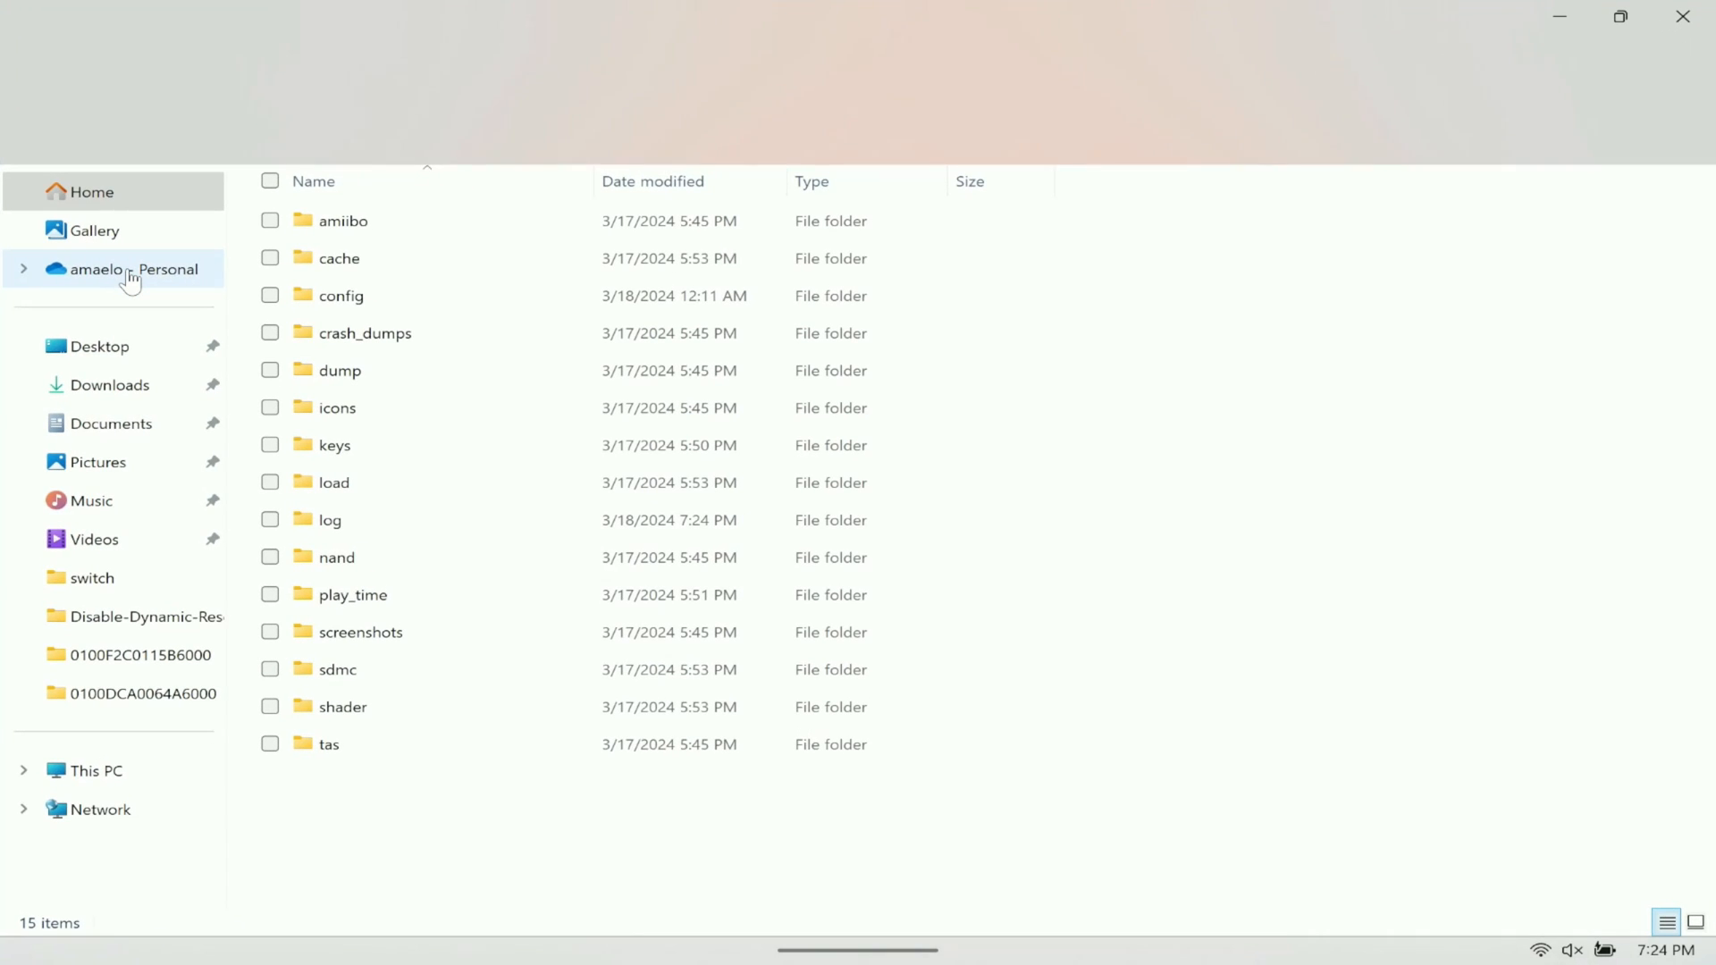
double_click(335, 445)
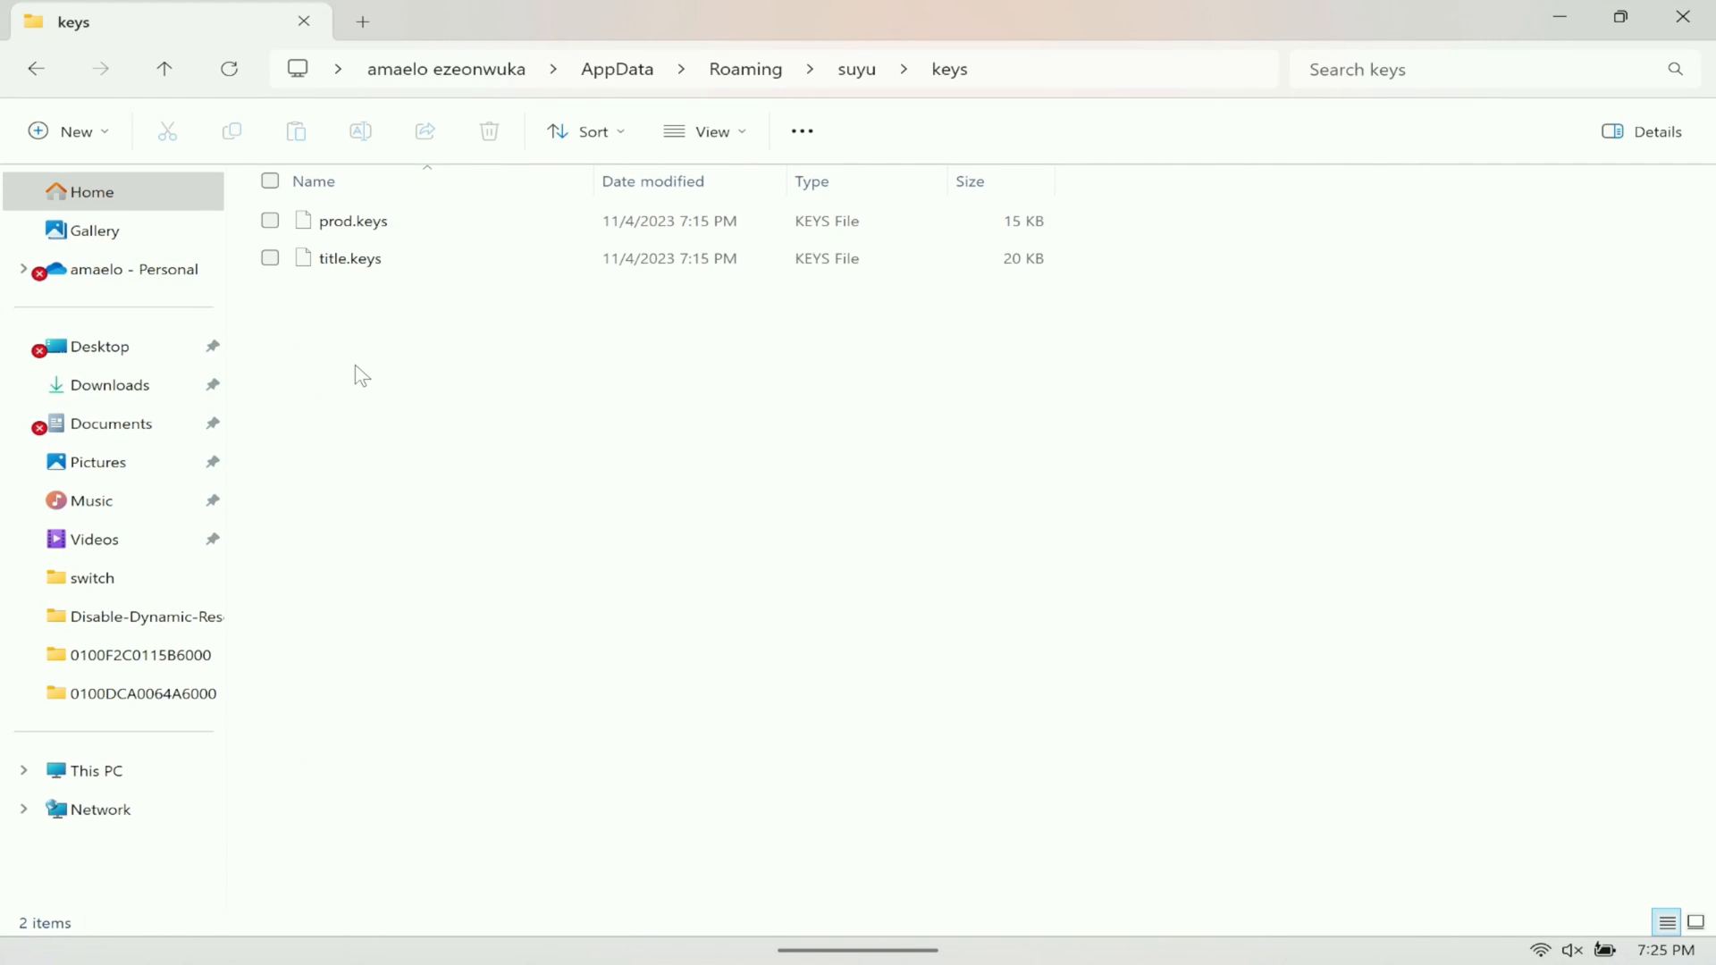
mouse_move(314, 266)
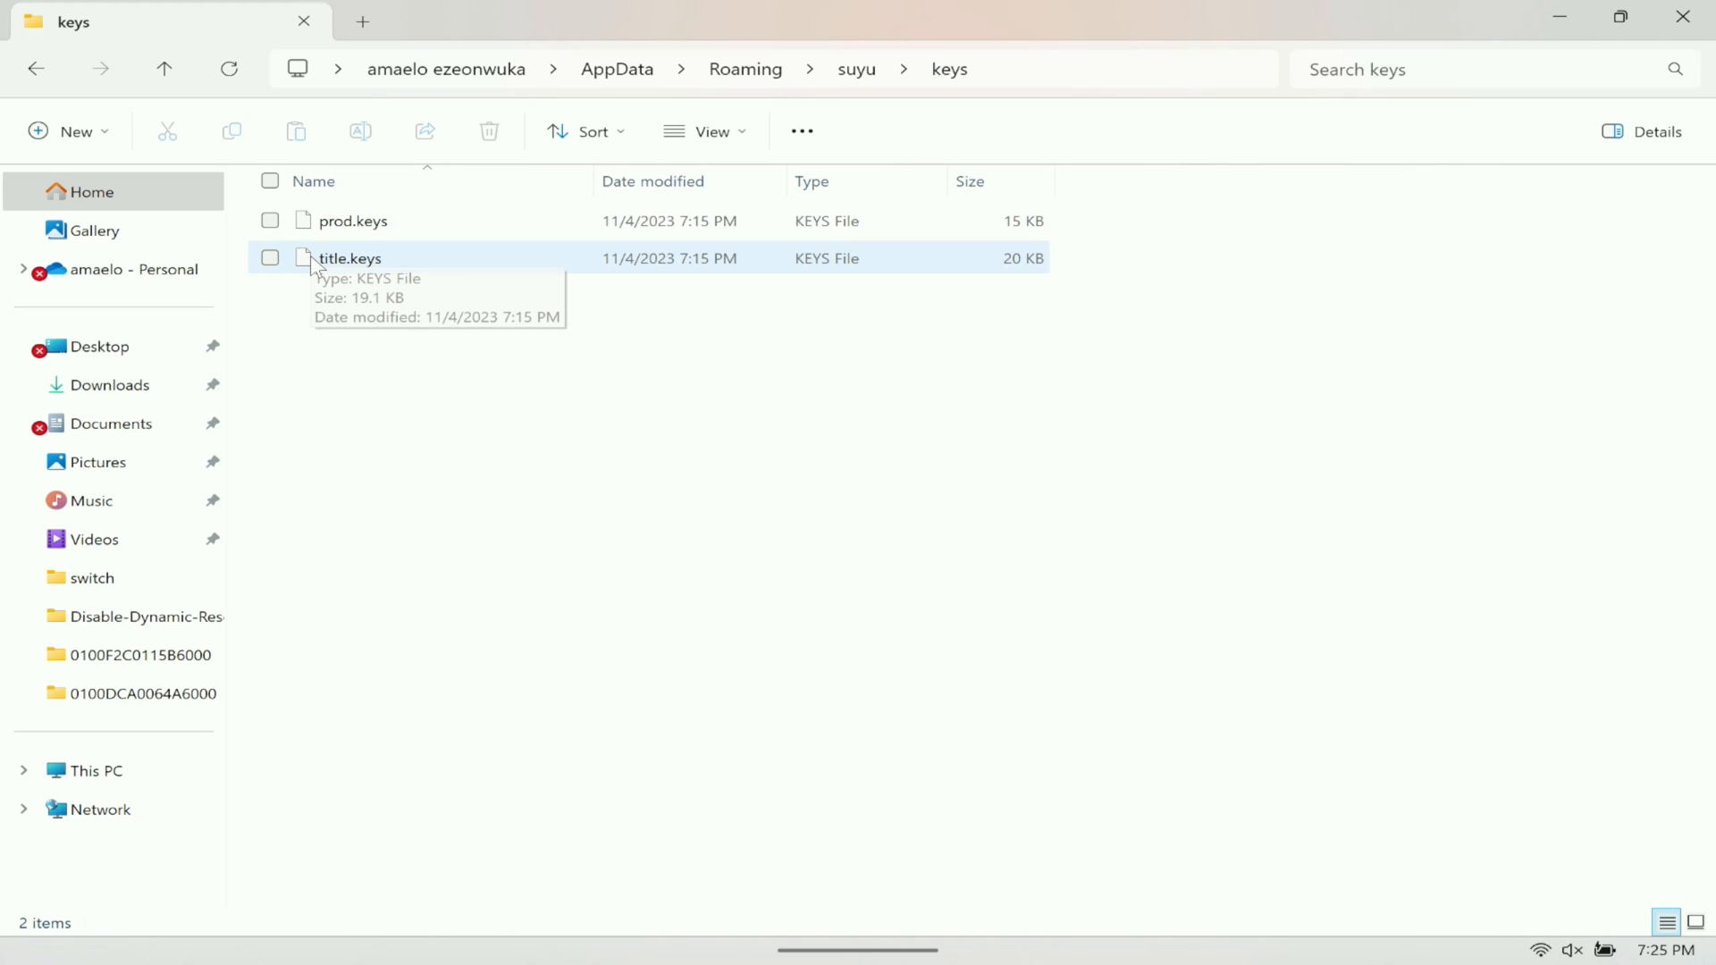
mouse_move(425, 268)
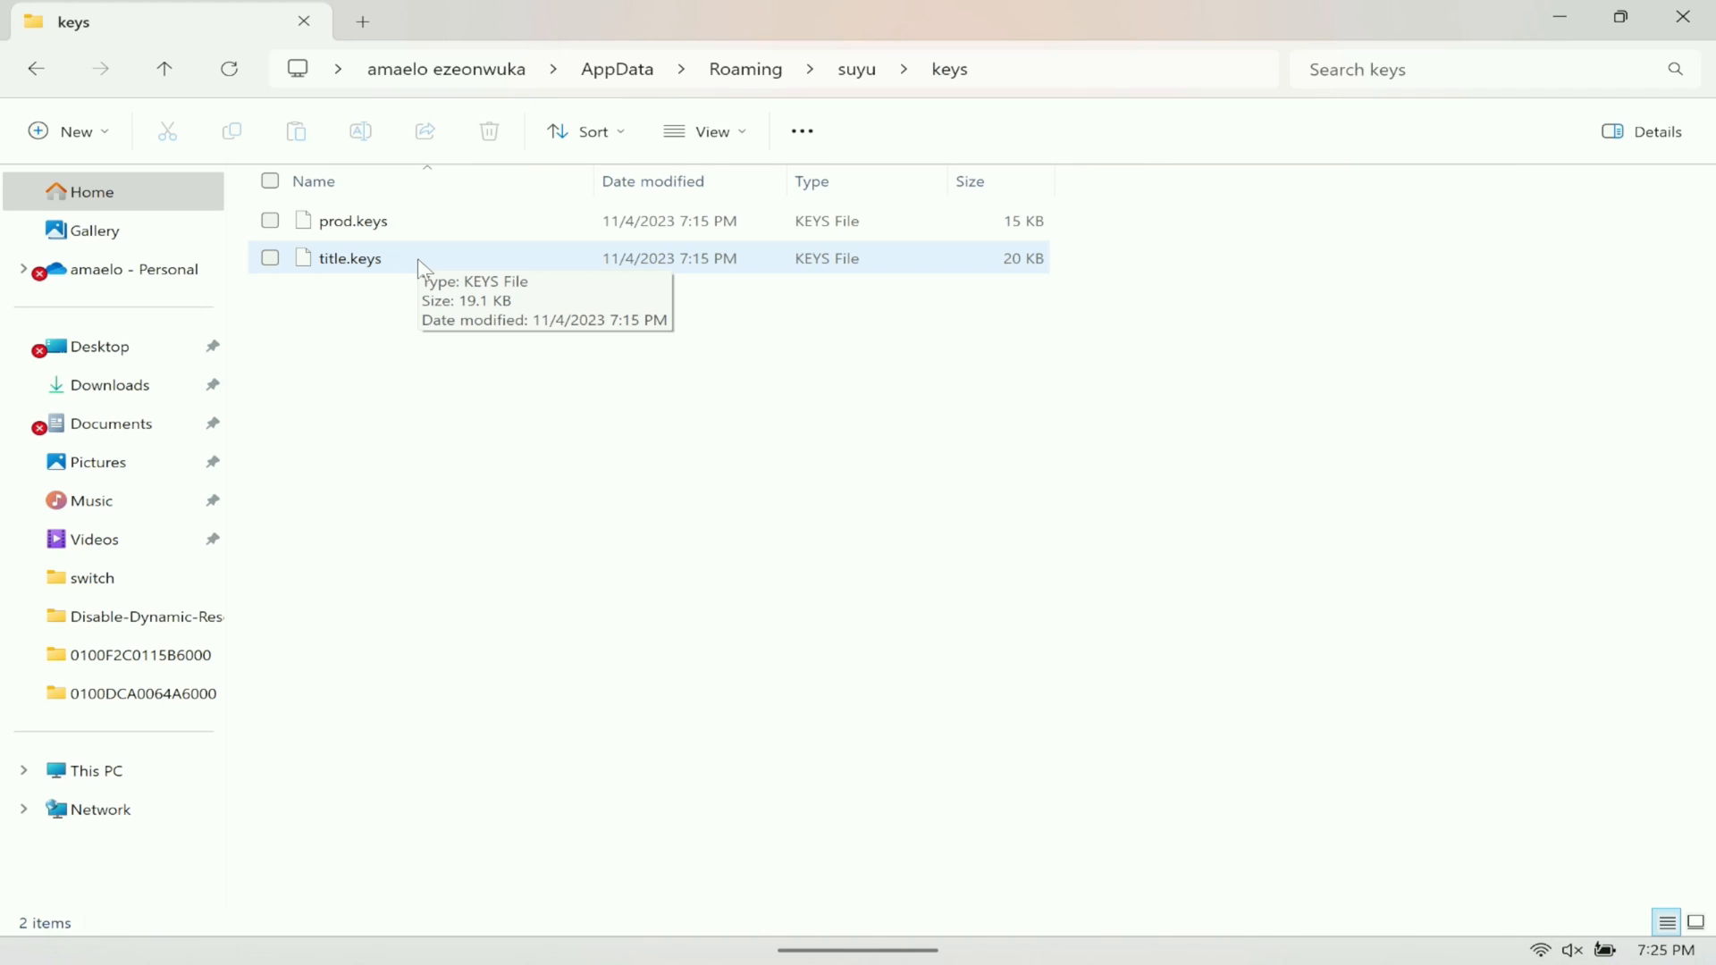
right_click(420, 259)
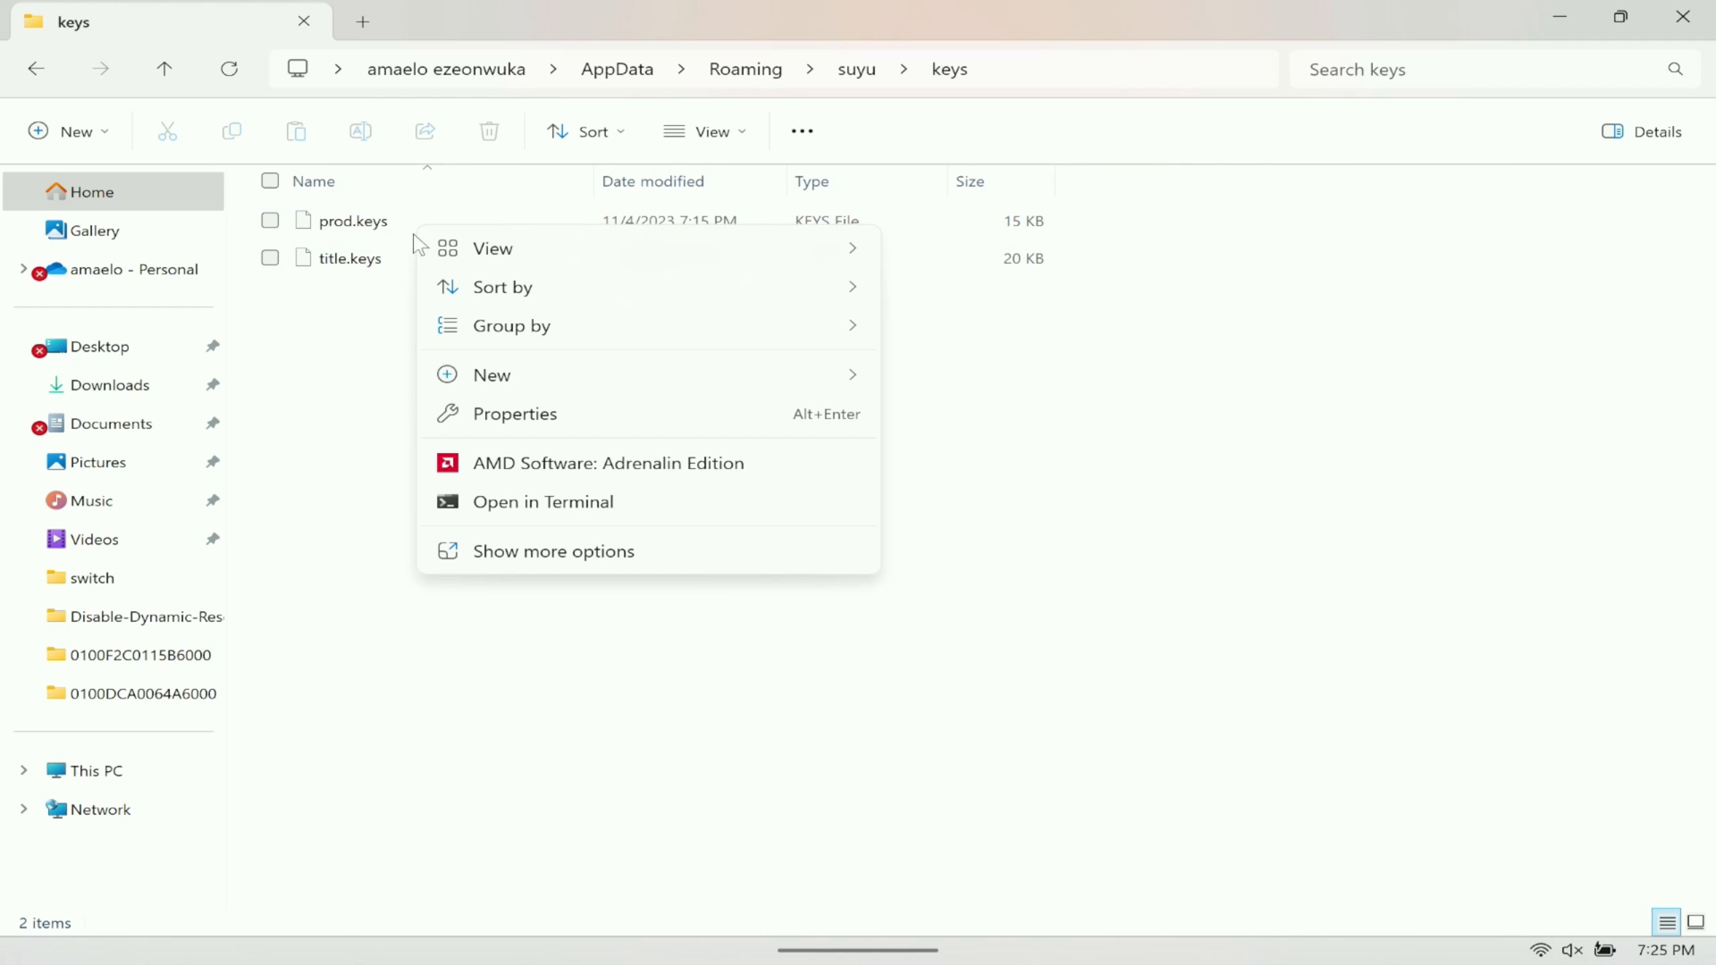
mouse_move(360, 296)
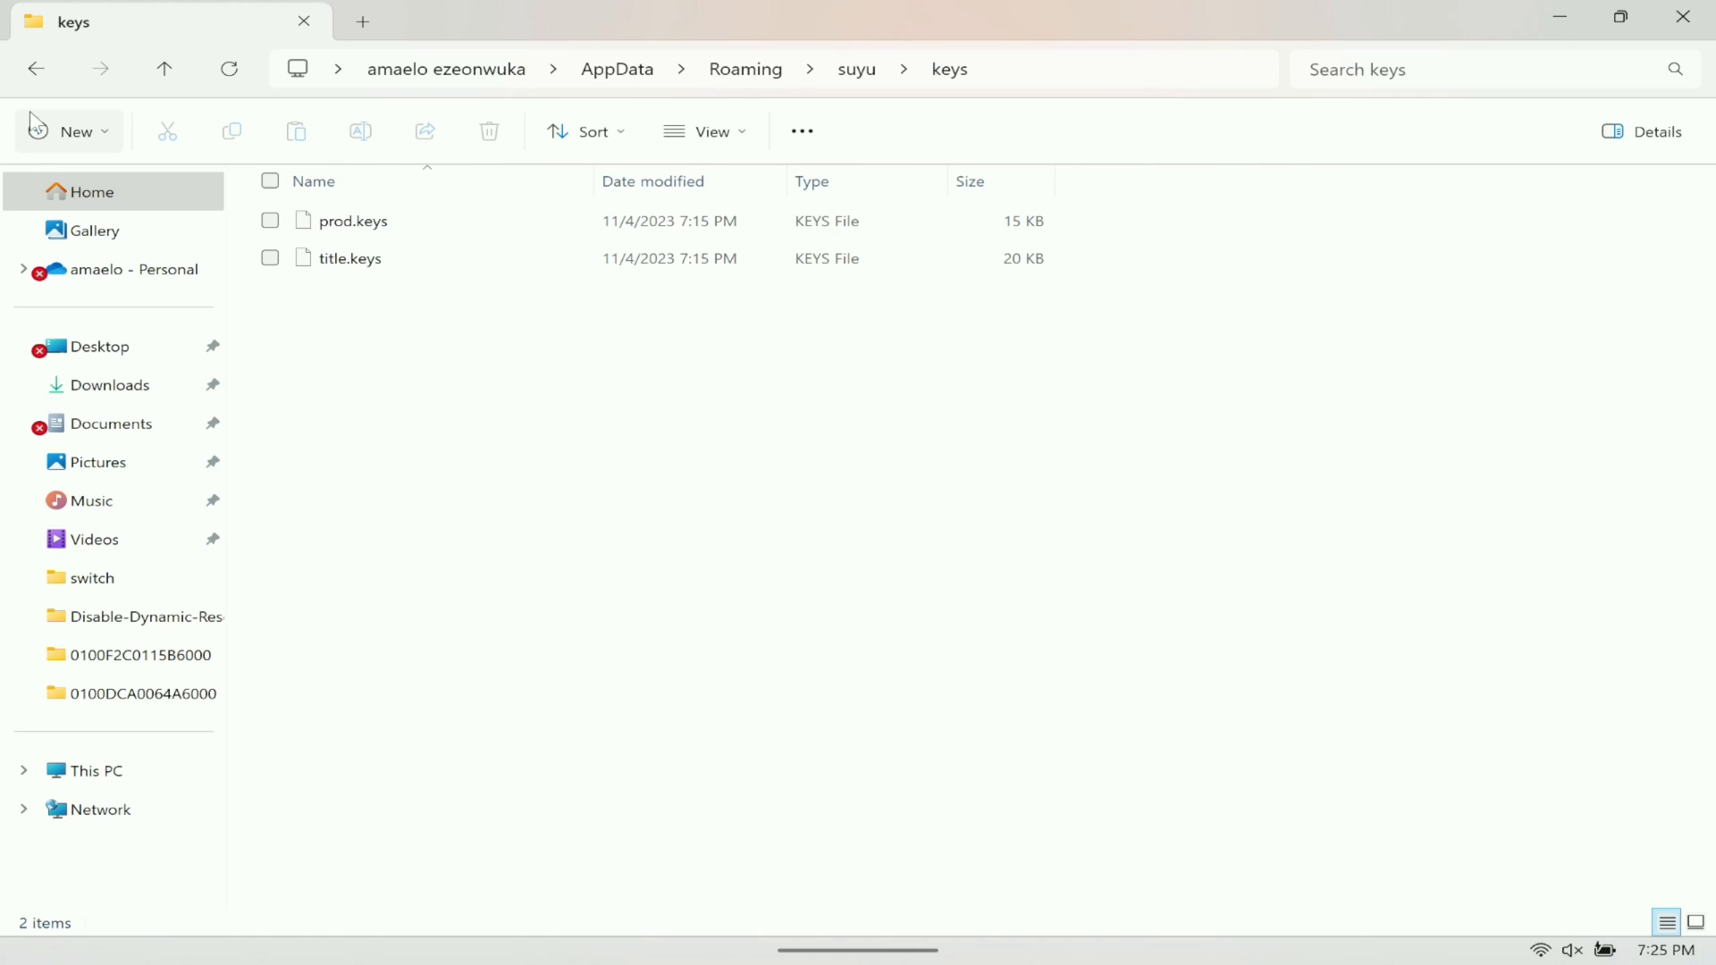
left_click(37, 70)
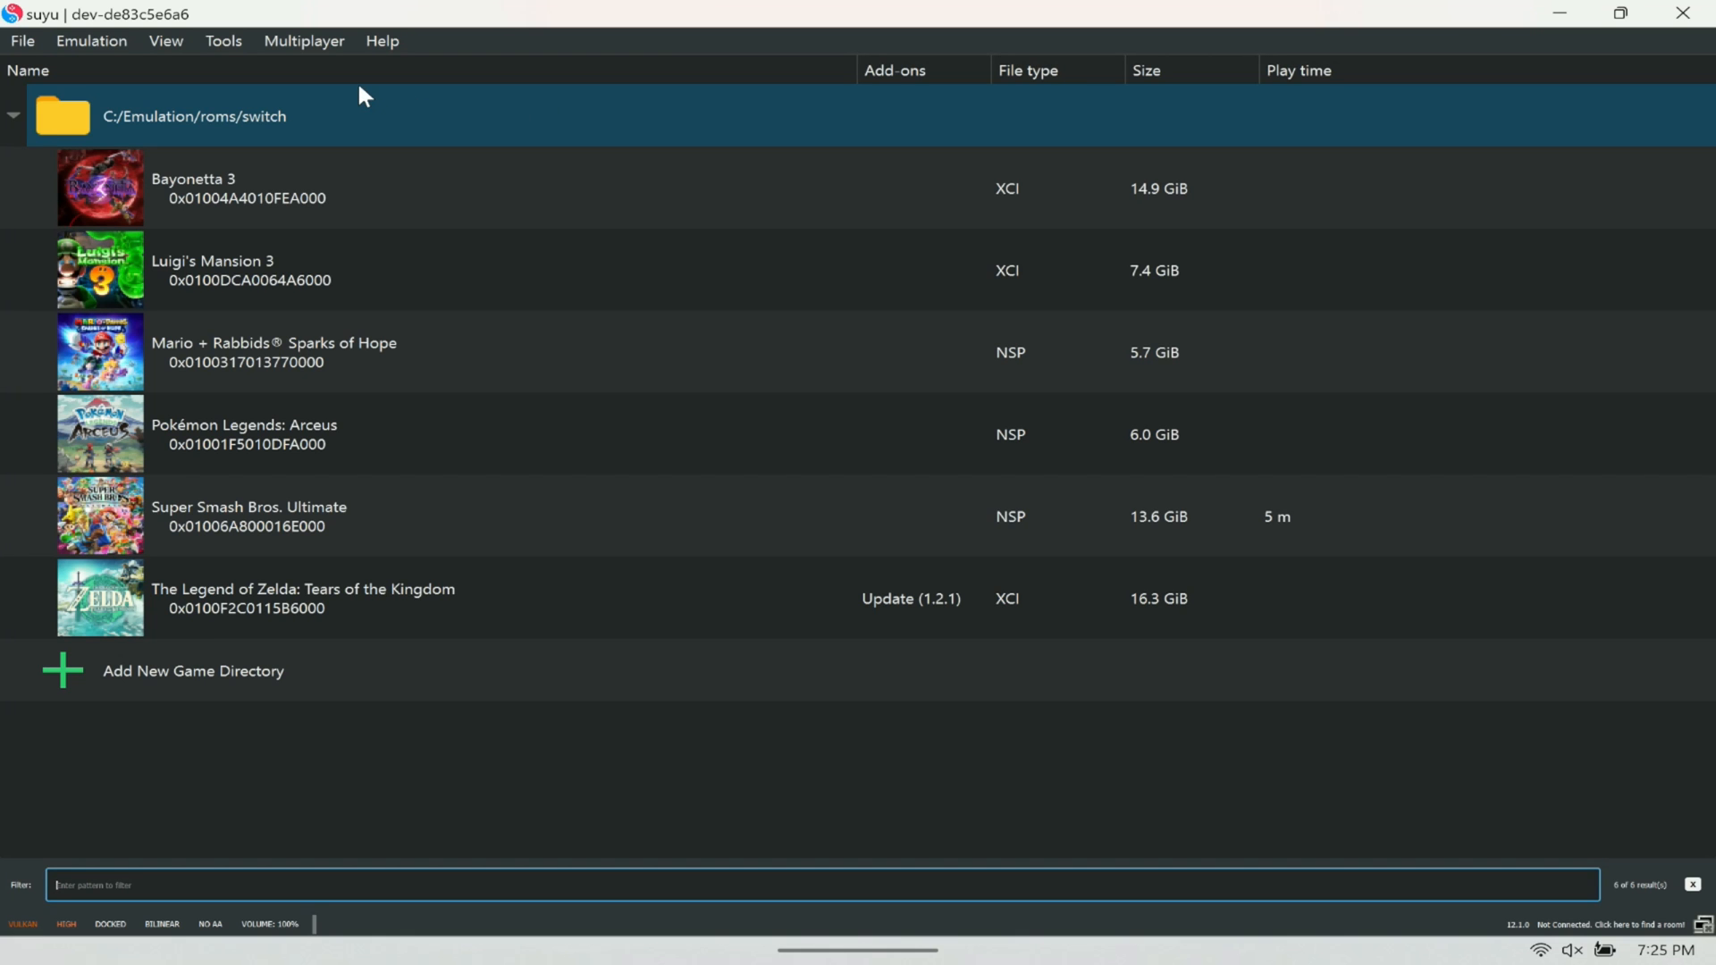
mouse_move(266, 86)
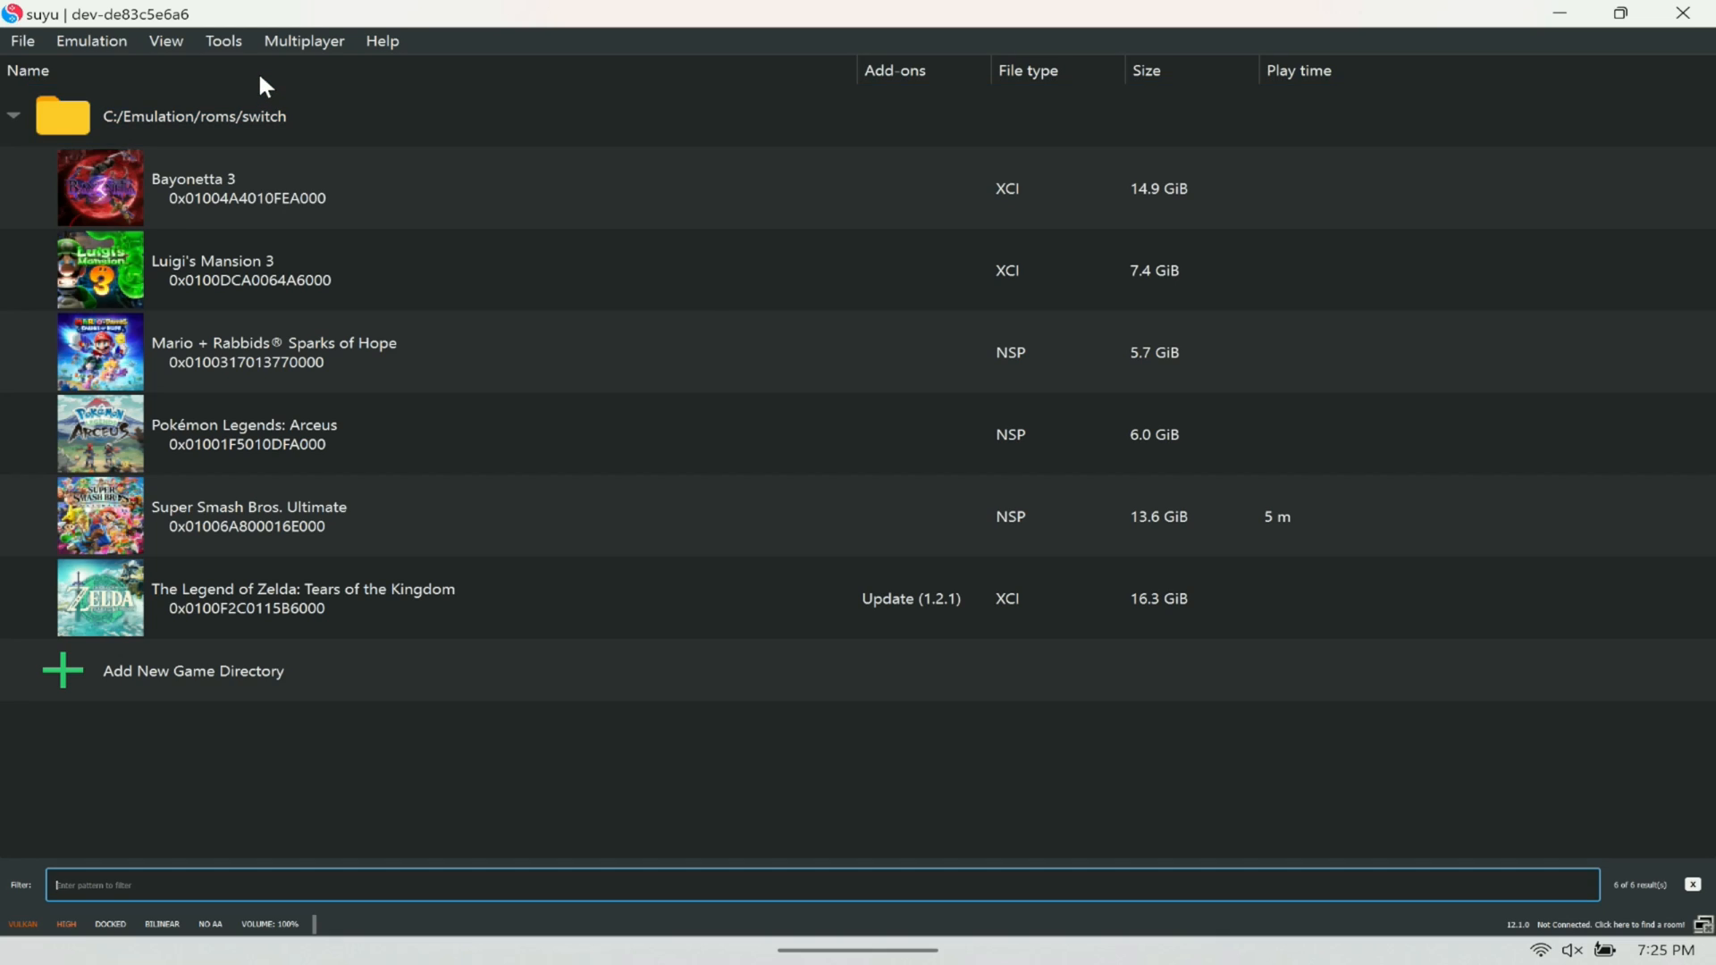
mouse_move(244, 42)
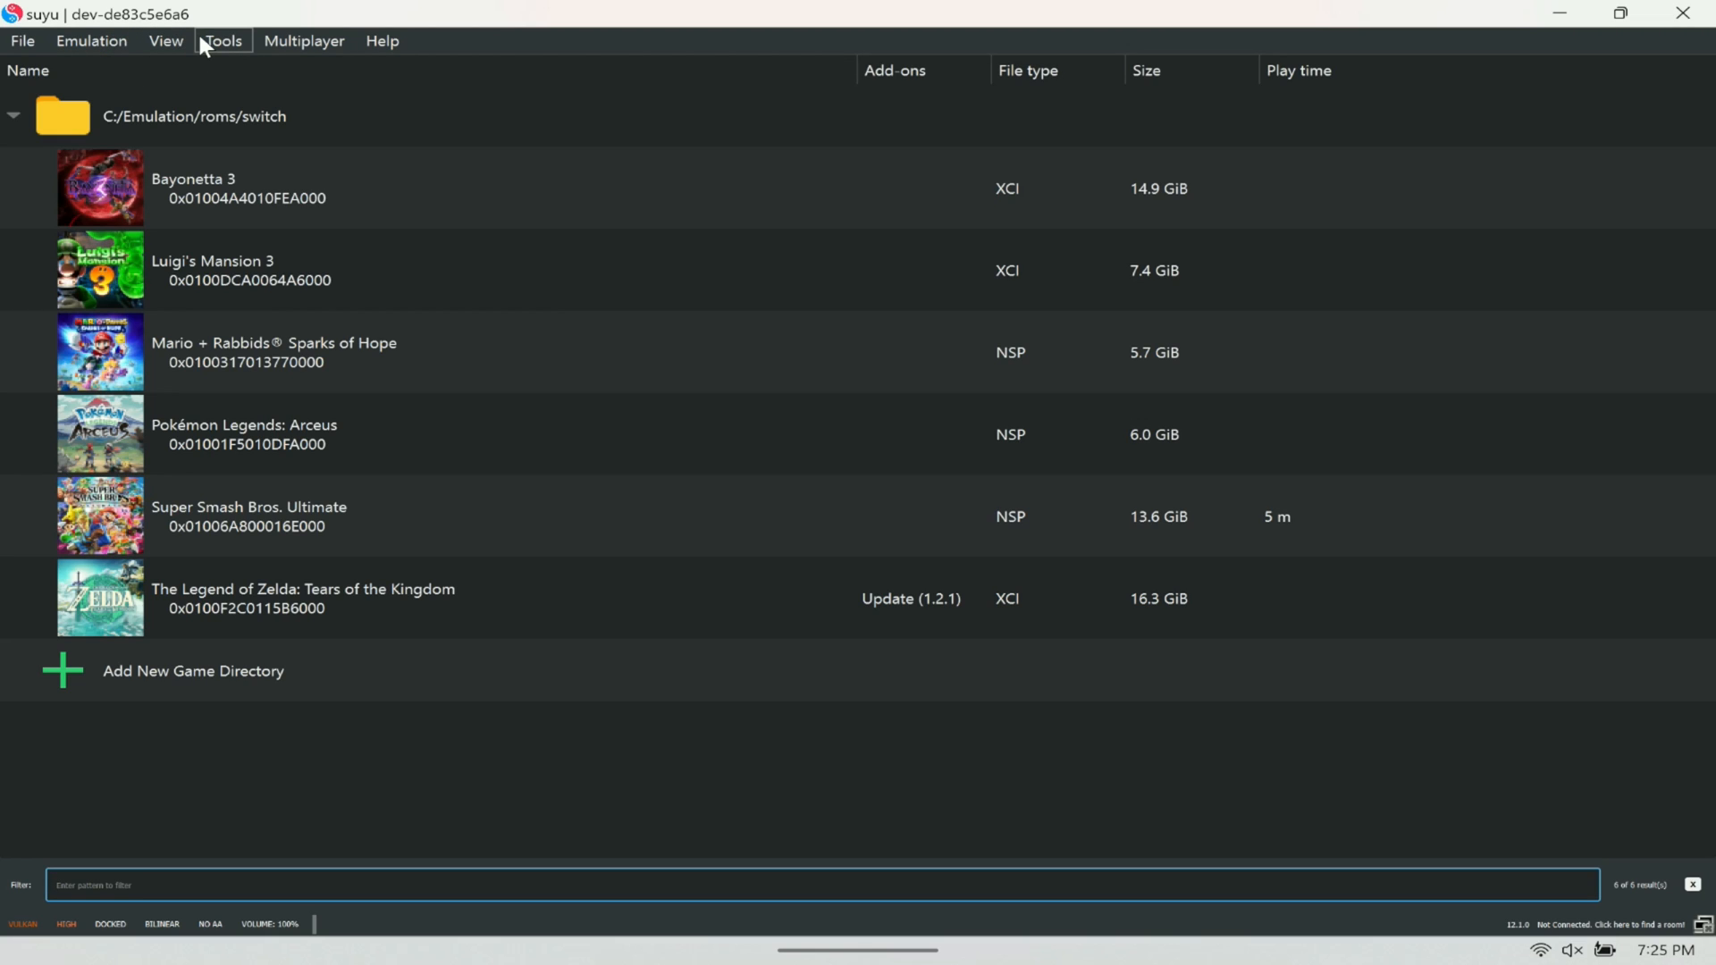
Install firmware from Downloads 'New folder', then cancel and dismiss the failure warning
left_click(223, 40)
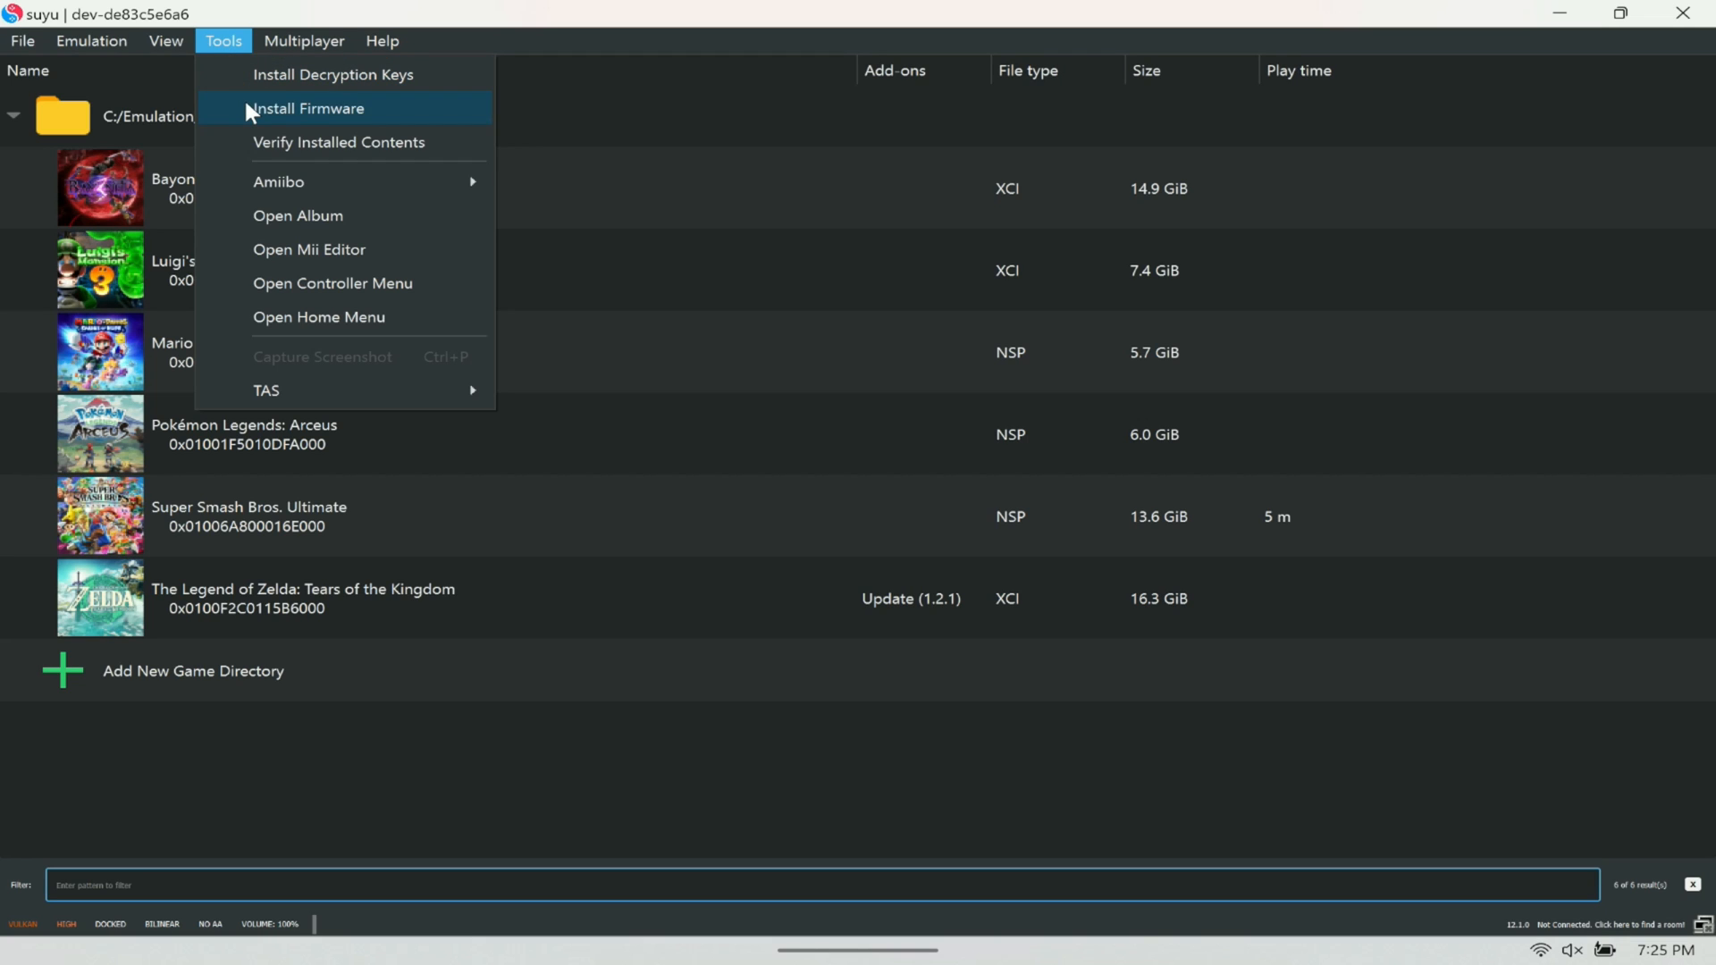
left_click(308, 108)
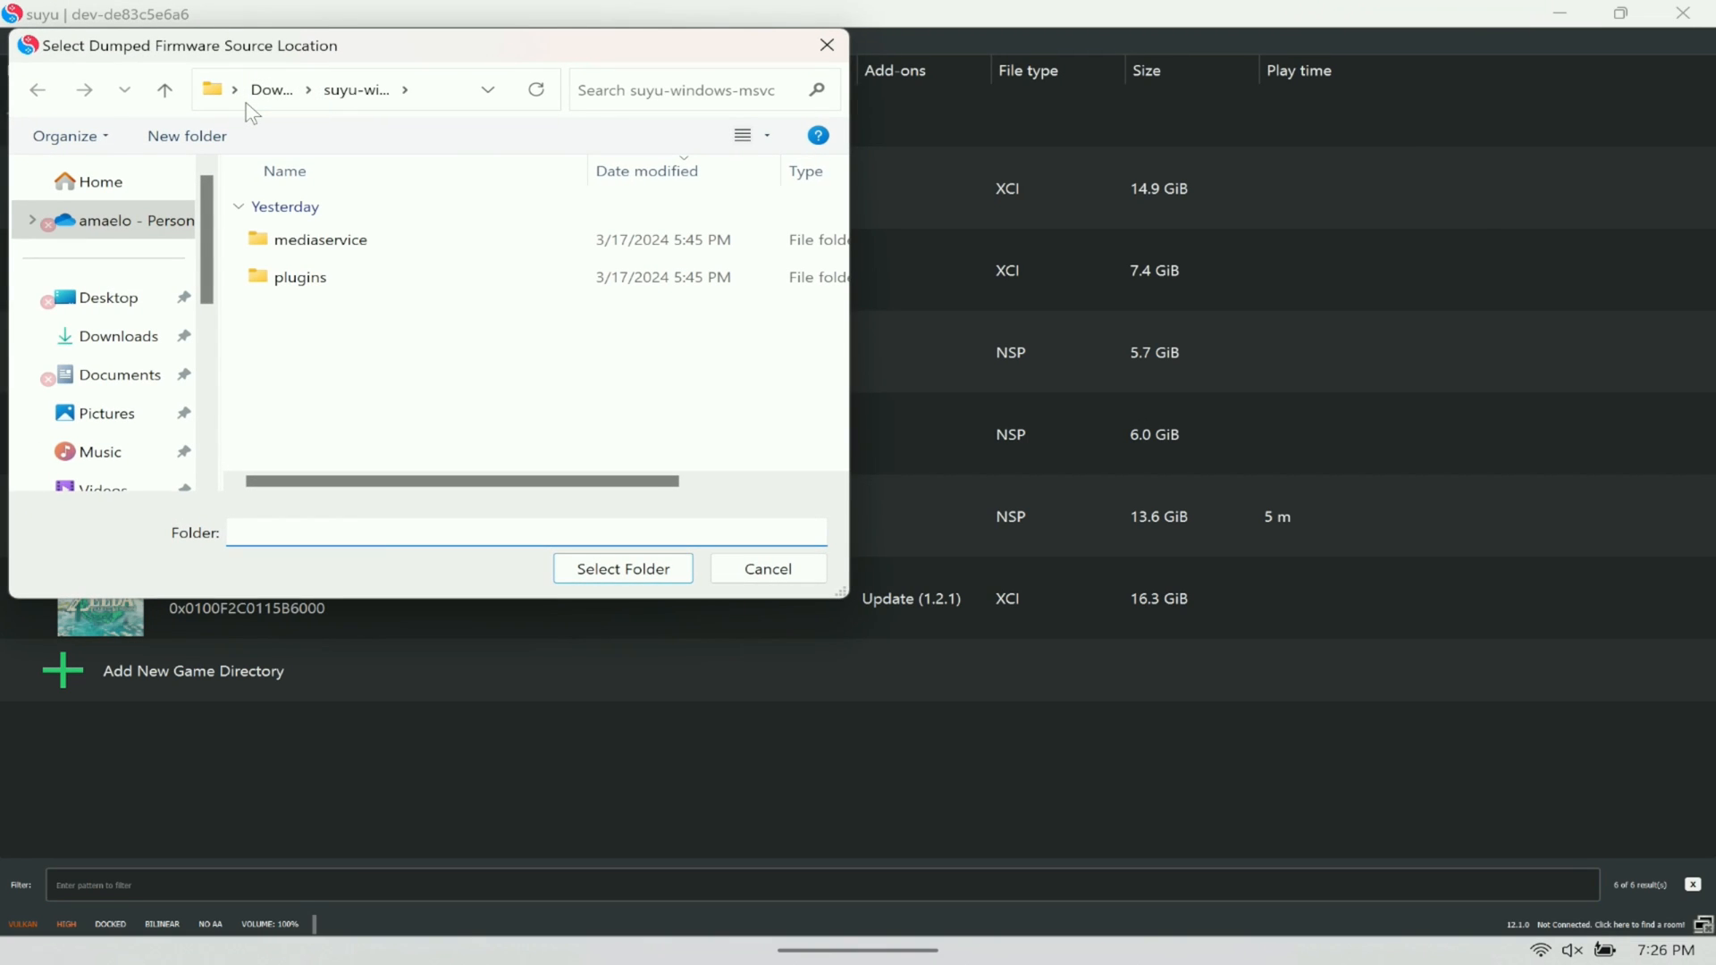
mouse_move(150, 349)
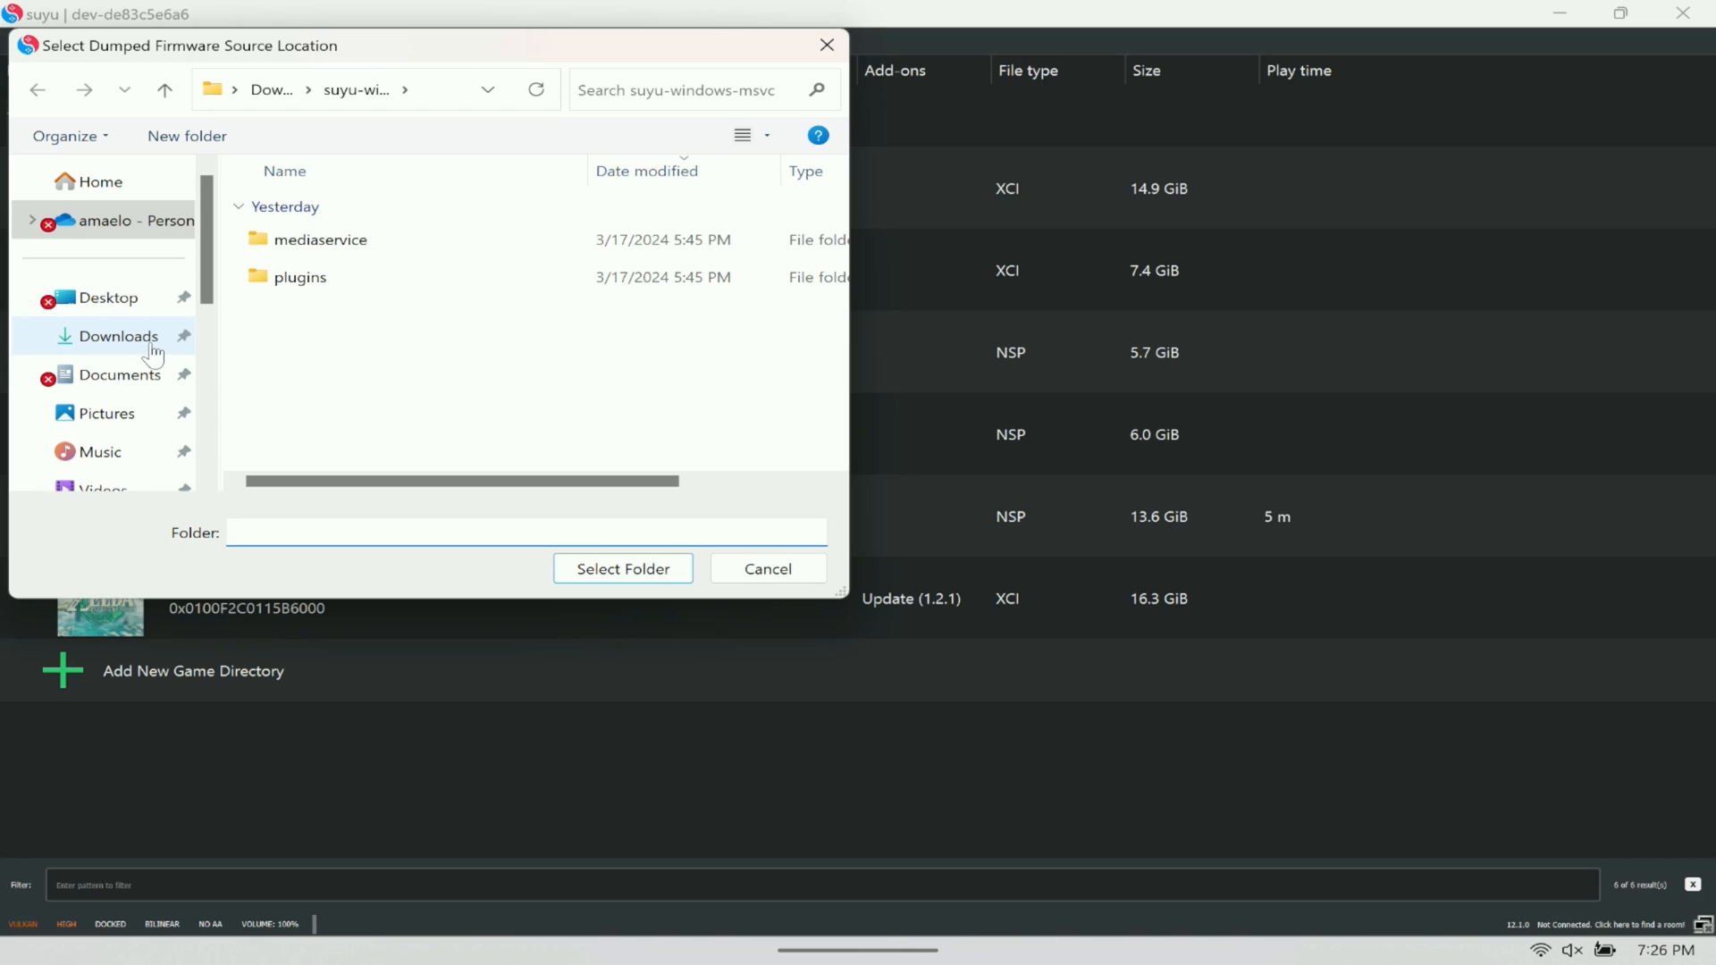
left_click(118, 336)
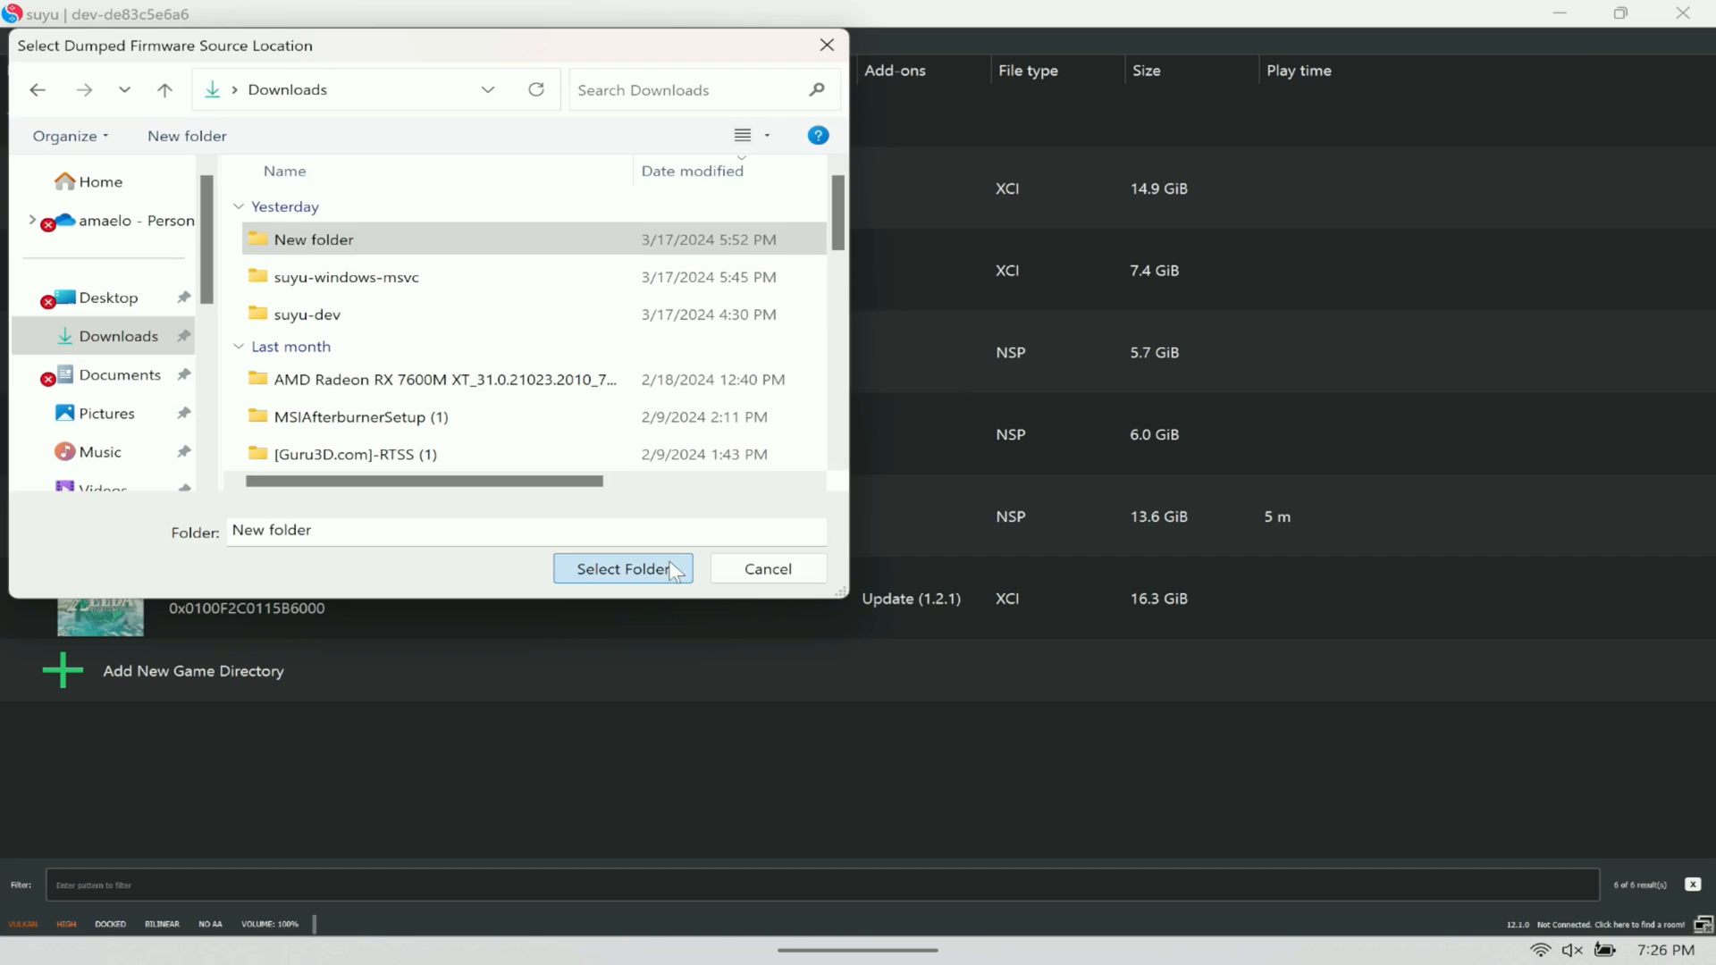
left_click(623, 568)
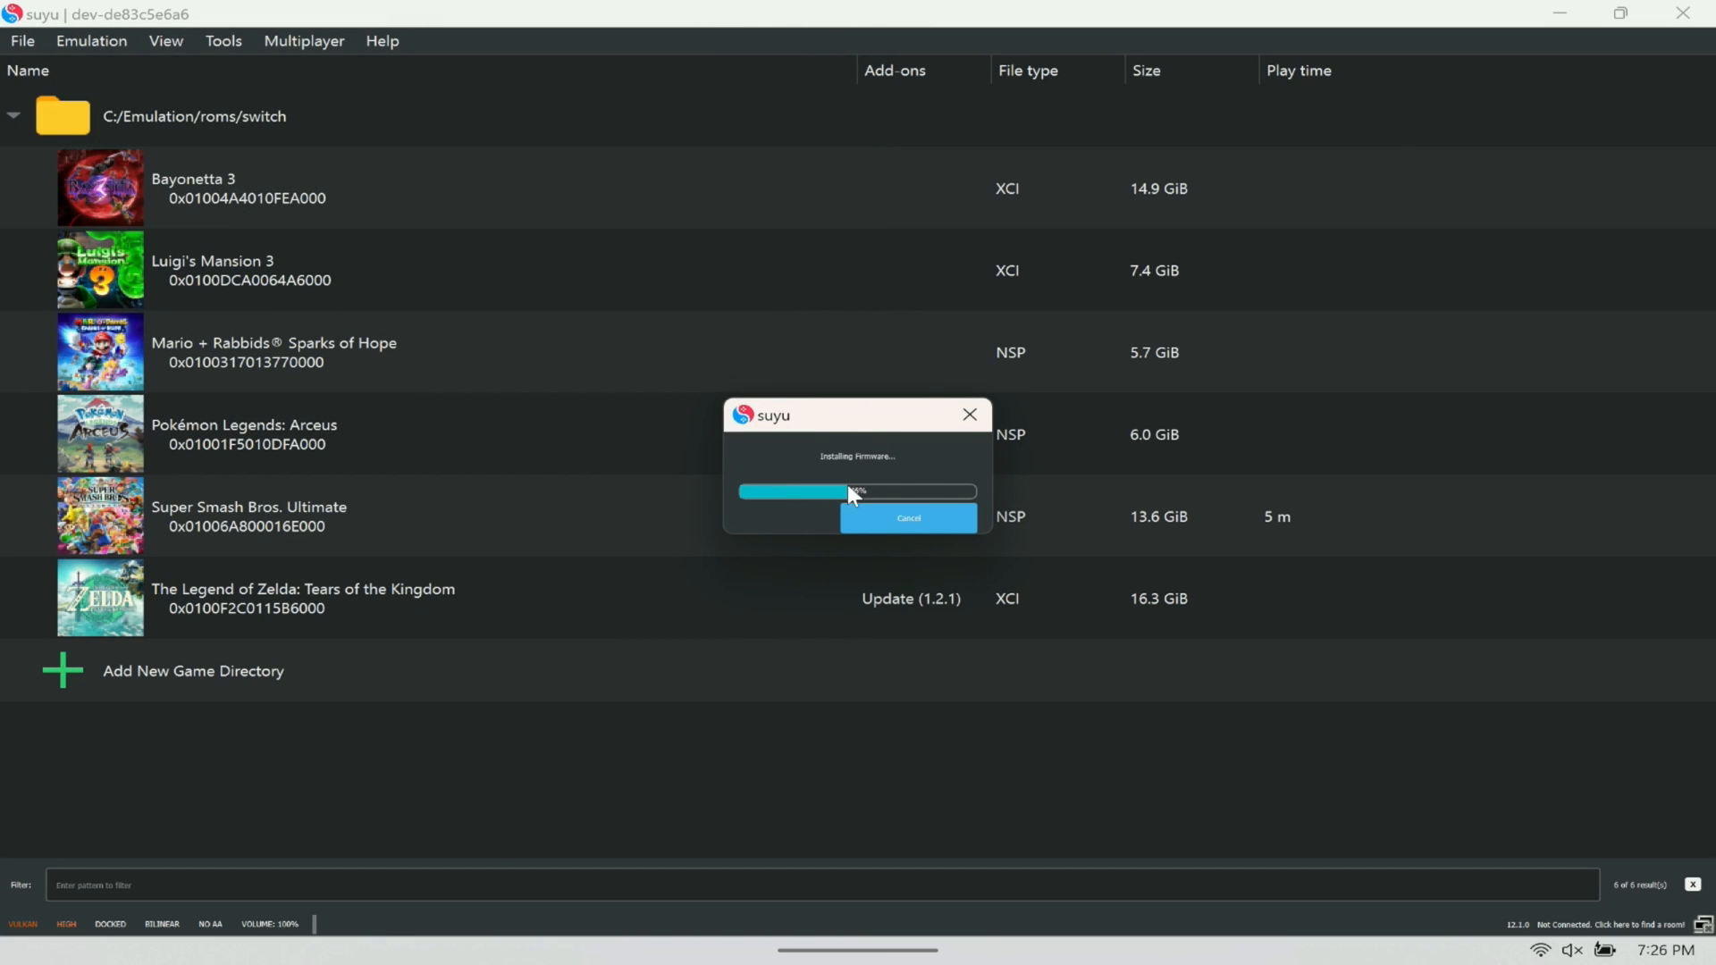
left_click(908, 517)
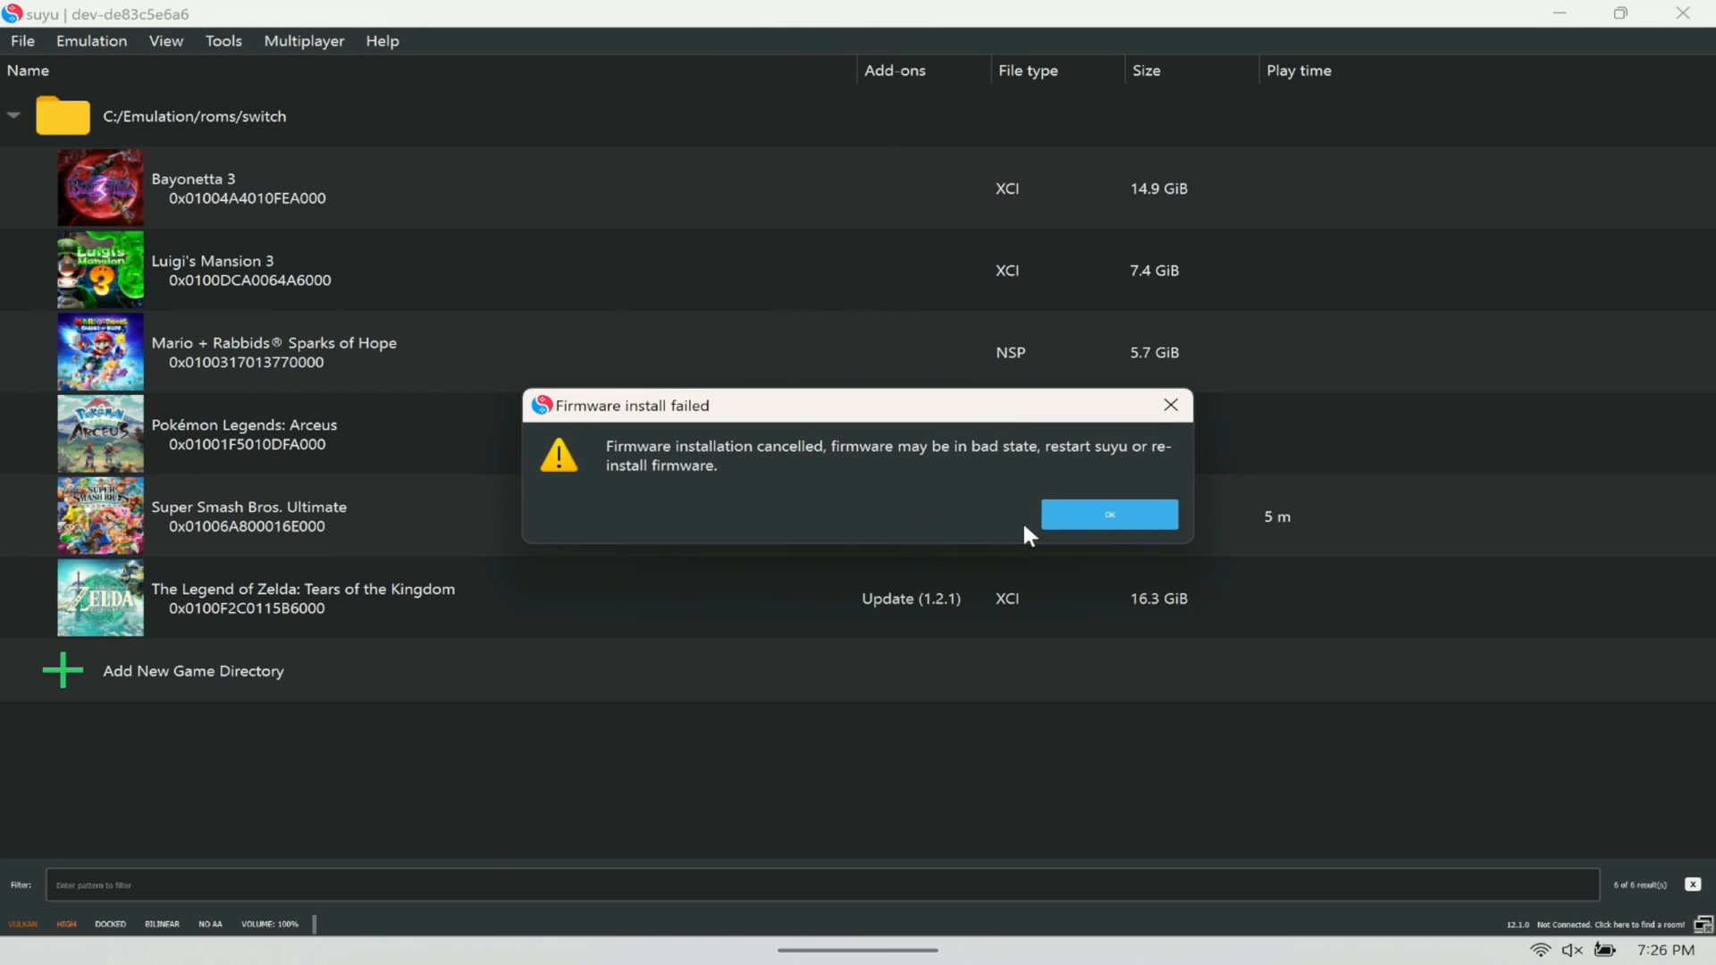
left_click(1109, 514)
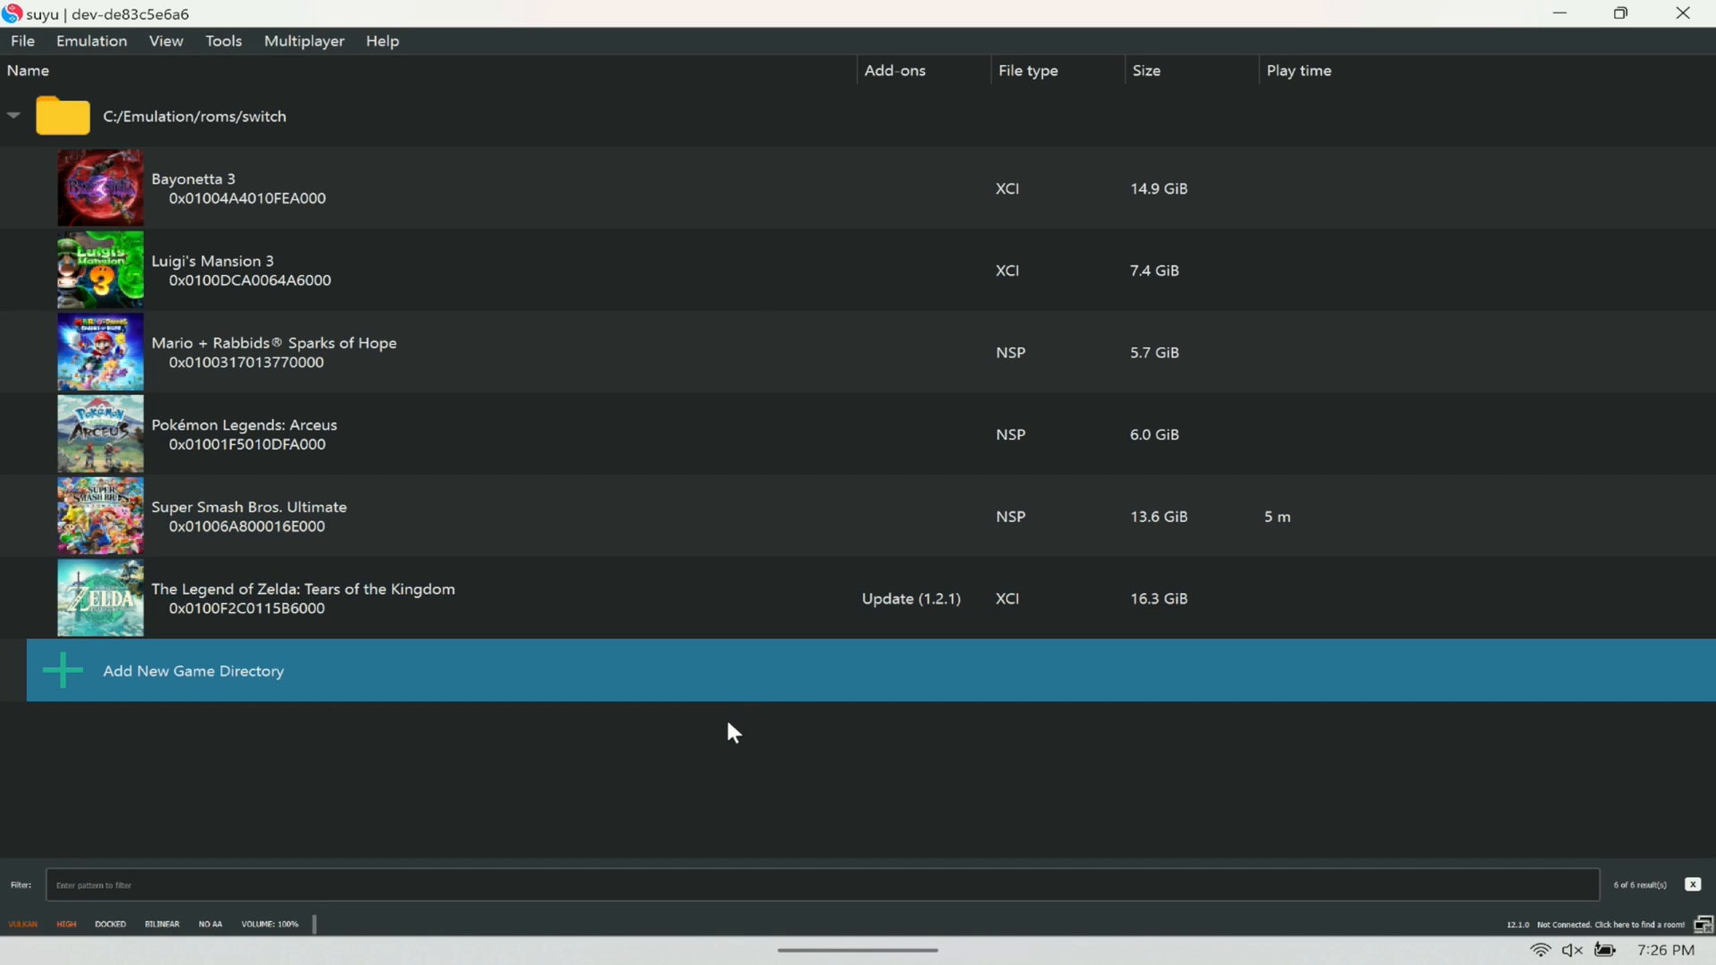
mouse_move(739, 684)
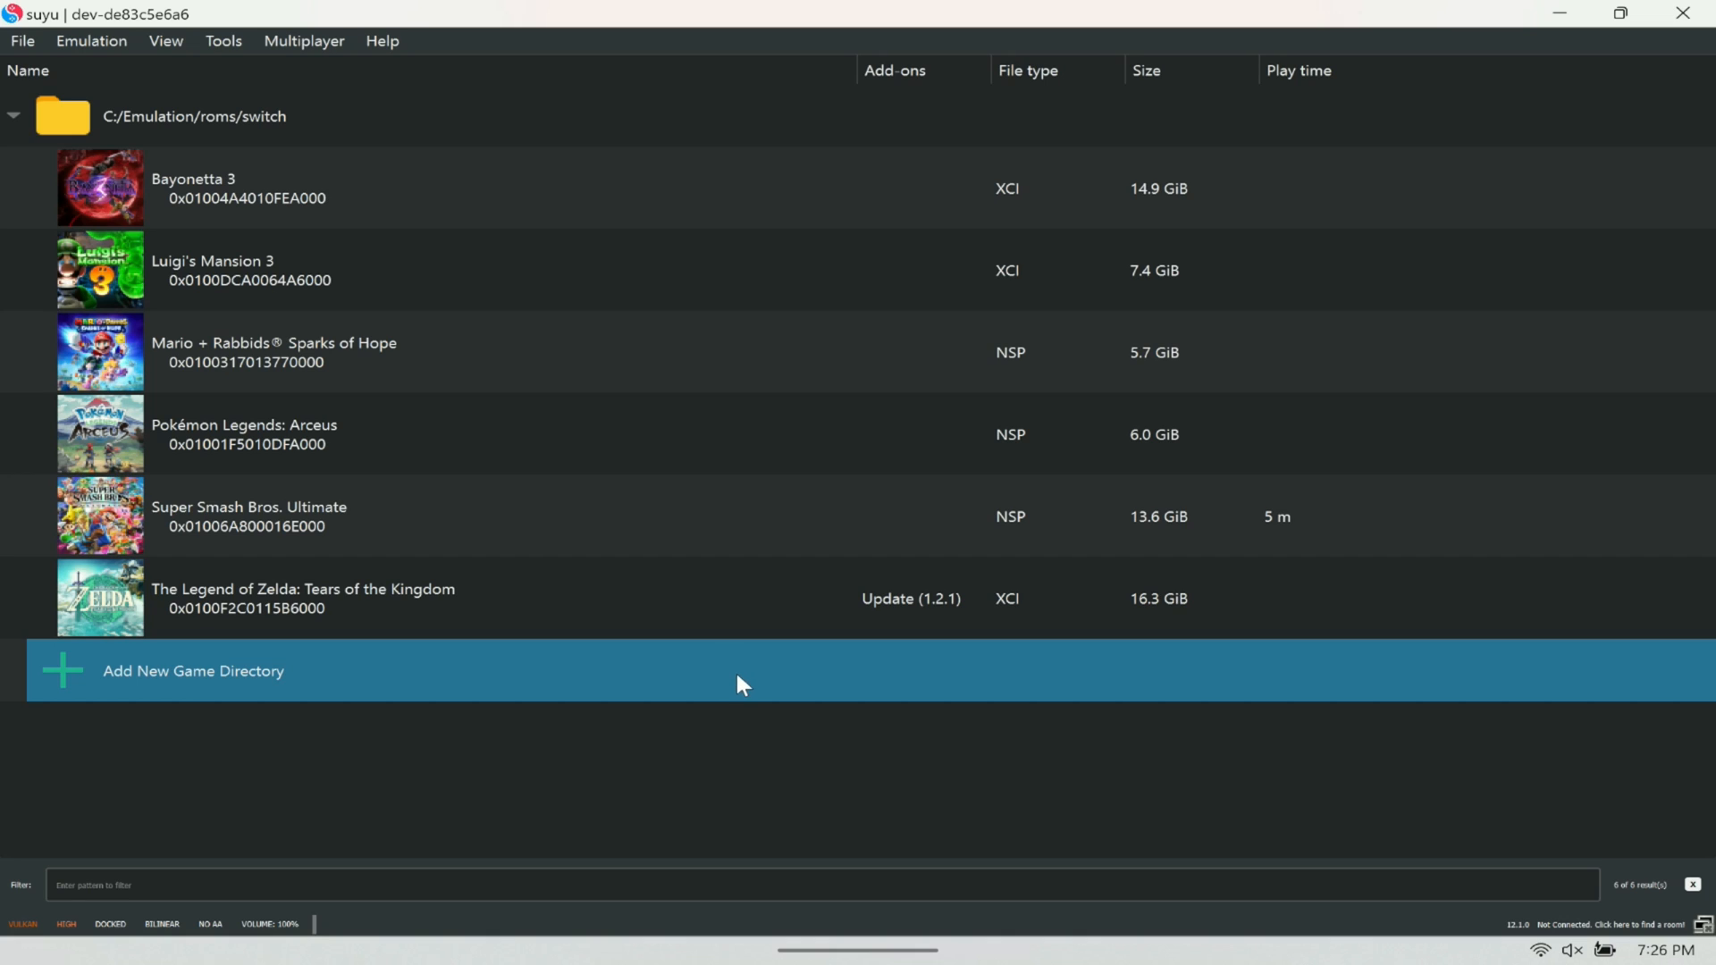
Add the roms 'switch' folder through Add New Game Directory
left_click(193, 670)
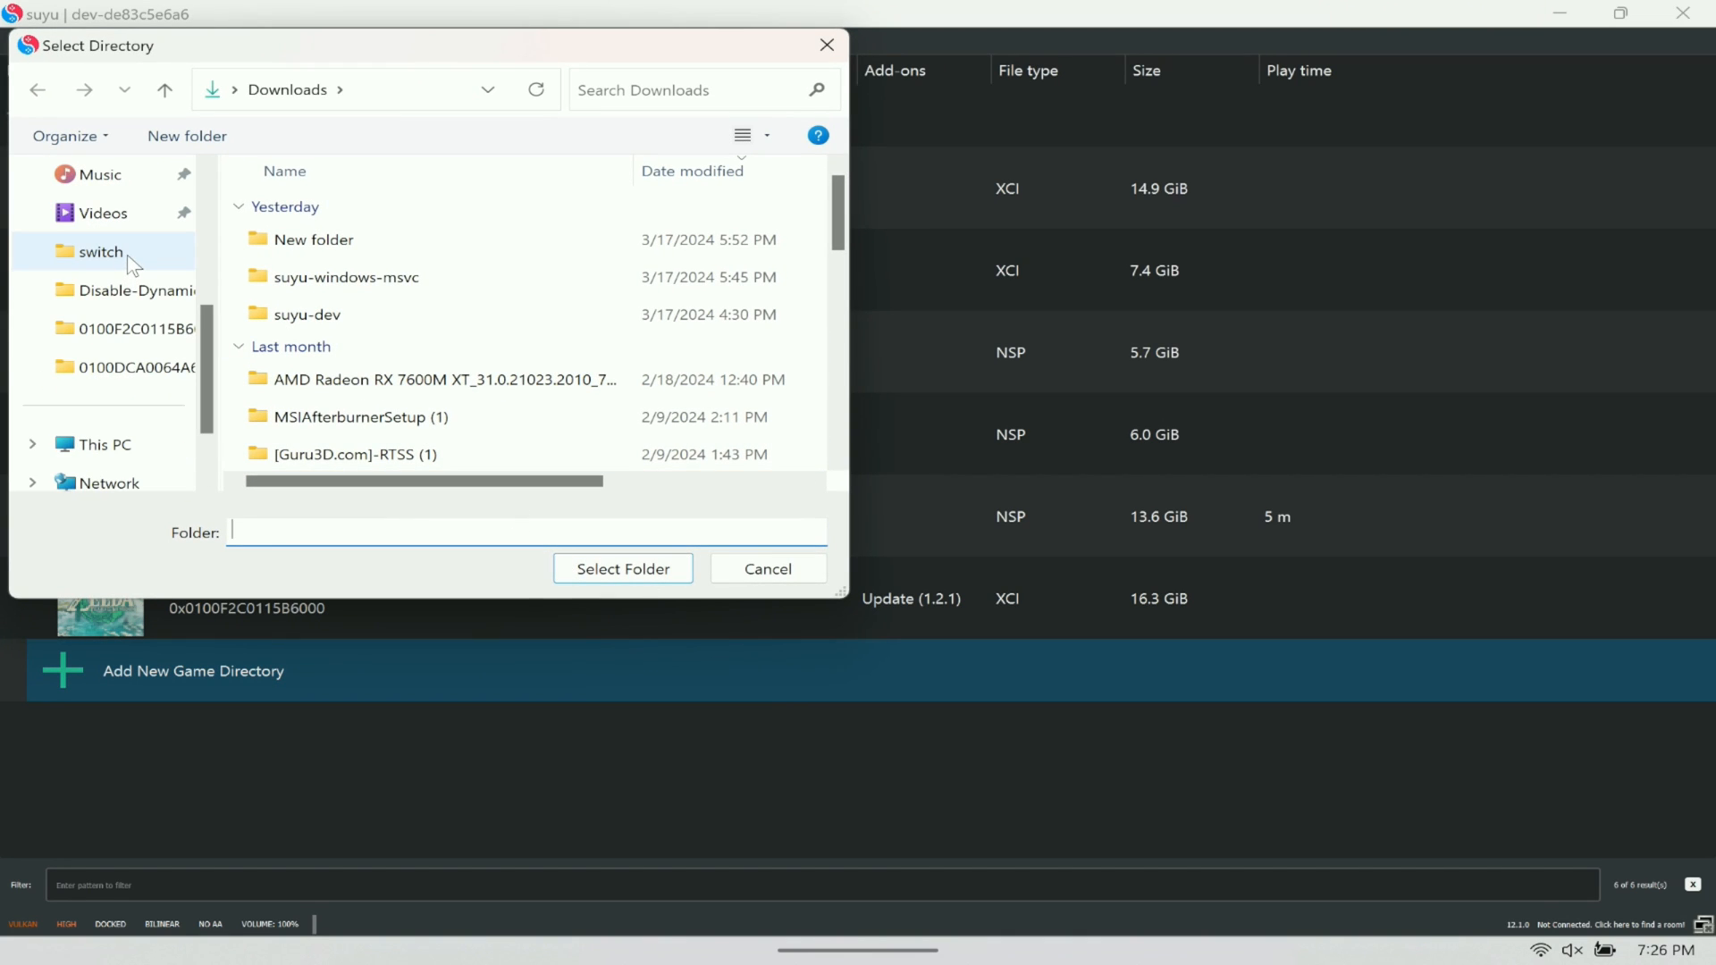
right_click(96, 252)
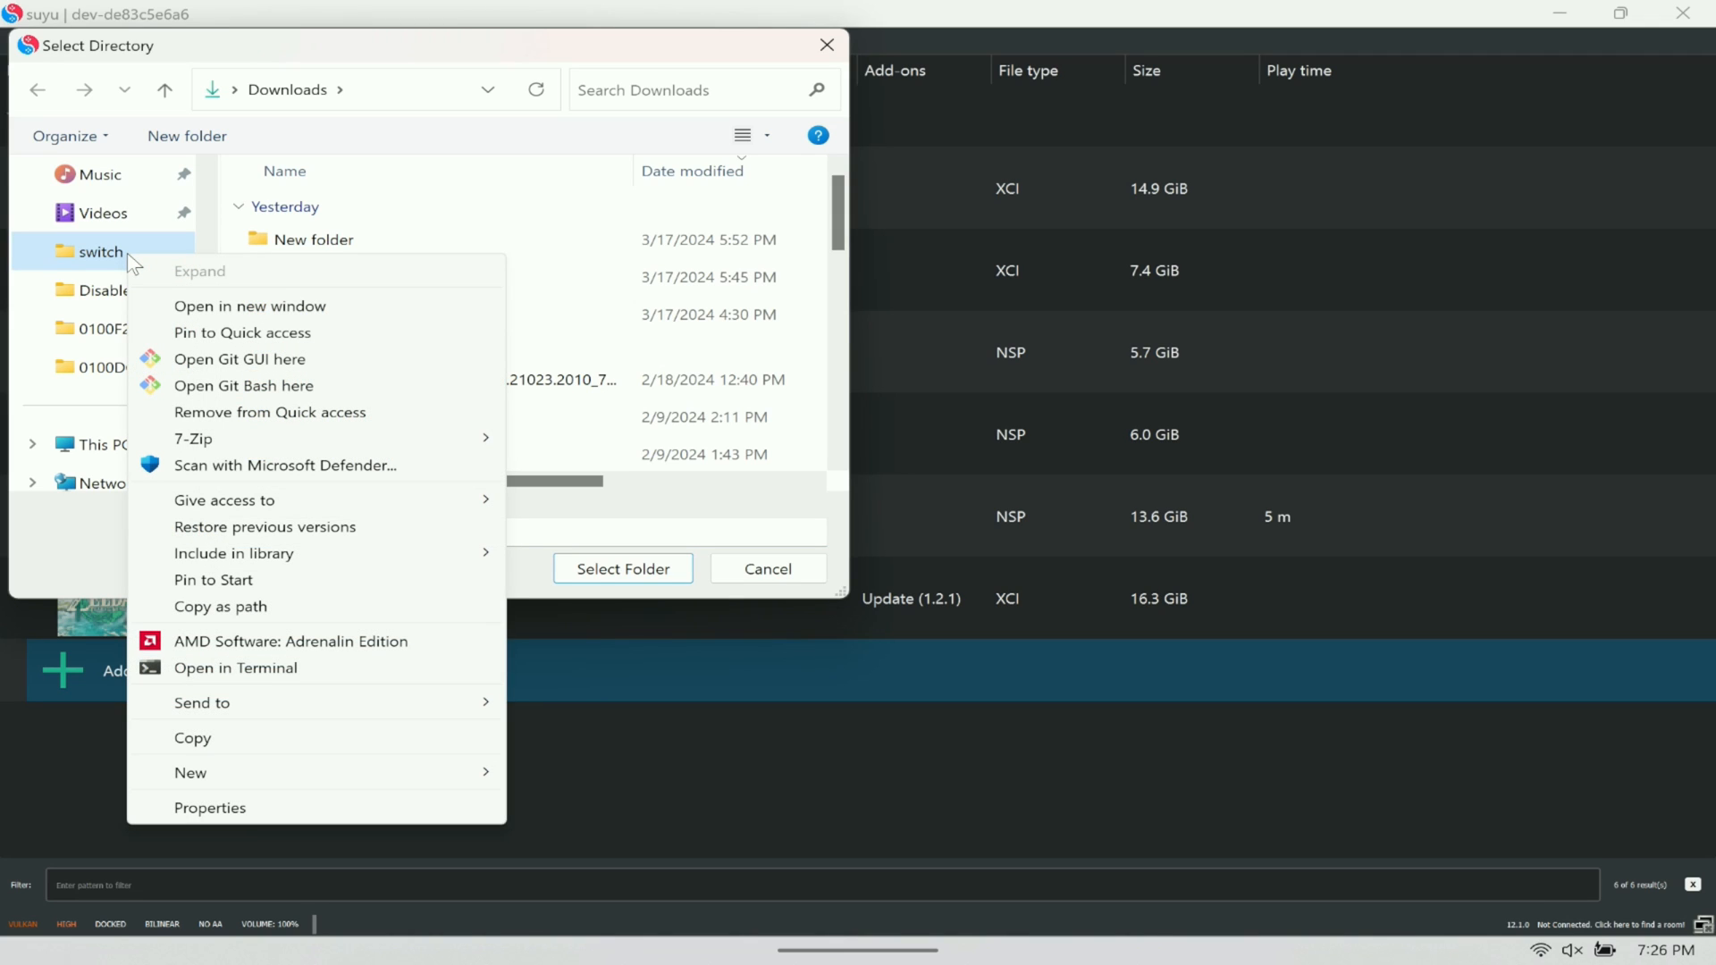
left_click(94, 252)
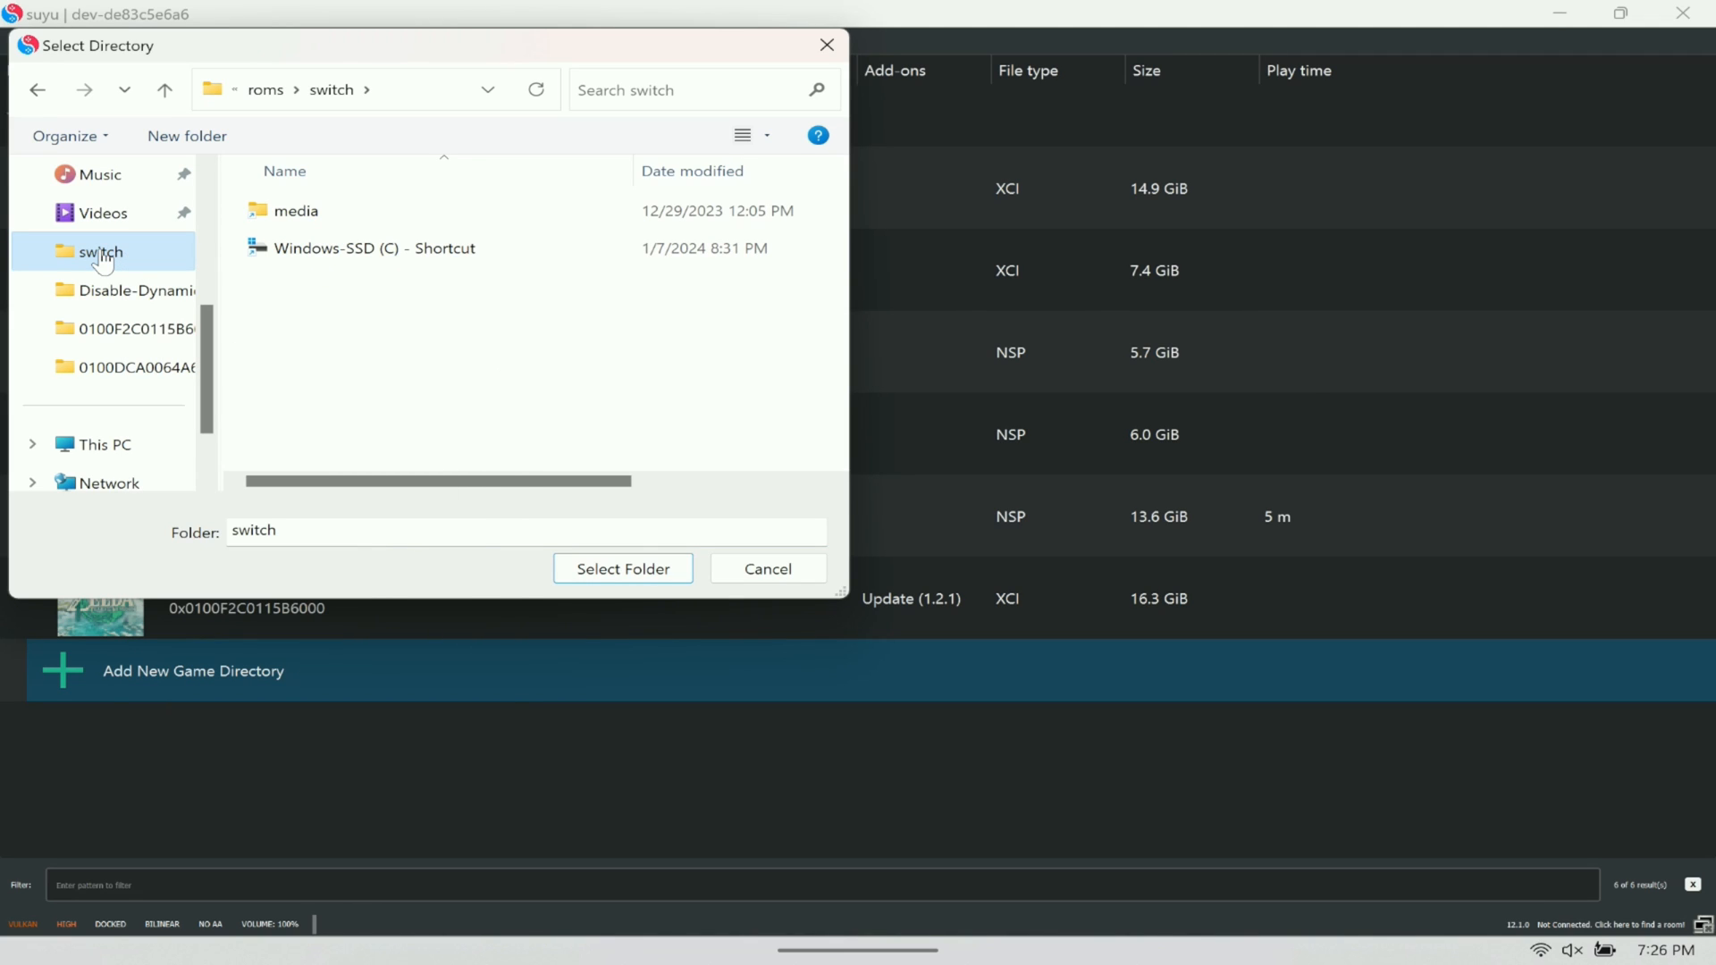
left_click(297, 211)
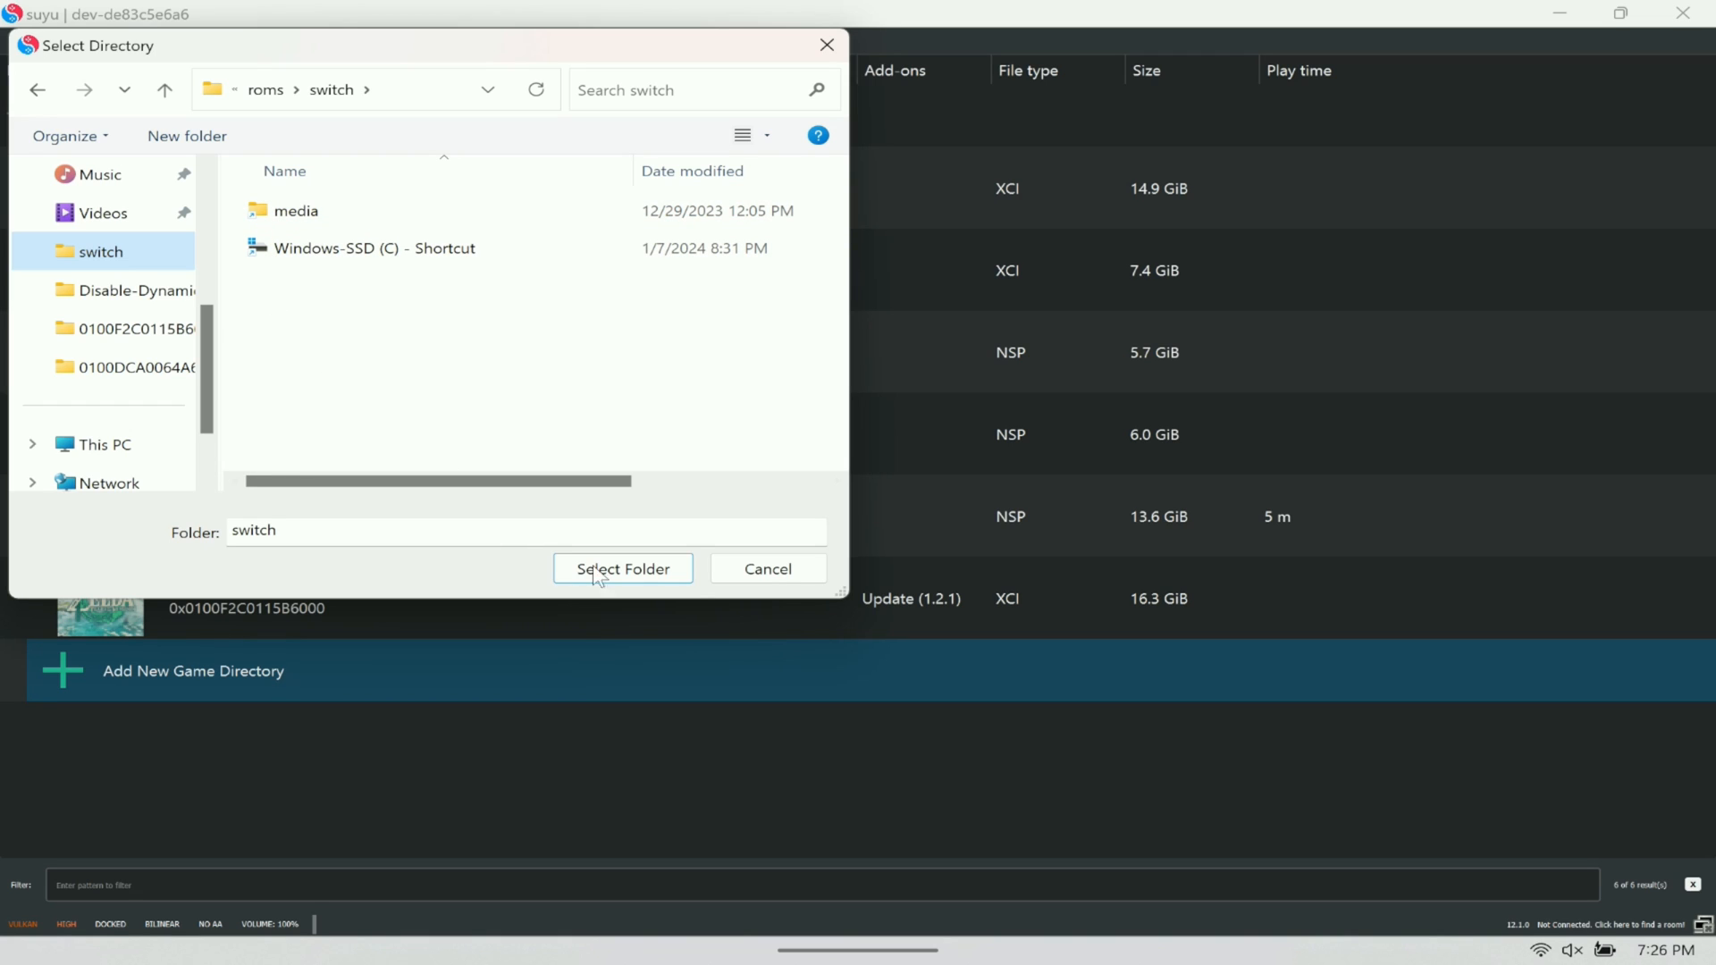
left_click(622, 568)
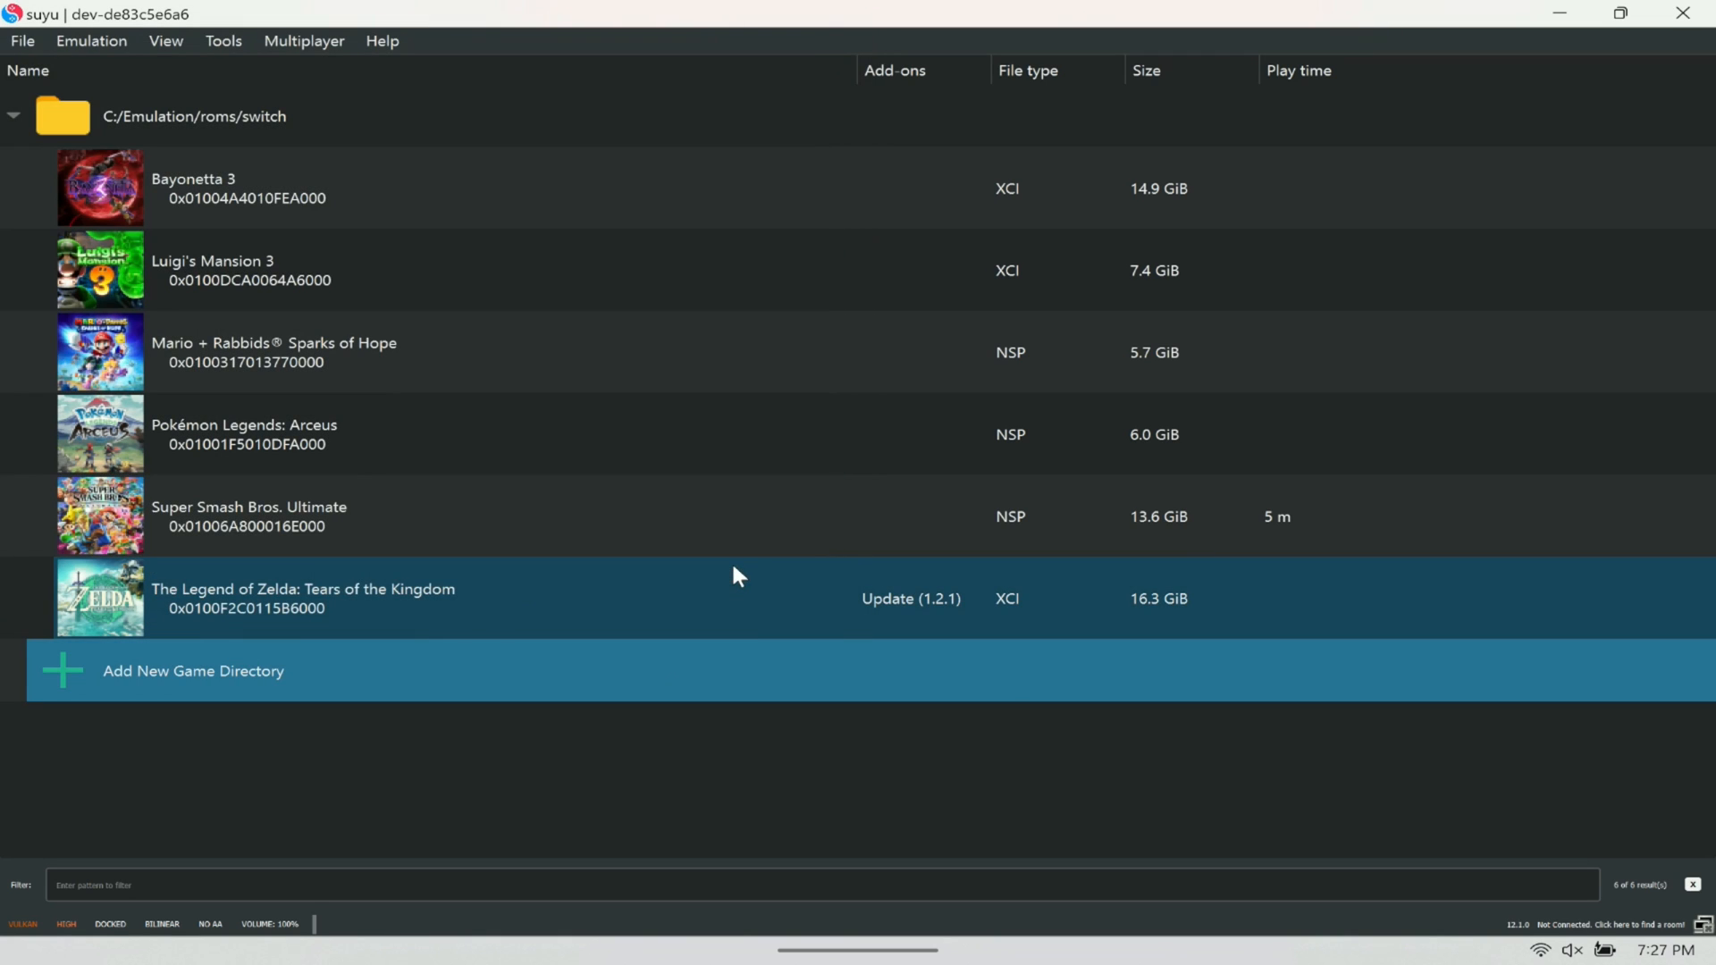
left_click(449, 185)
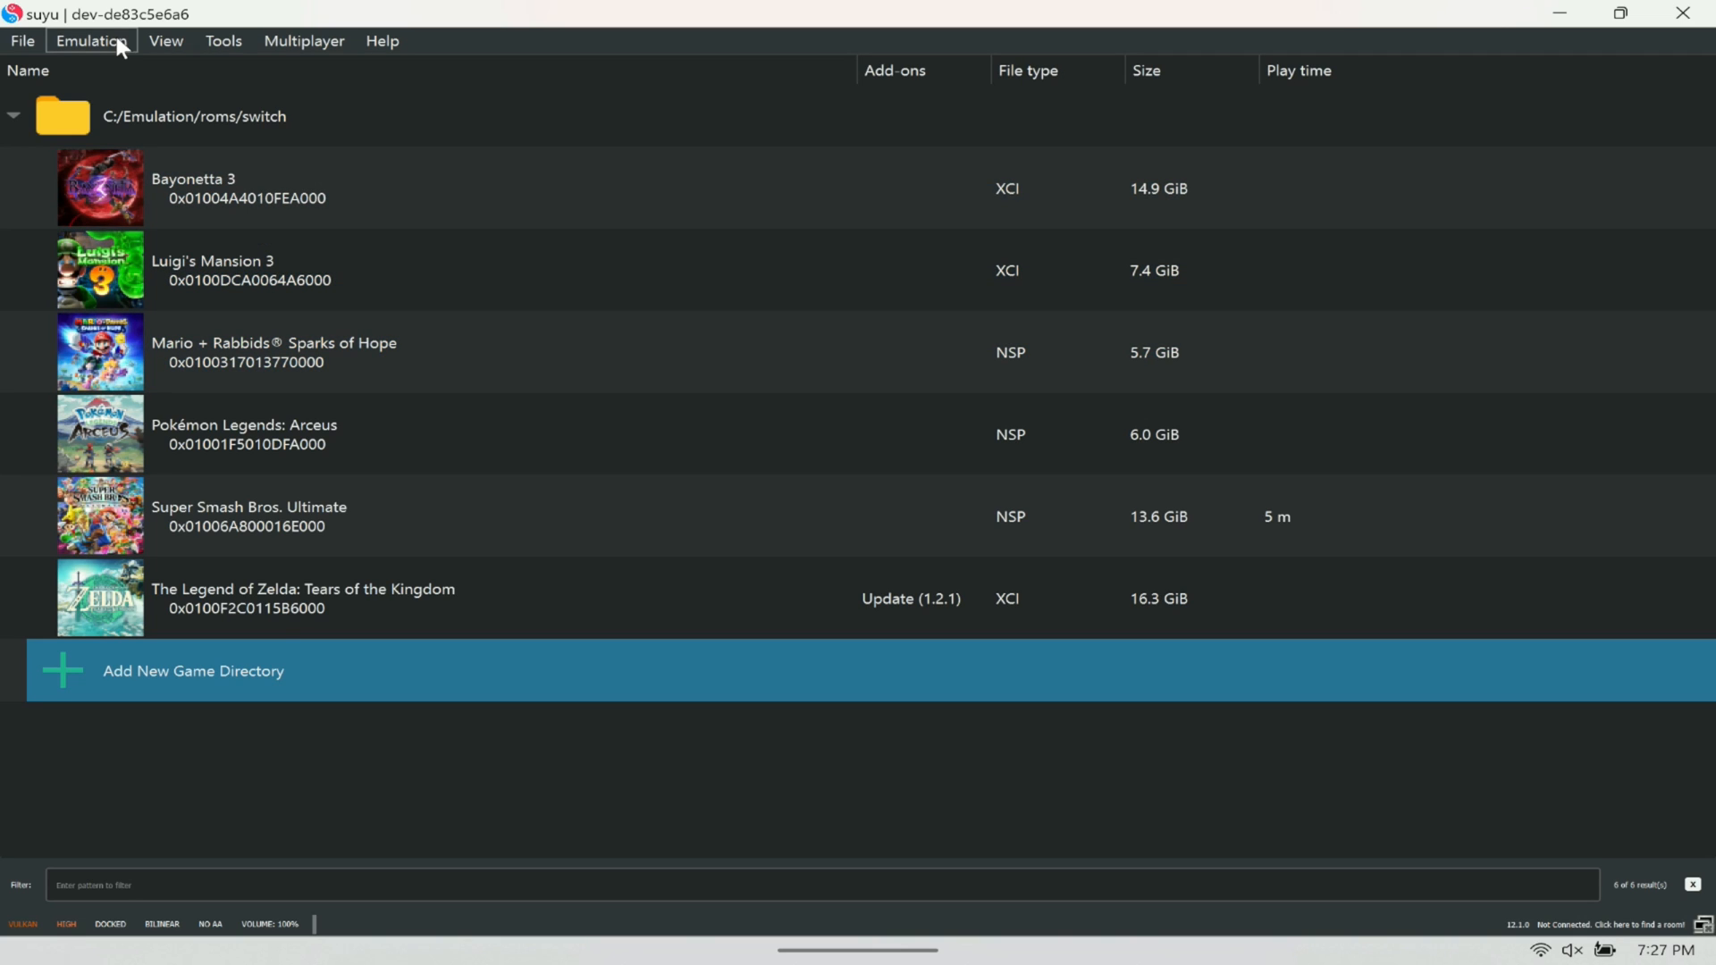
Set Player 1's input device to Xbox One Controller 0 under Emulation > Configure > Controls and save
left_click(89, 41)
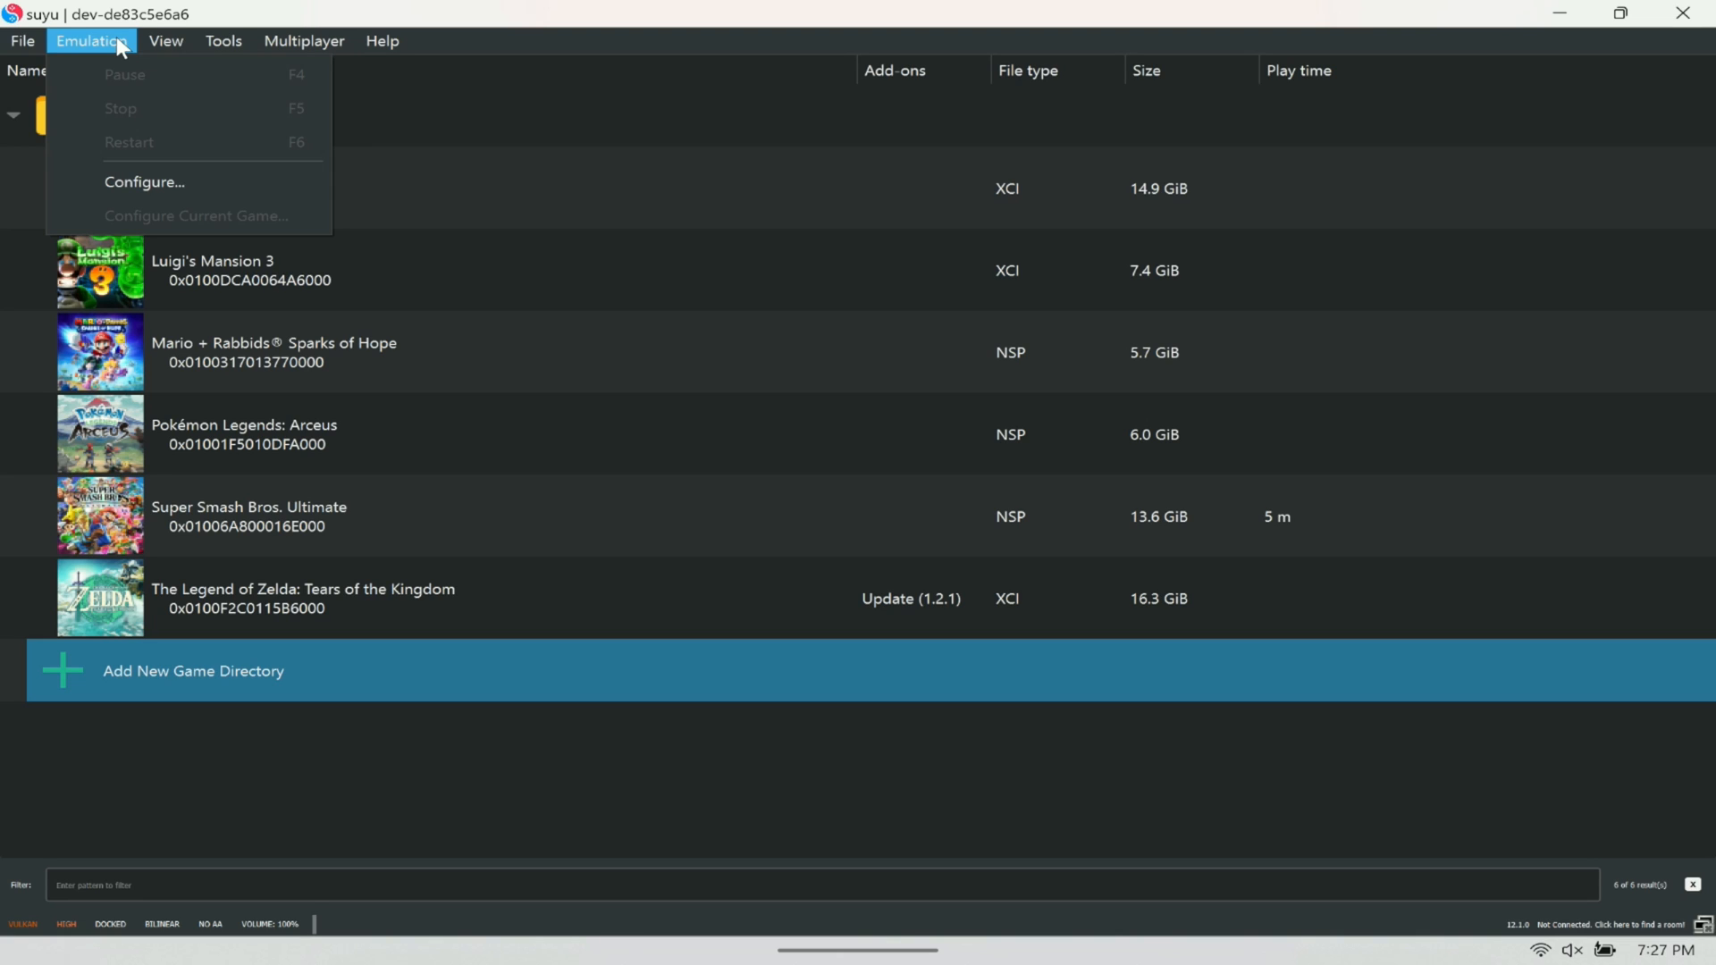
mouse_move(183, 188)
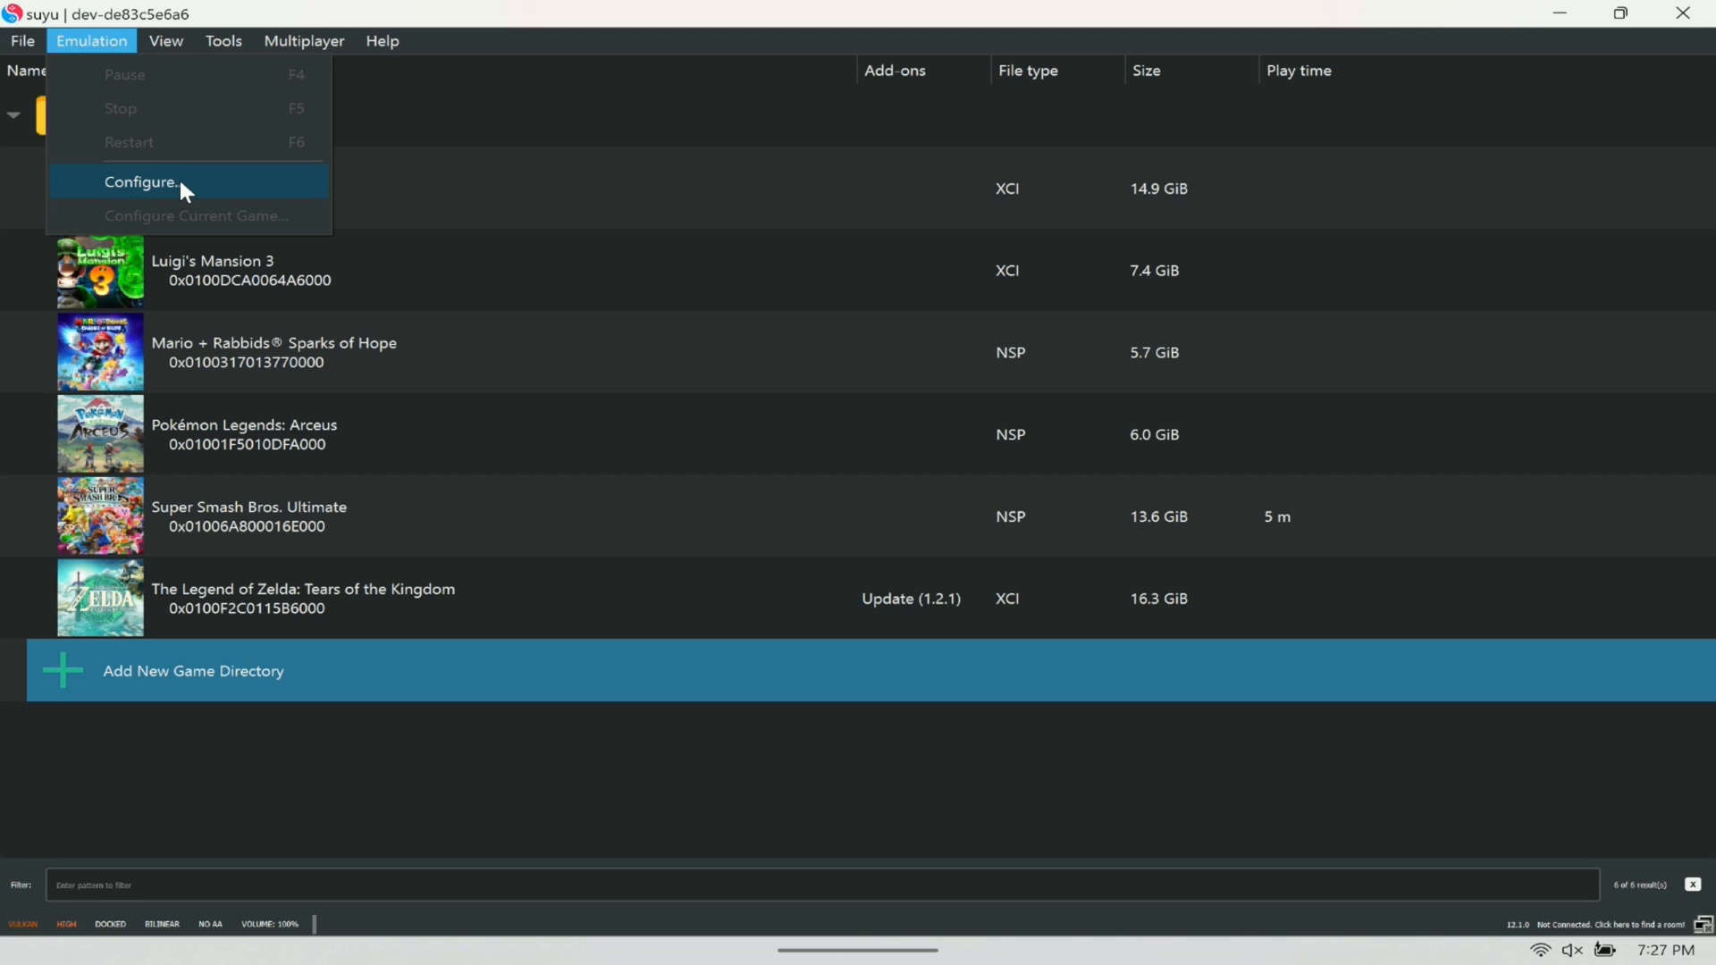
left_click(179, 182)
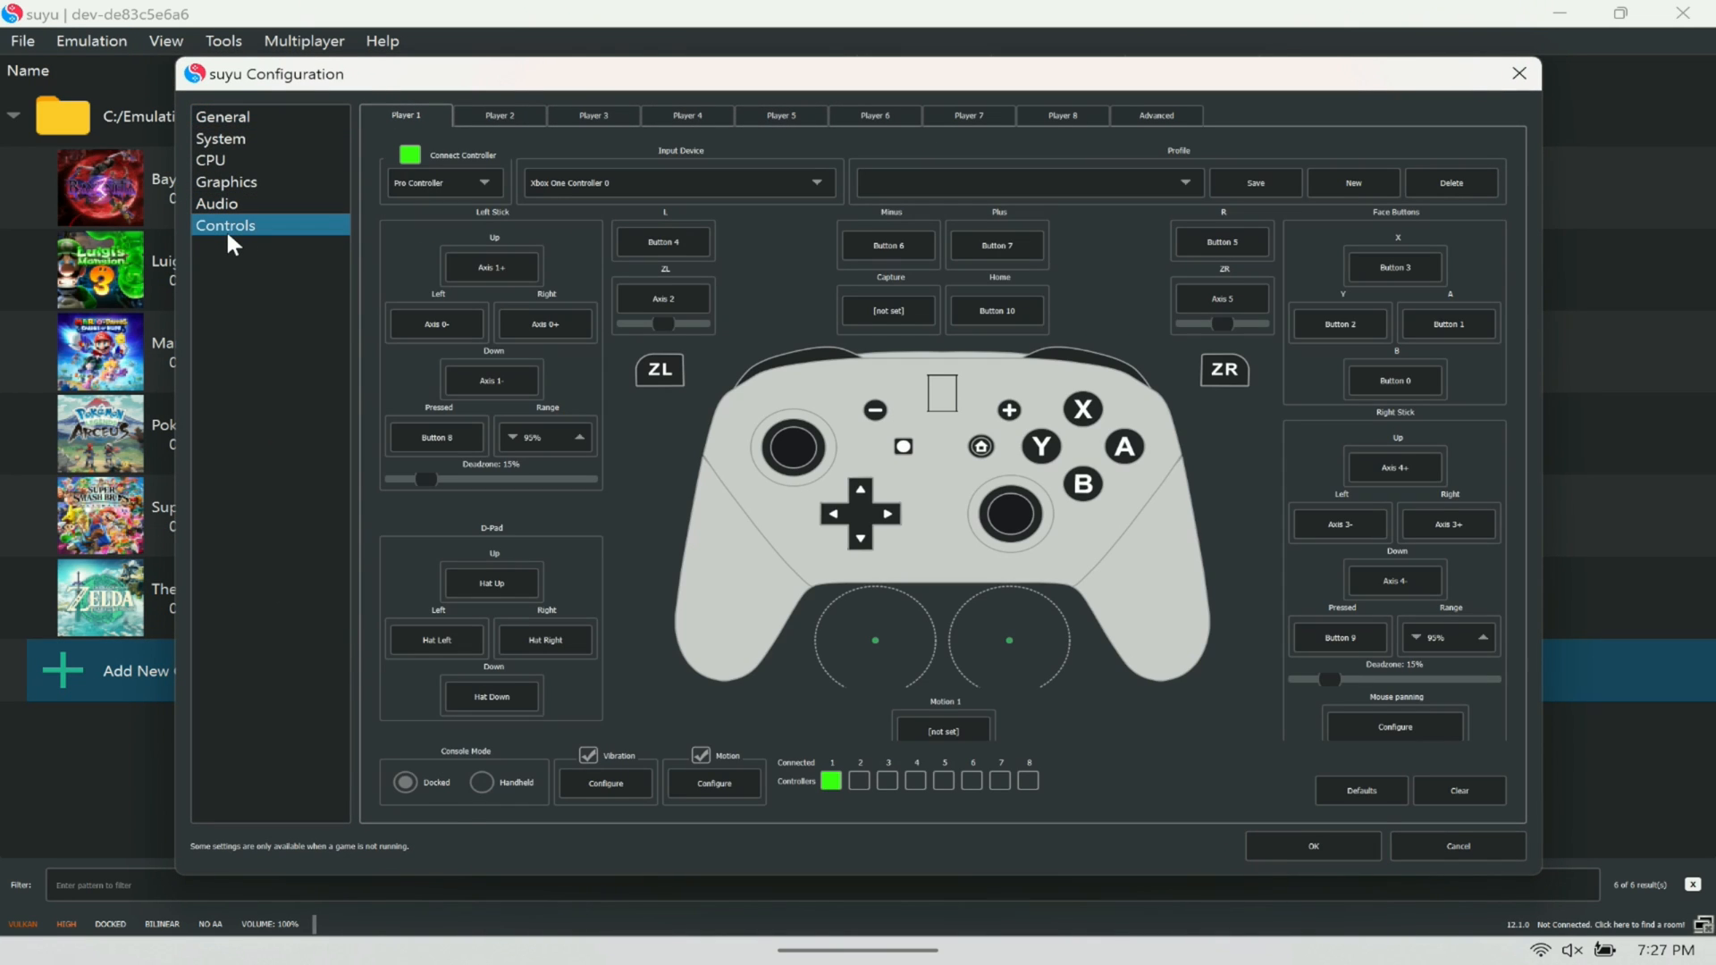
left_click(678, 182)
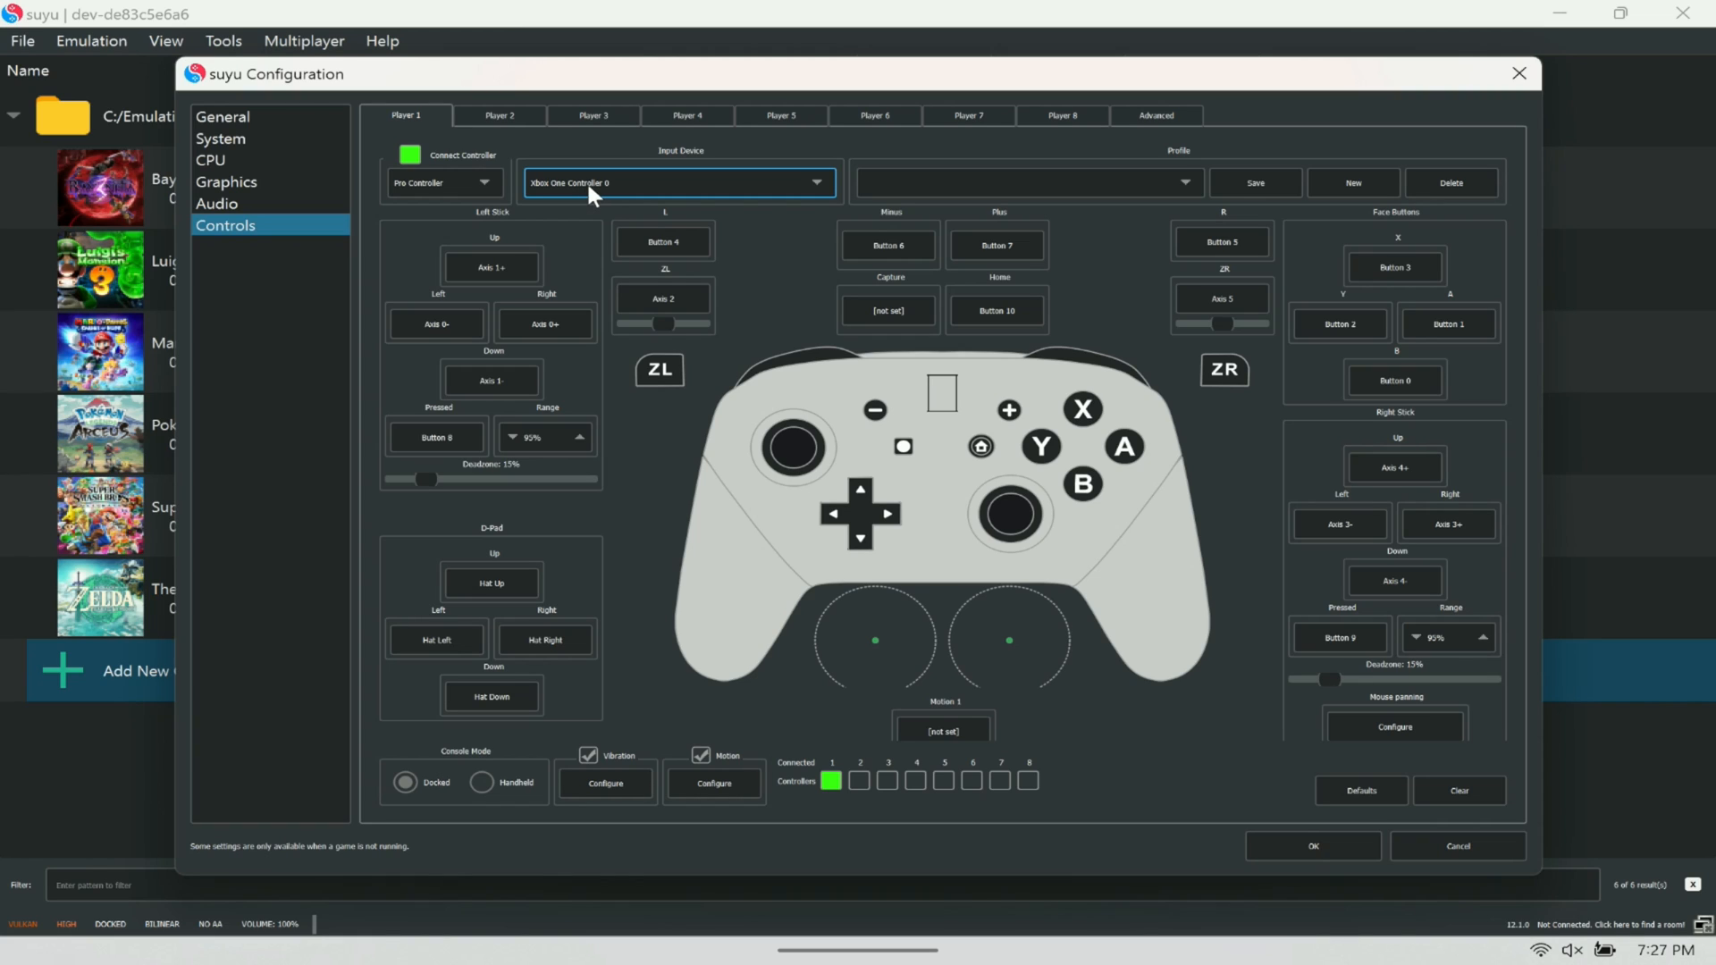
left_click(676, 183)
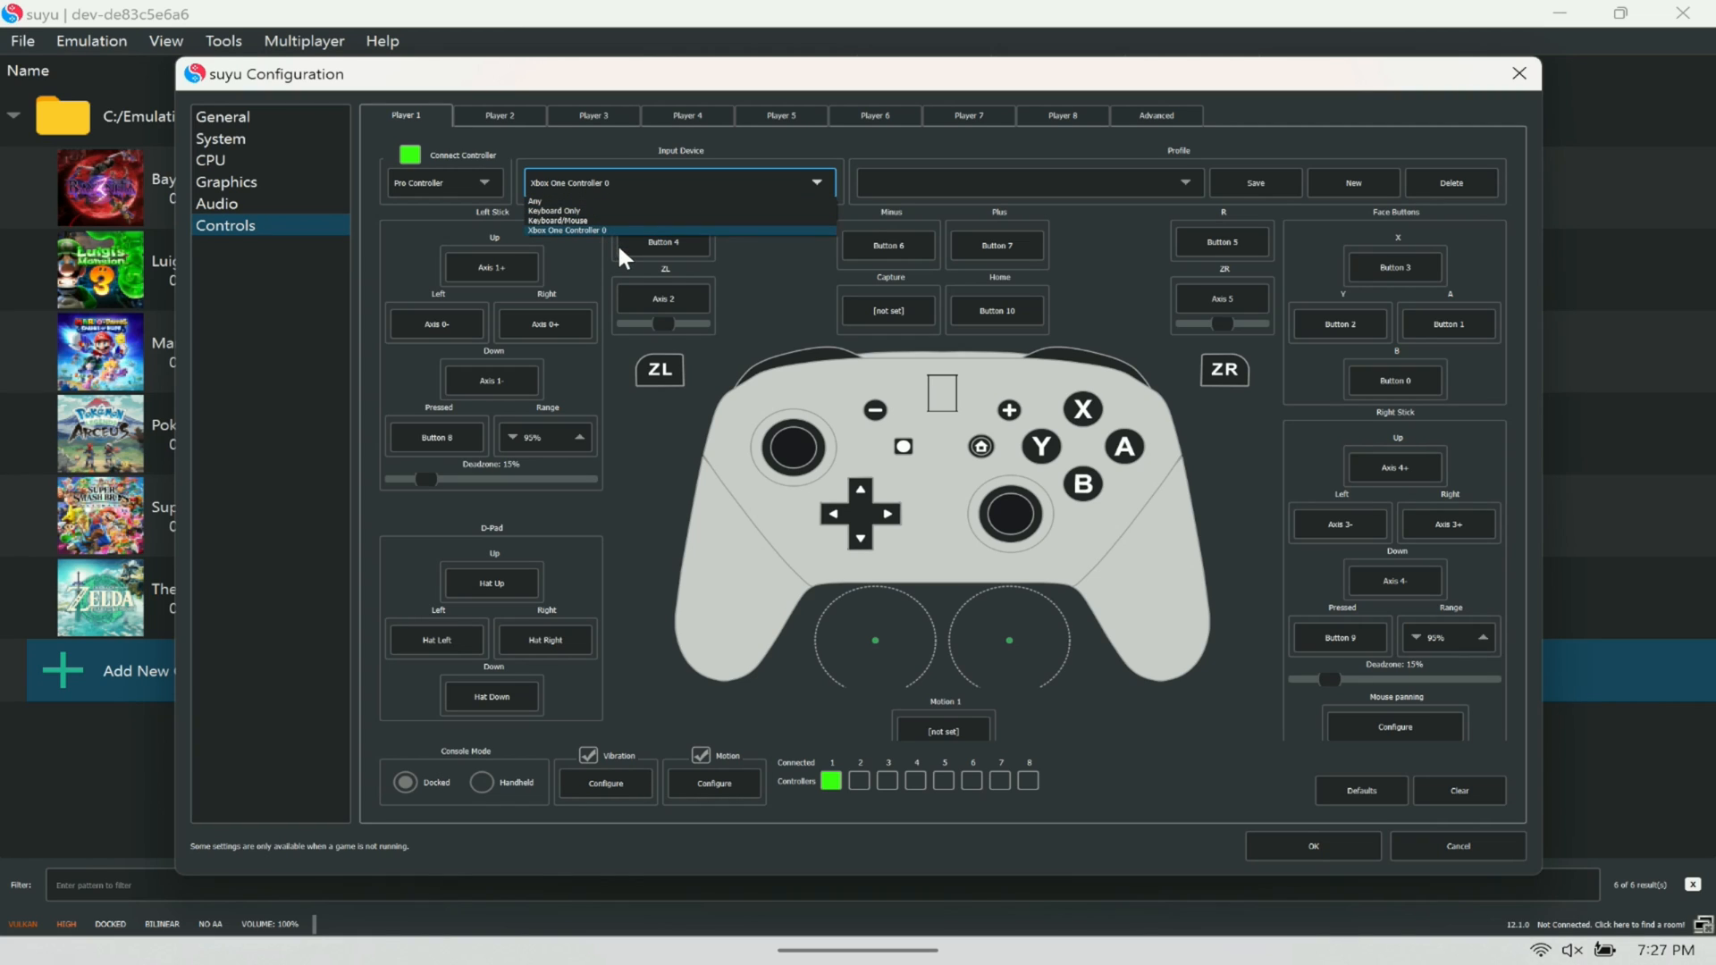
left_click(565, 229)
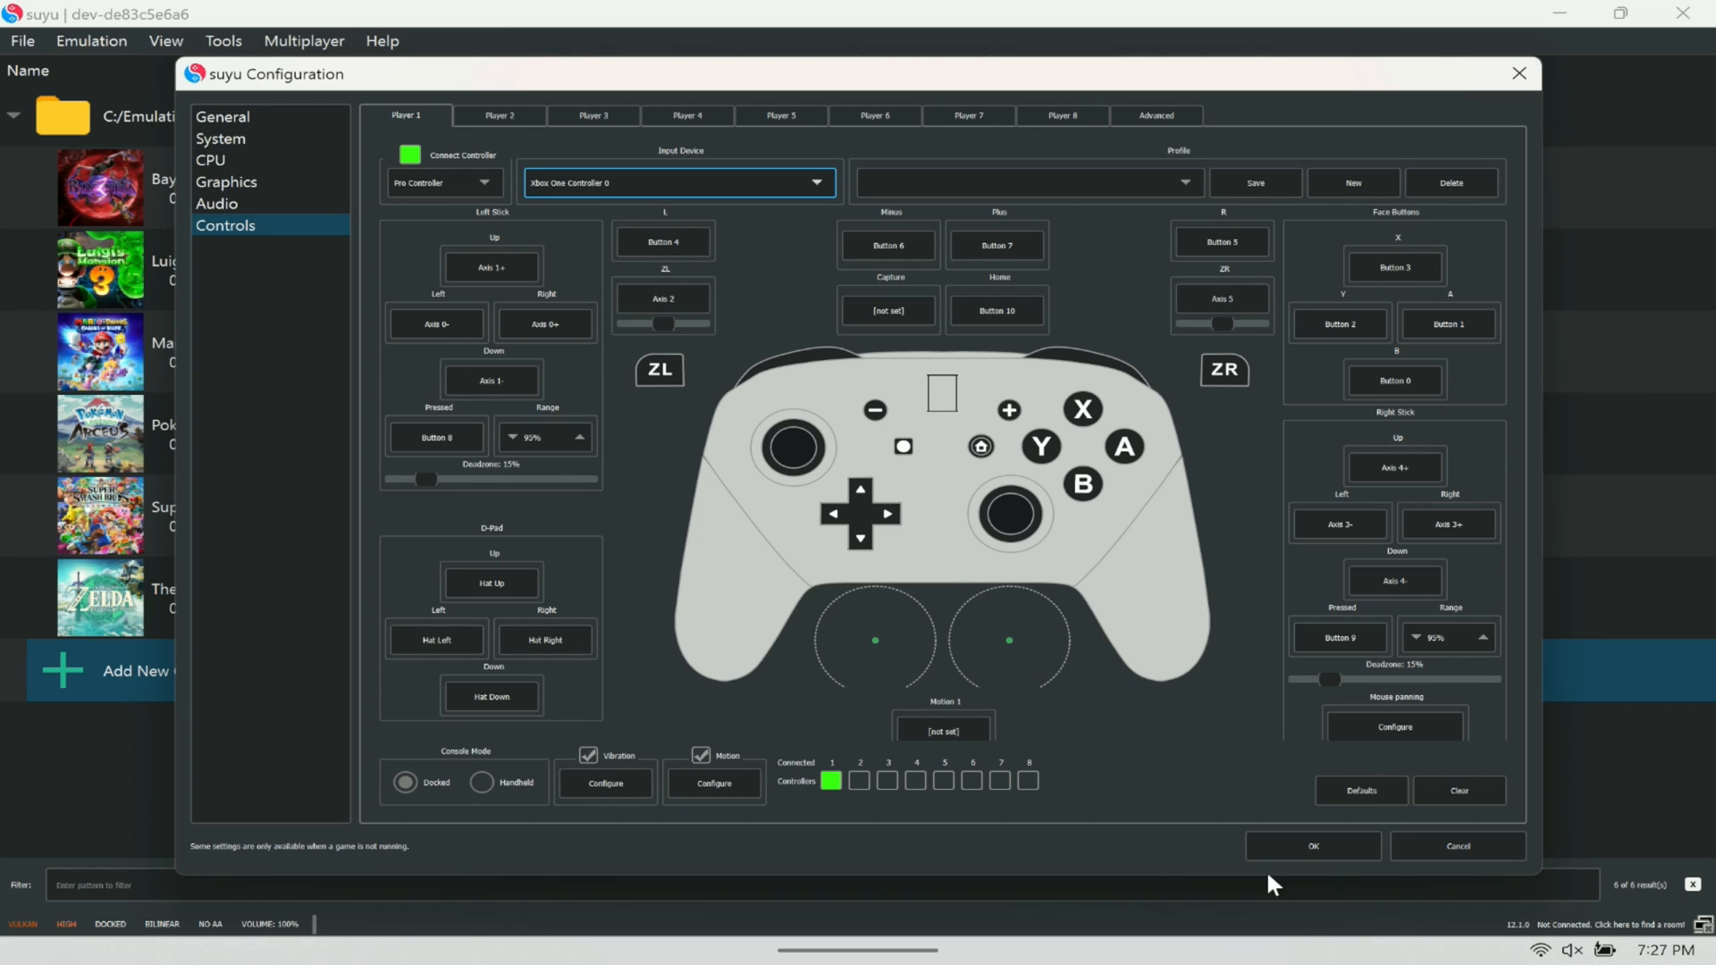
left_click(1312, 846)
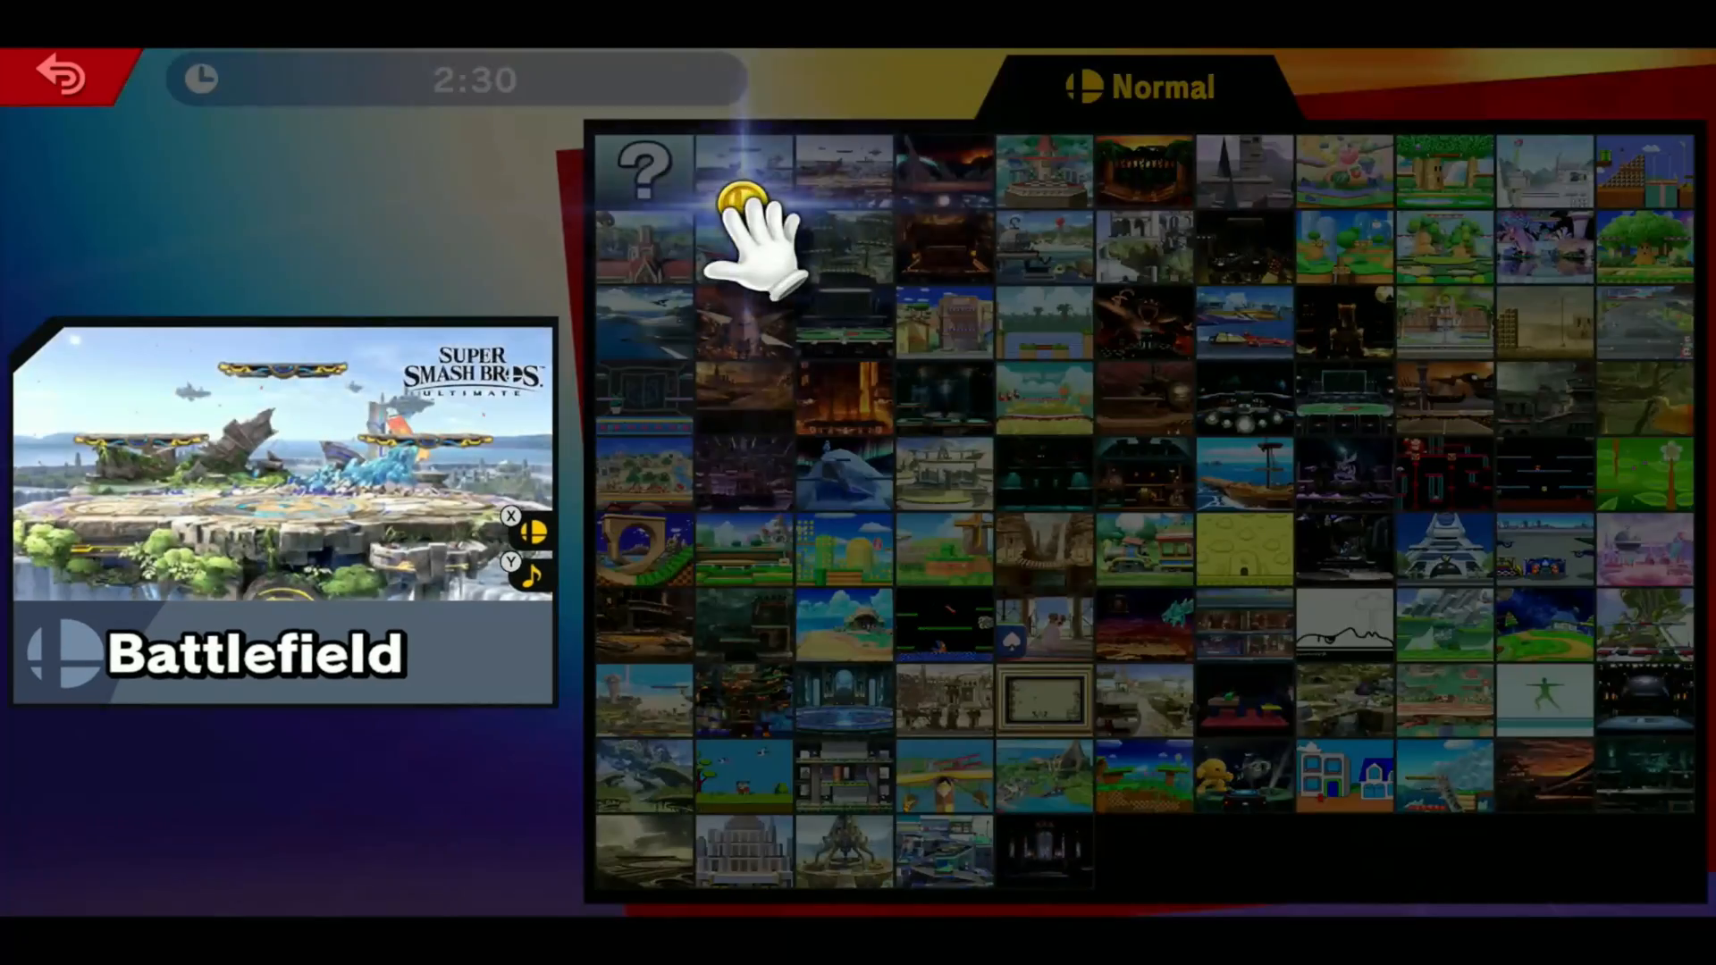
Pick Battlefield on the stage select screen to start Donkey Kong versus CPU Yoshi
left_click(738, 187)
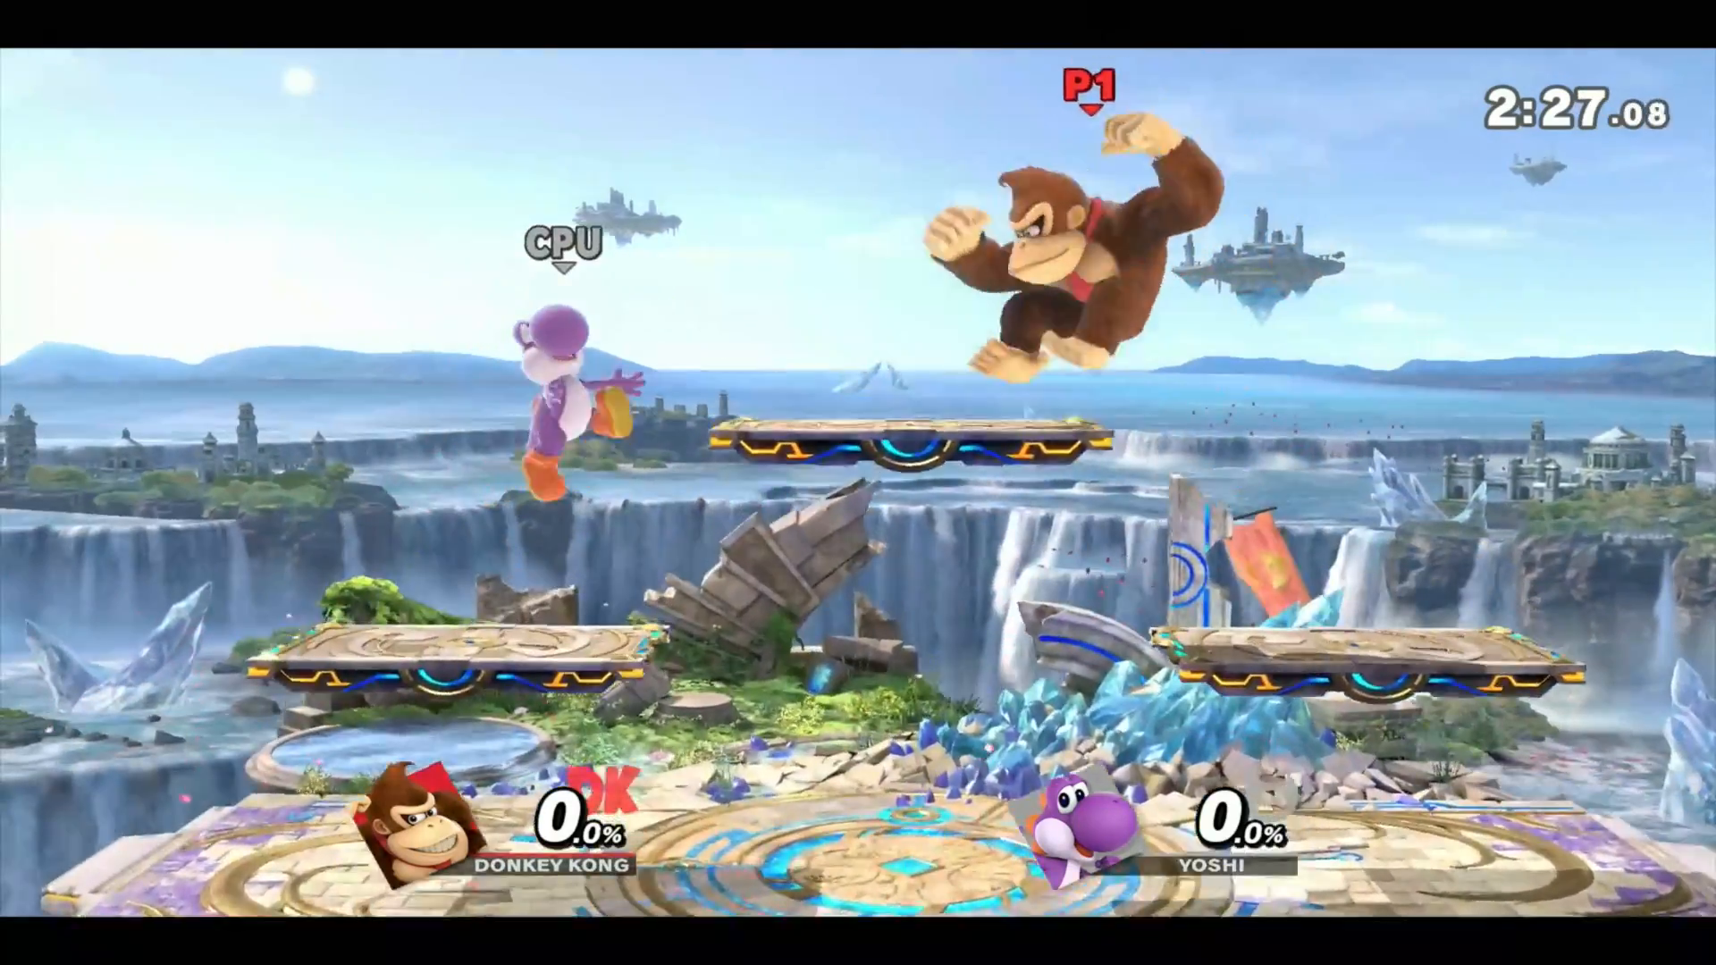